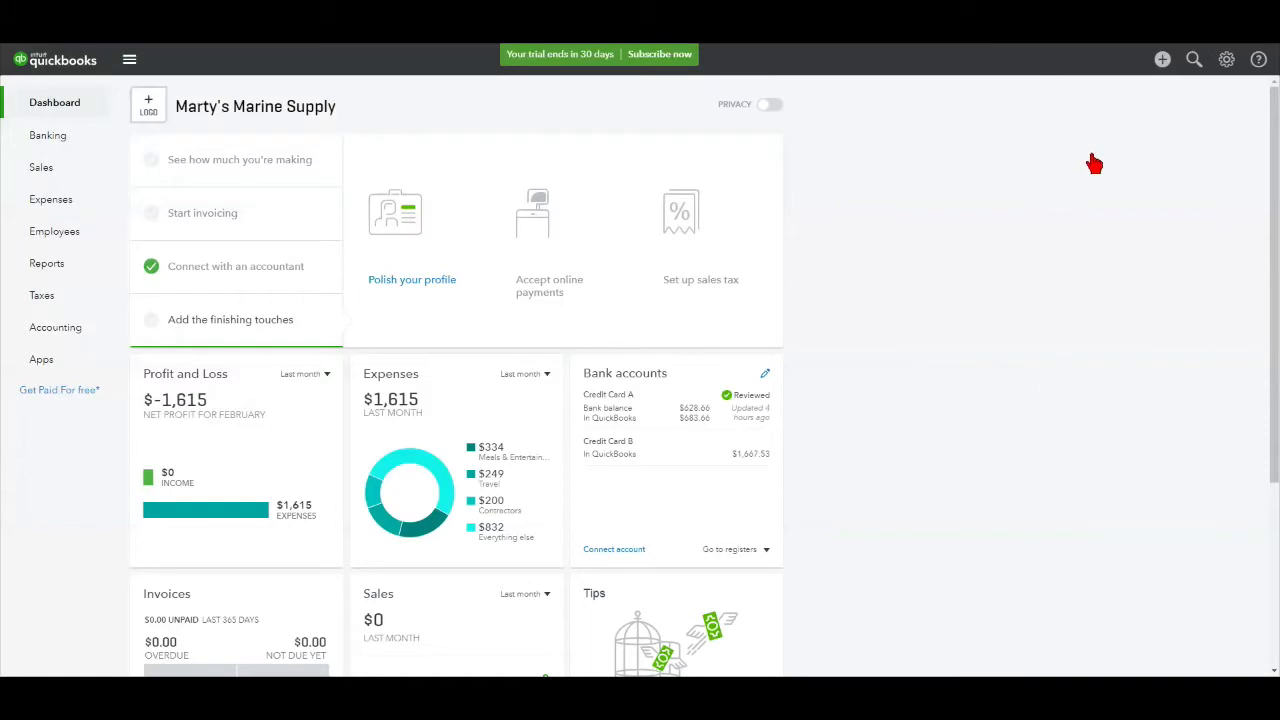
{"action": "mouse_move", "coordinate": [1176, 128]}
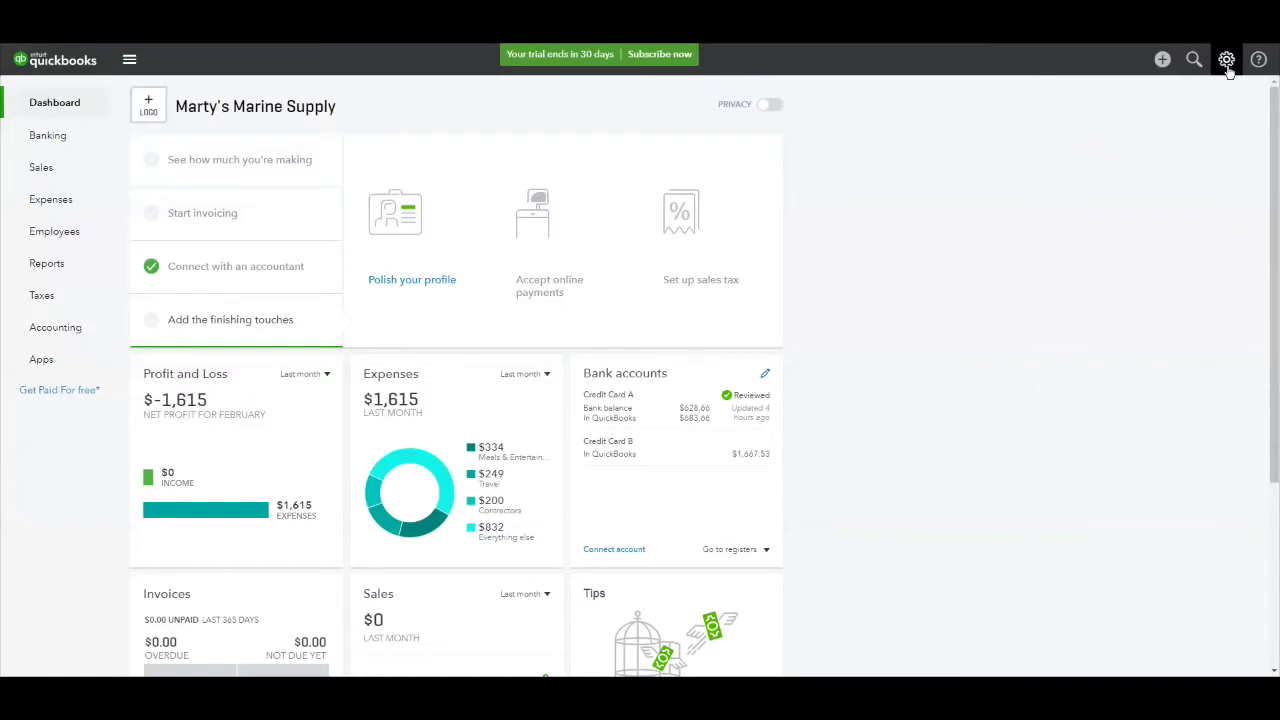
Go to the Reconcile page from the gear menu's Tools section
{"action": "left_click", "coordinate": [1226, 60]}
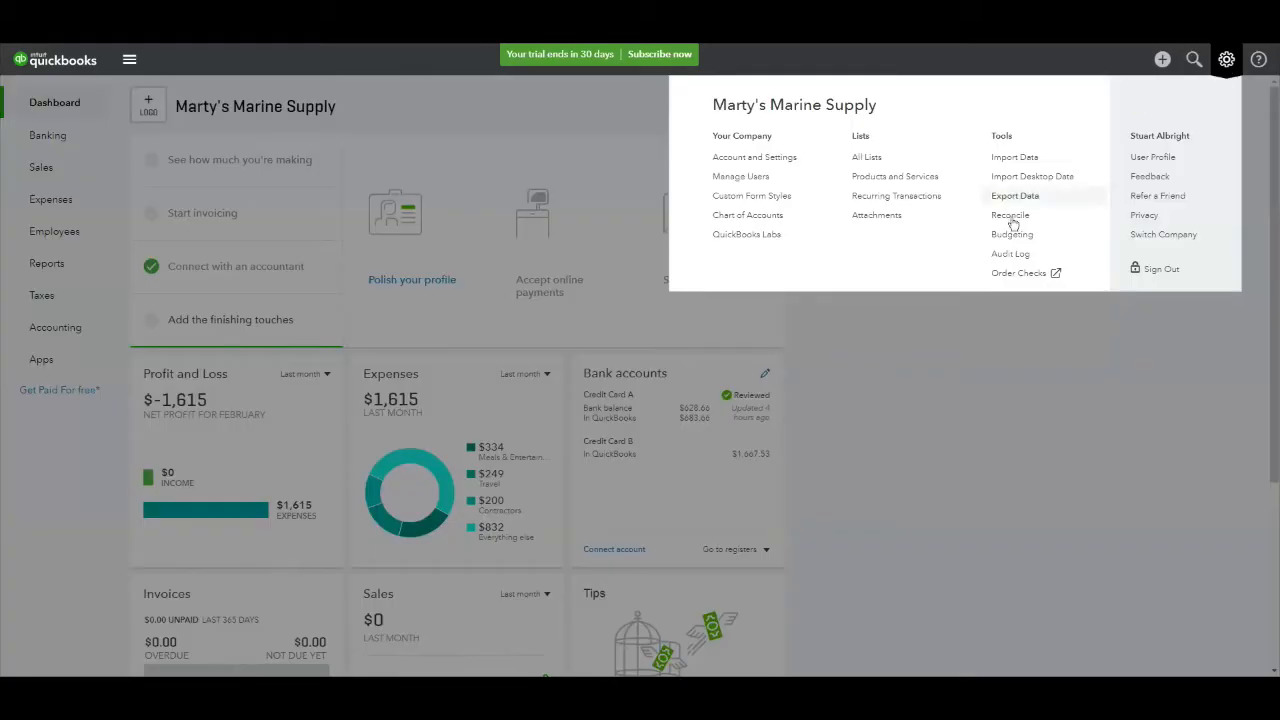
{"action": "left_click", "coordinate": [1010, 216]}
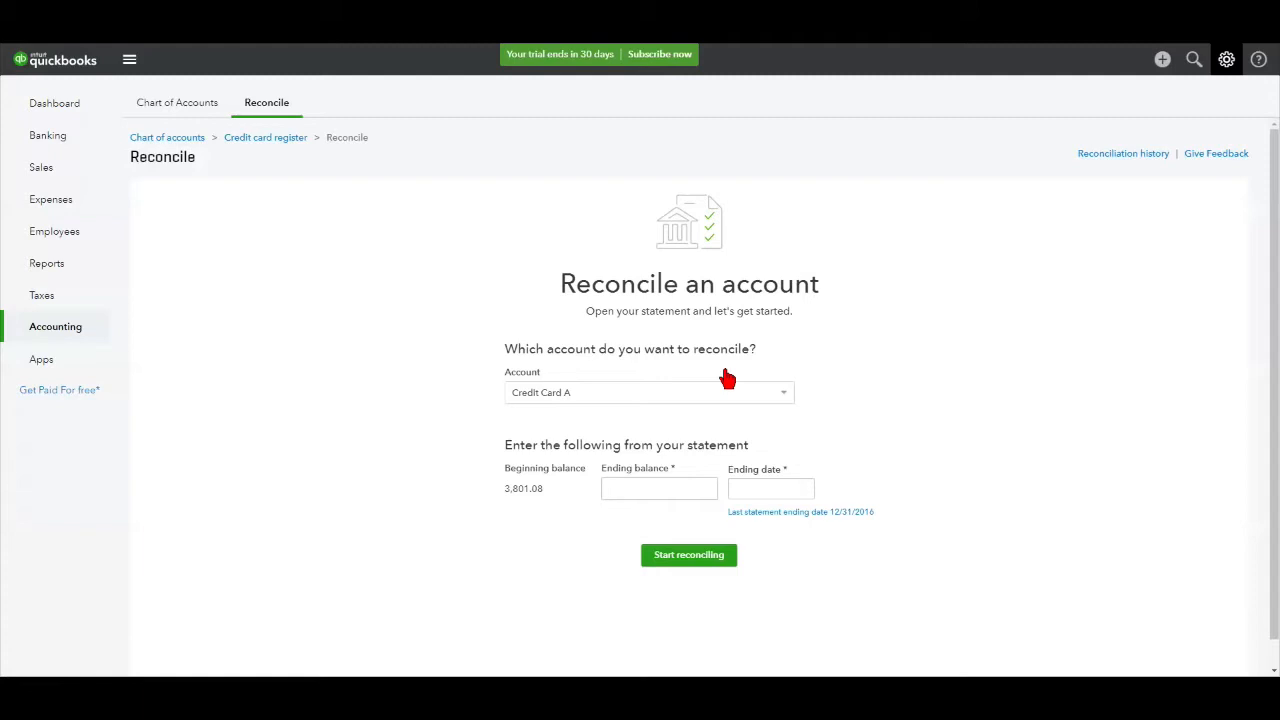
{"action": "mouse_move", "coordinate": [736, 376]}
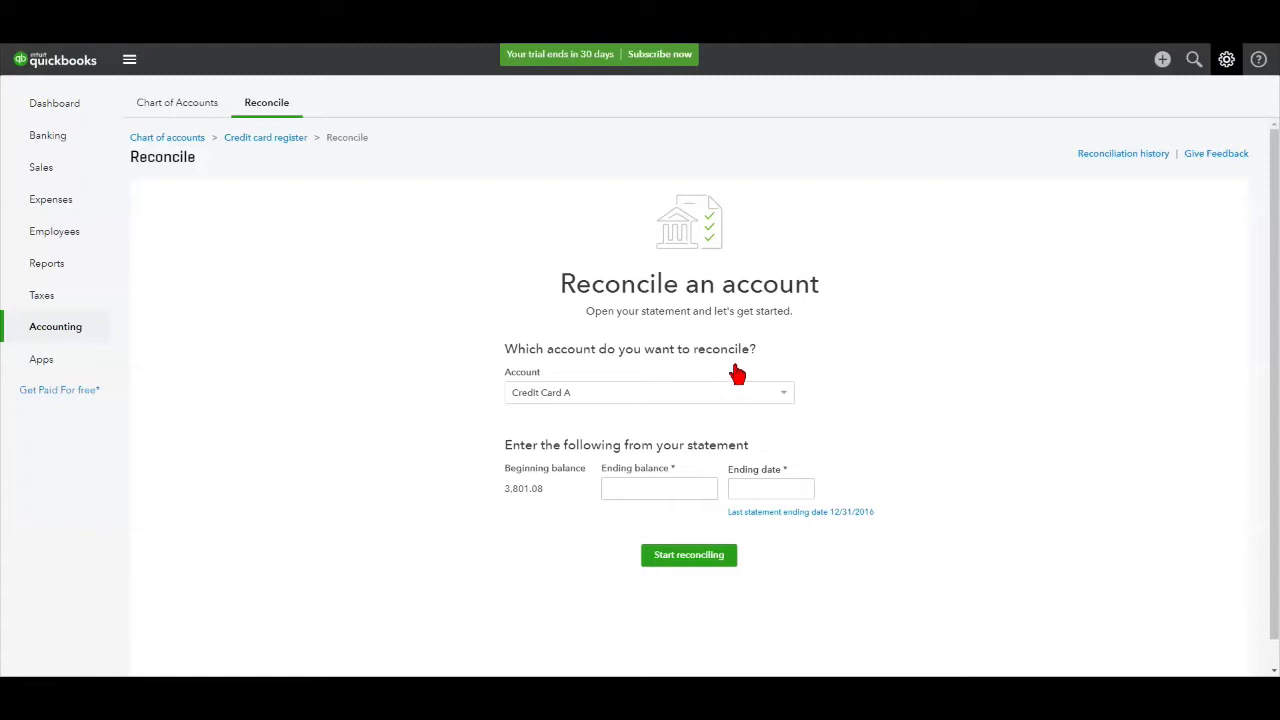
{"action": "mouse_move", "coordinate": [540, 410]}
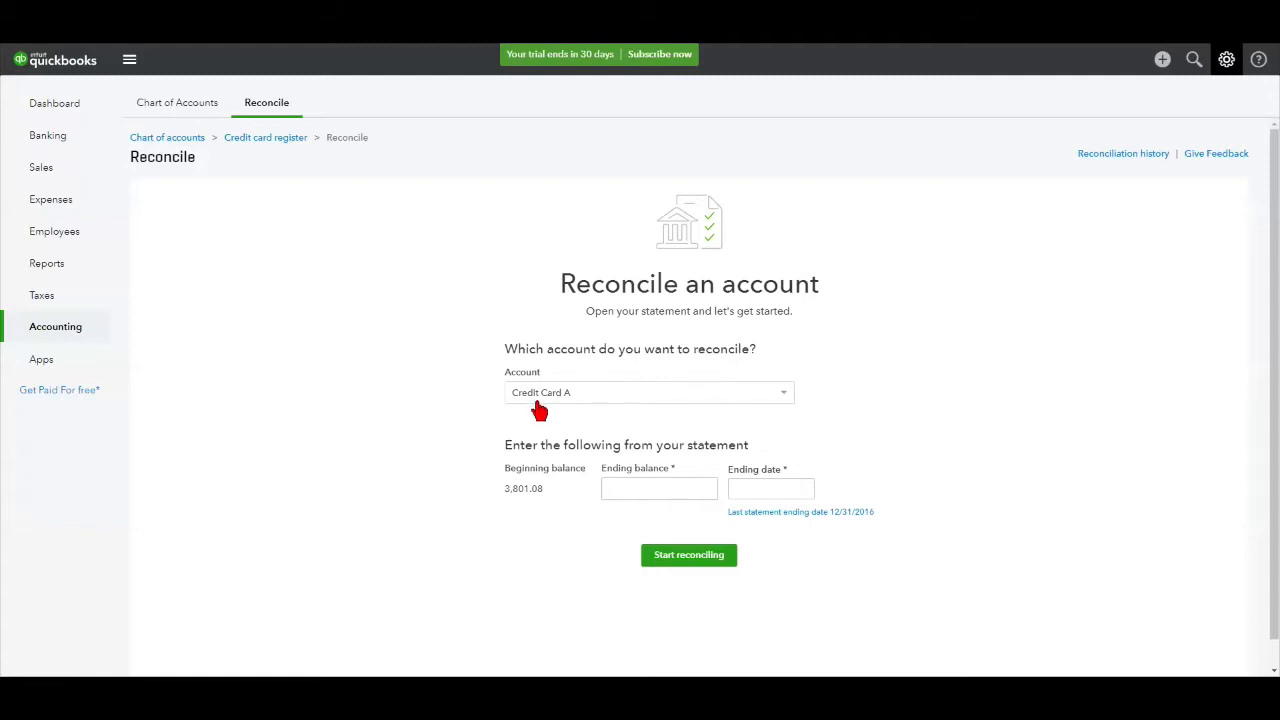
{"action": "mouse_move", "coordinate": [492, 408]}
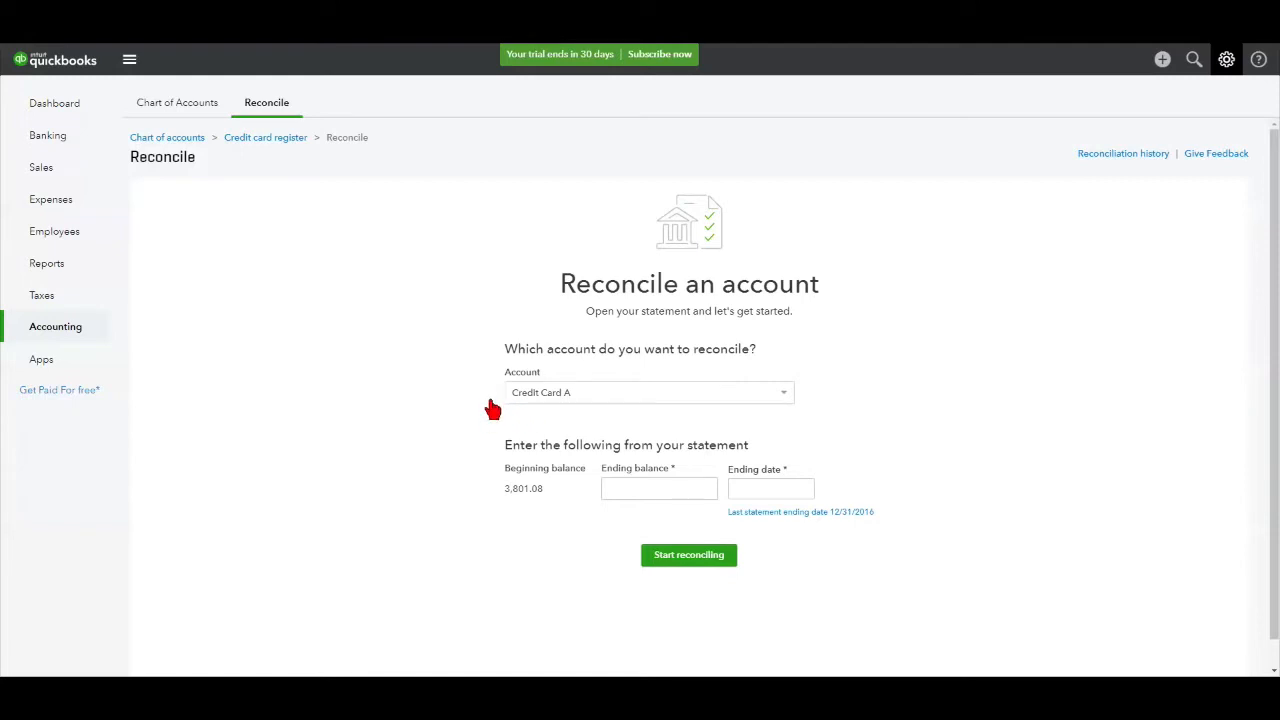
{"action": "mouse_move", "coordinate": [484, 496]}
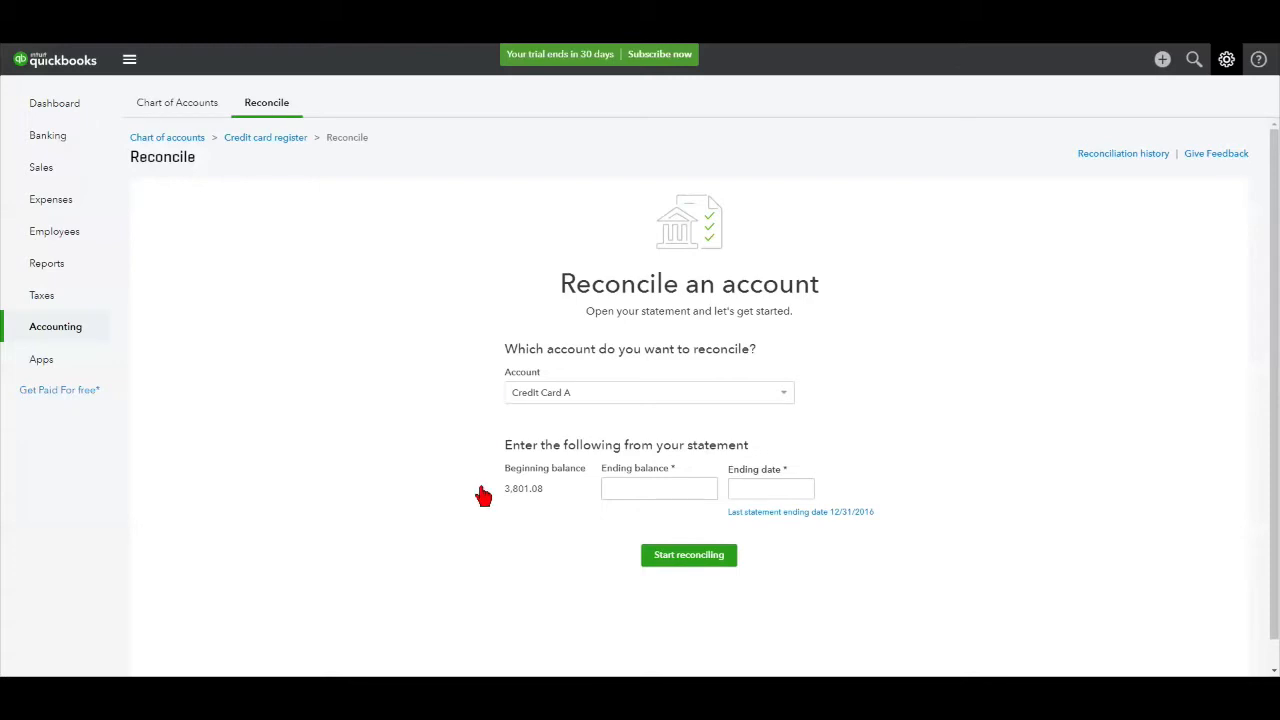
{"action": "mouse_move", "coordinate": [536, 508]}
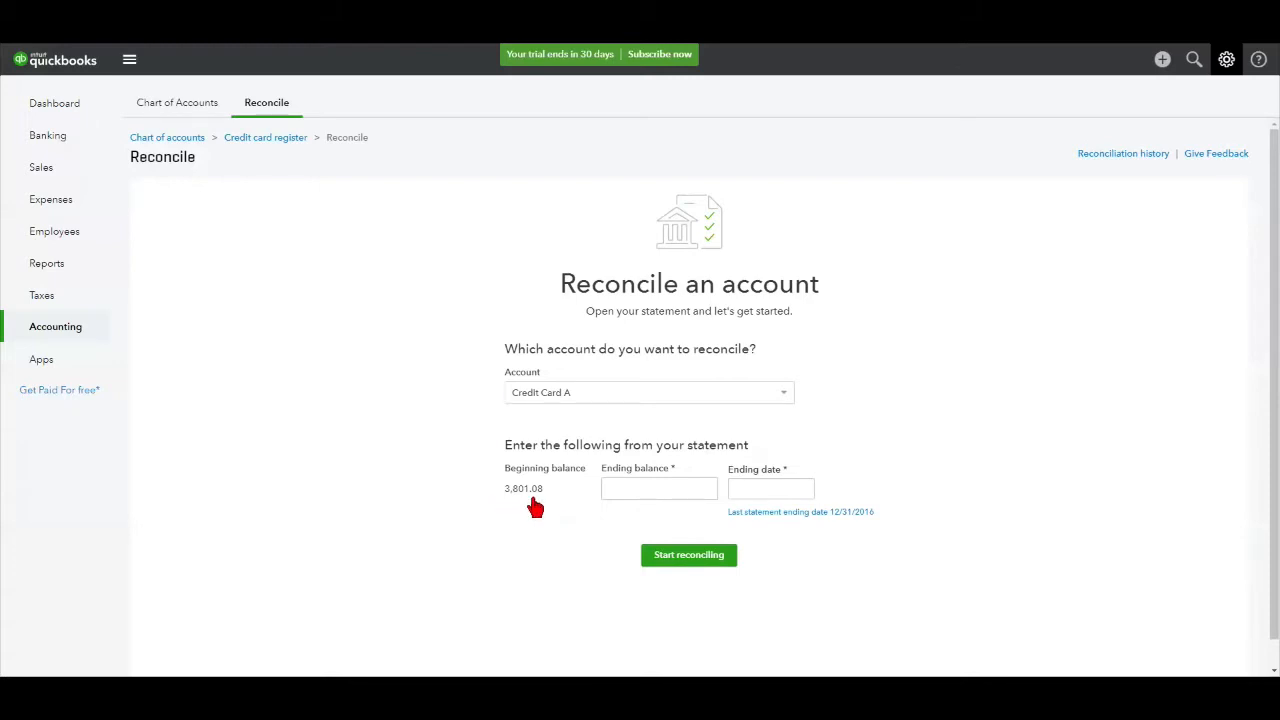
{"action": "mouse_move", "coordinate": [564, 510]}
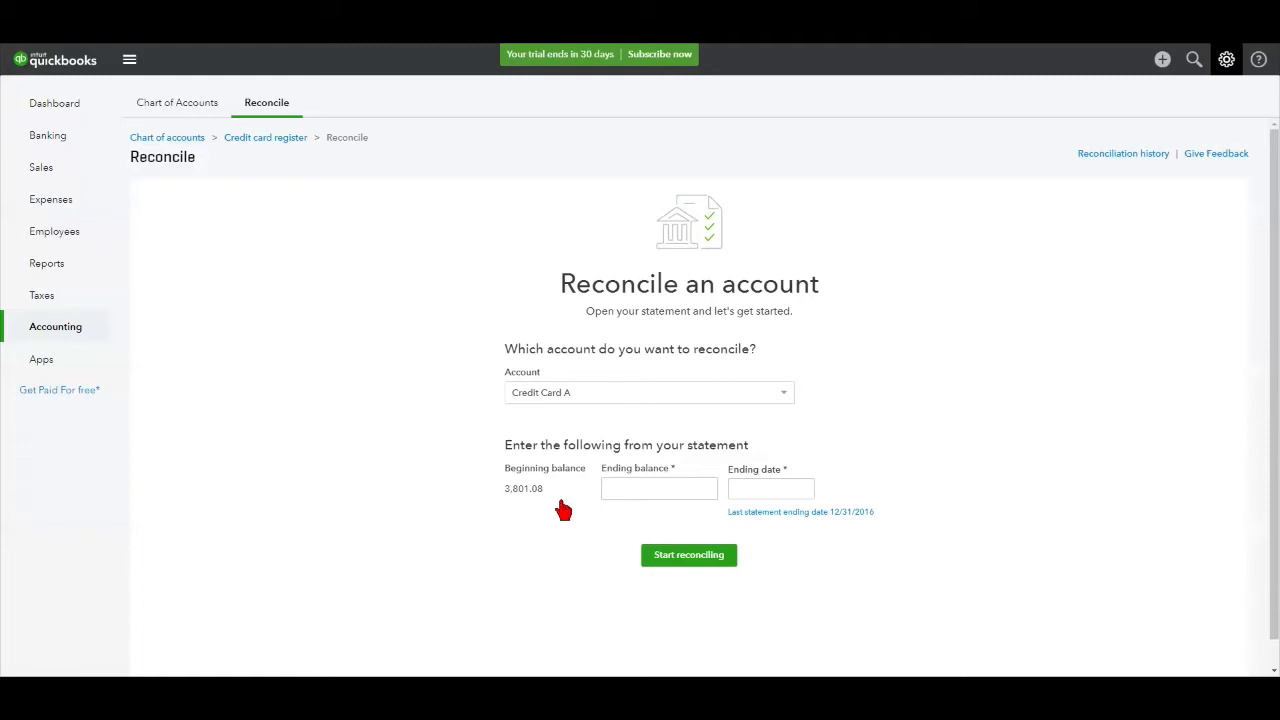
Enter ending balance 1,645.18 and ending date 01/31/2017 for Credit Card A, then start reconciling
{"action": "type", "text": "1"}
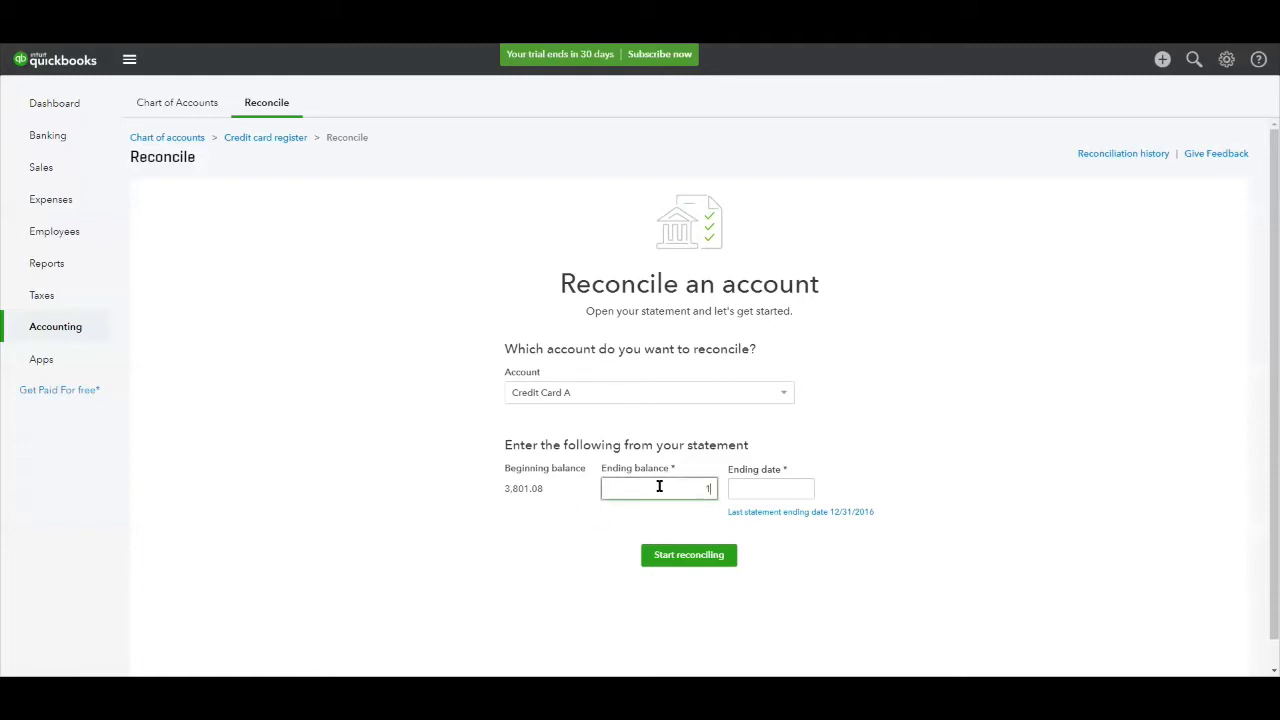
{"action": "type", "text": "045.18"}
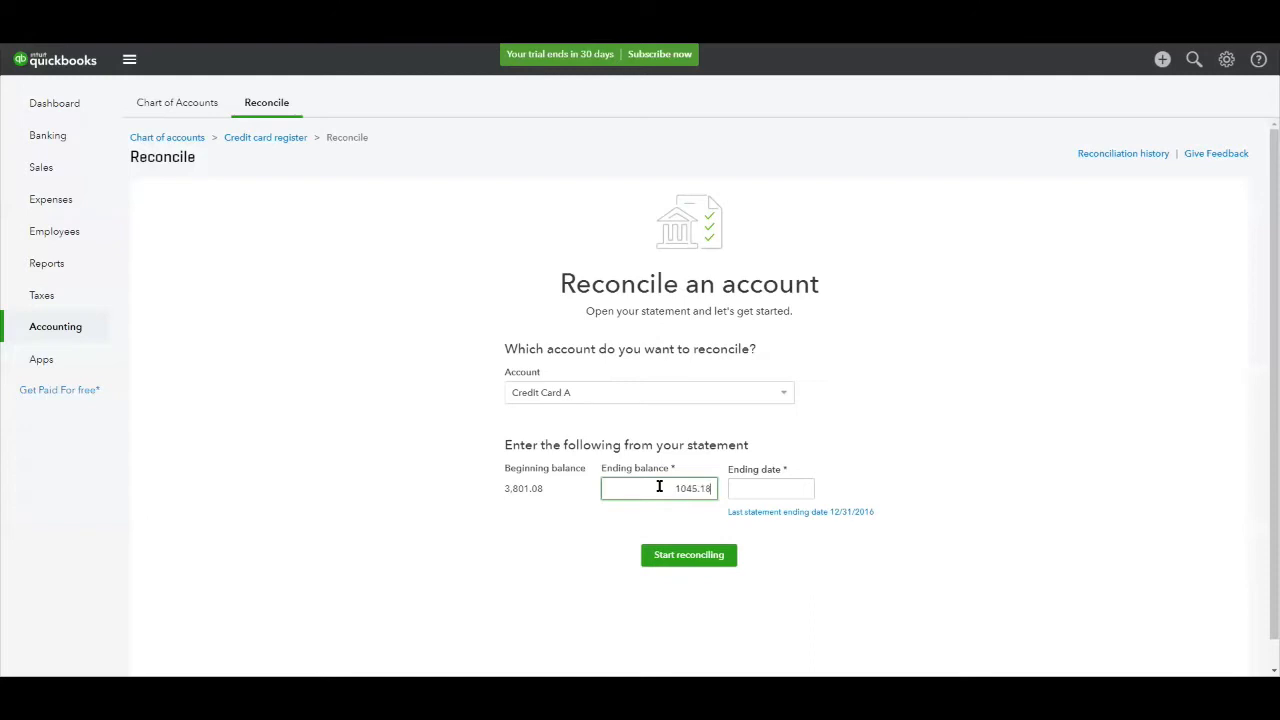
{"action": "left_click", "coordinate": [770, 488]}
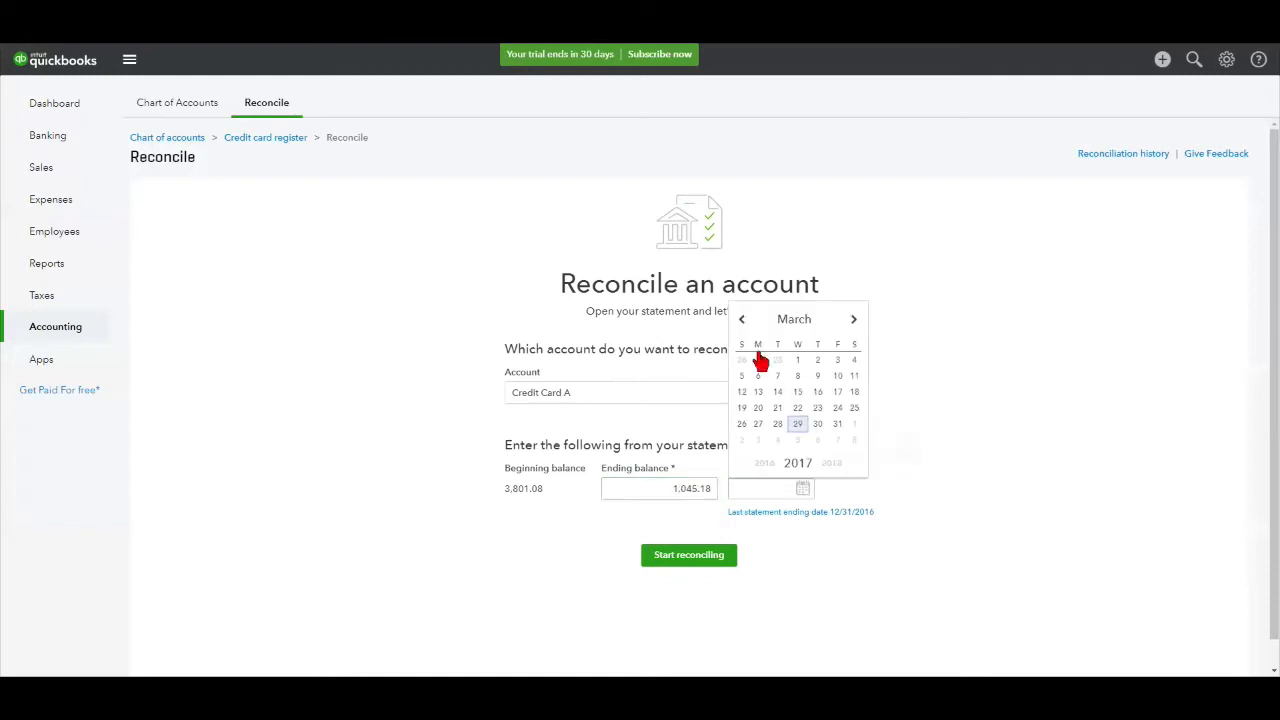
{"action": "left_click", "coordinate": [742, 320]}
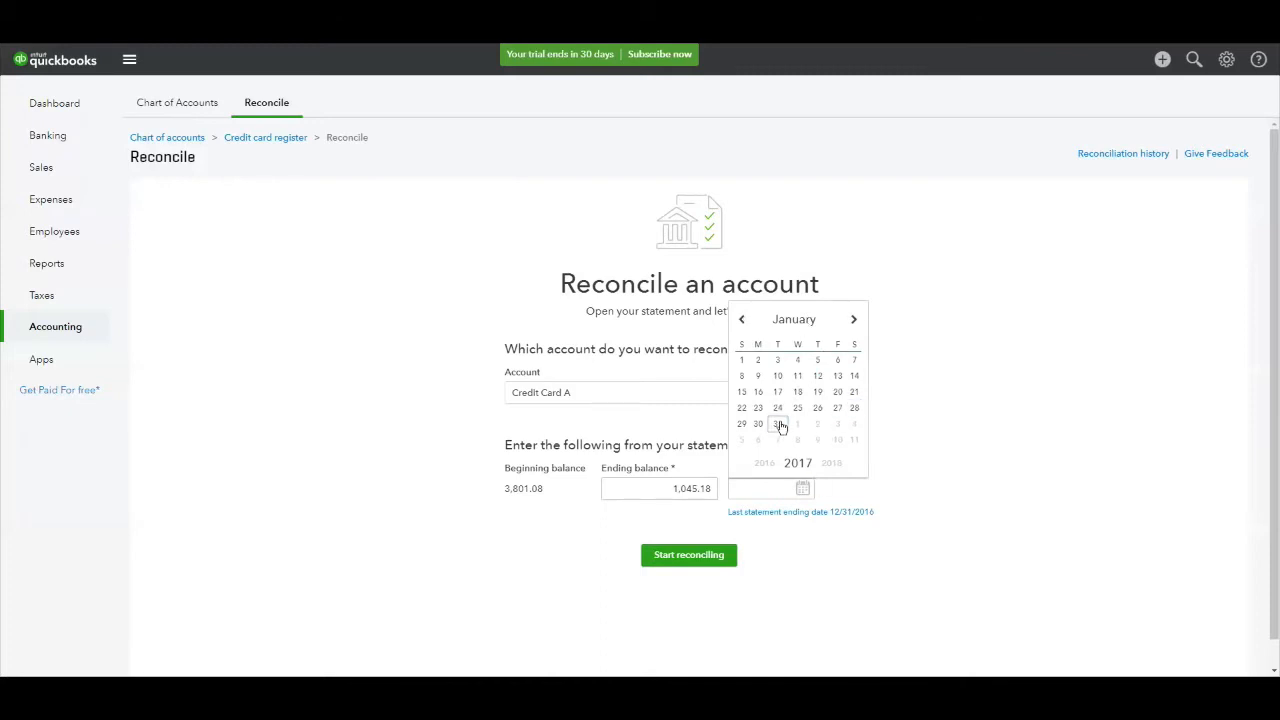
{"action": "left_click", "coordinate": [776, 424]}
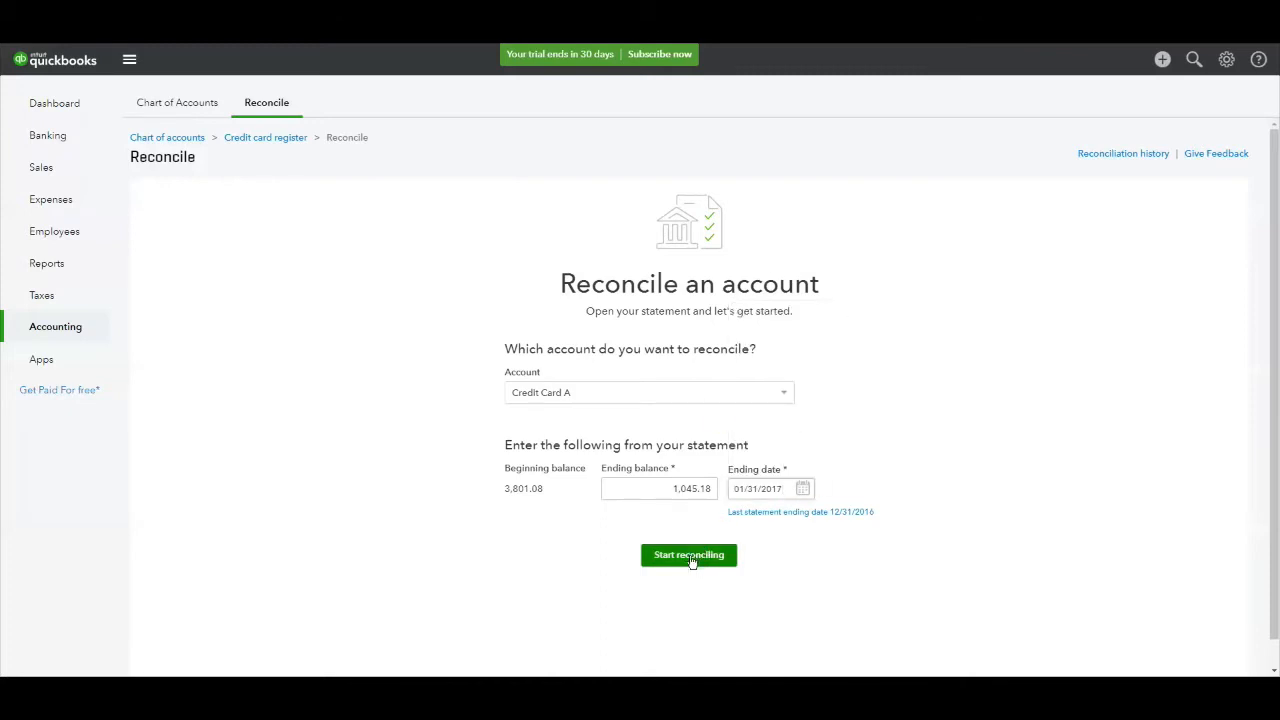
{"action": "left_click", "coordinate": [688, 556]}
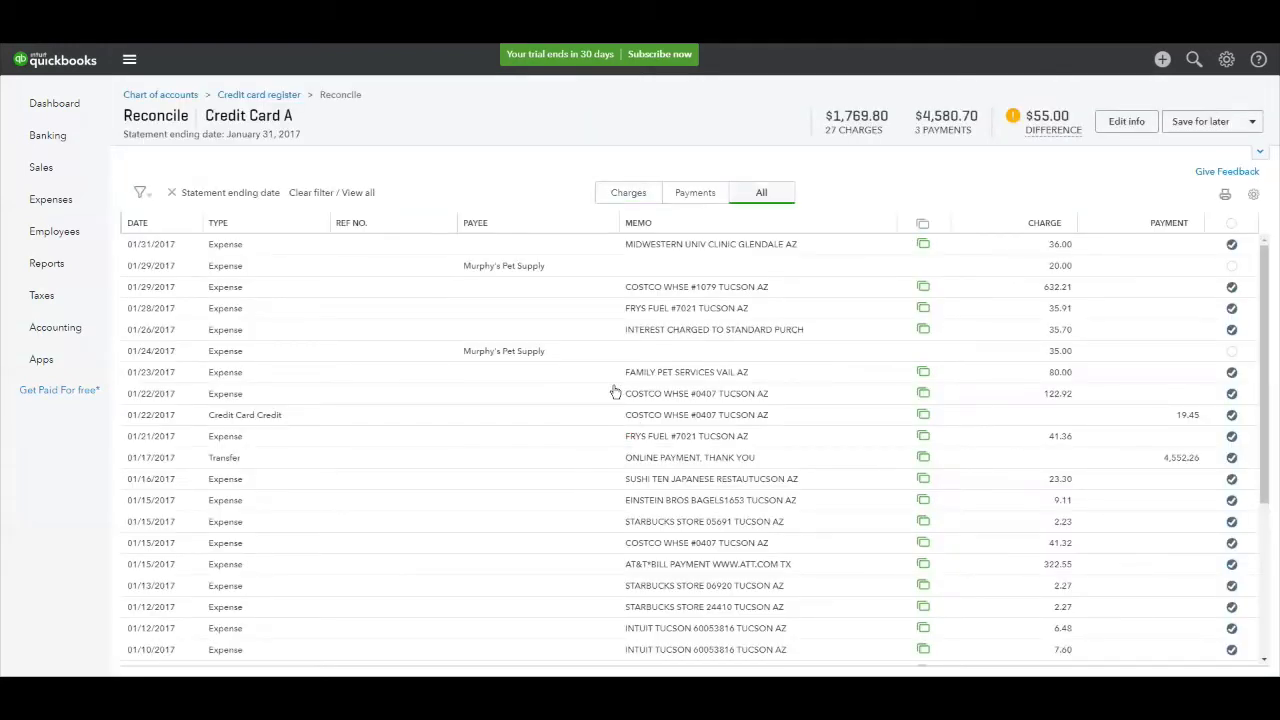
{"action": "mouse_move", "coordinate": [564, 260]}
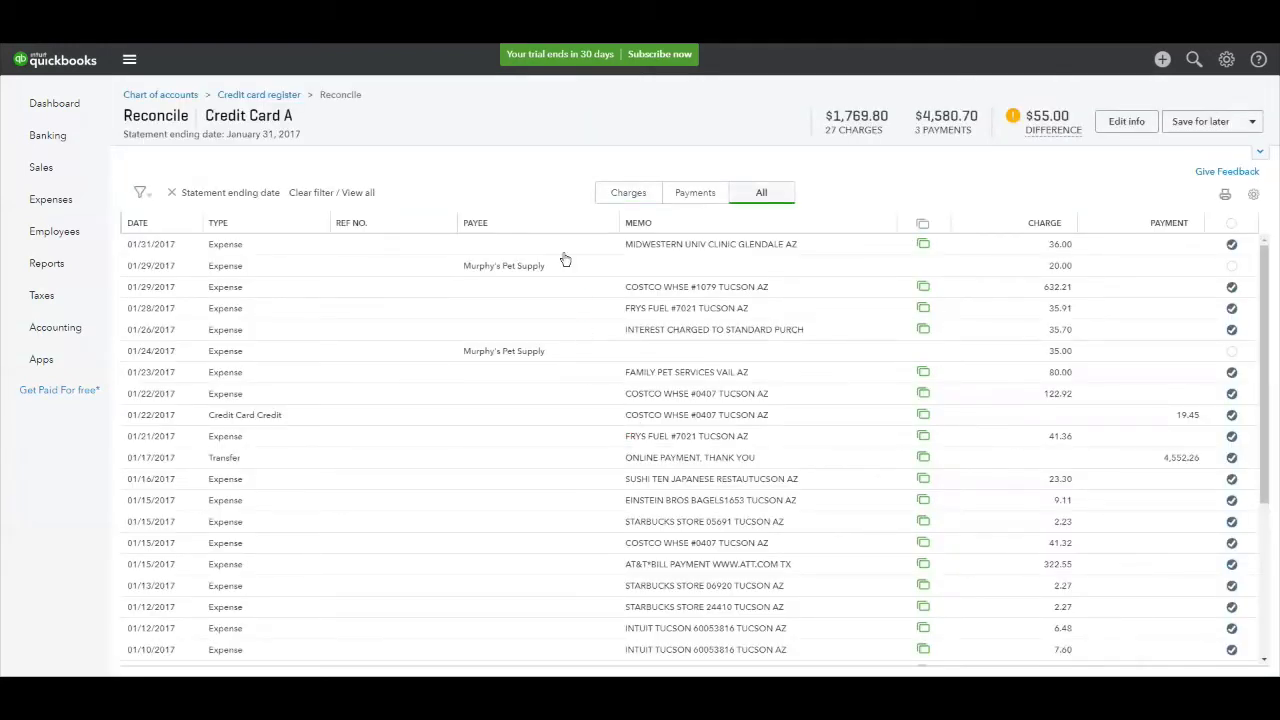
{"action": "mouse_move", "coordinate": [464, 180]}
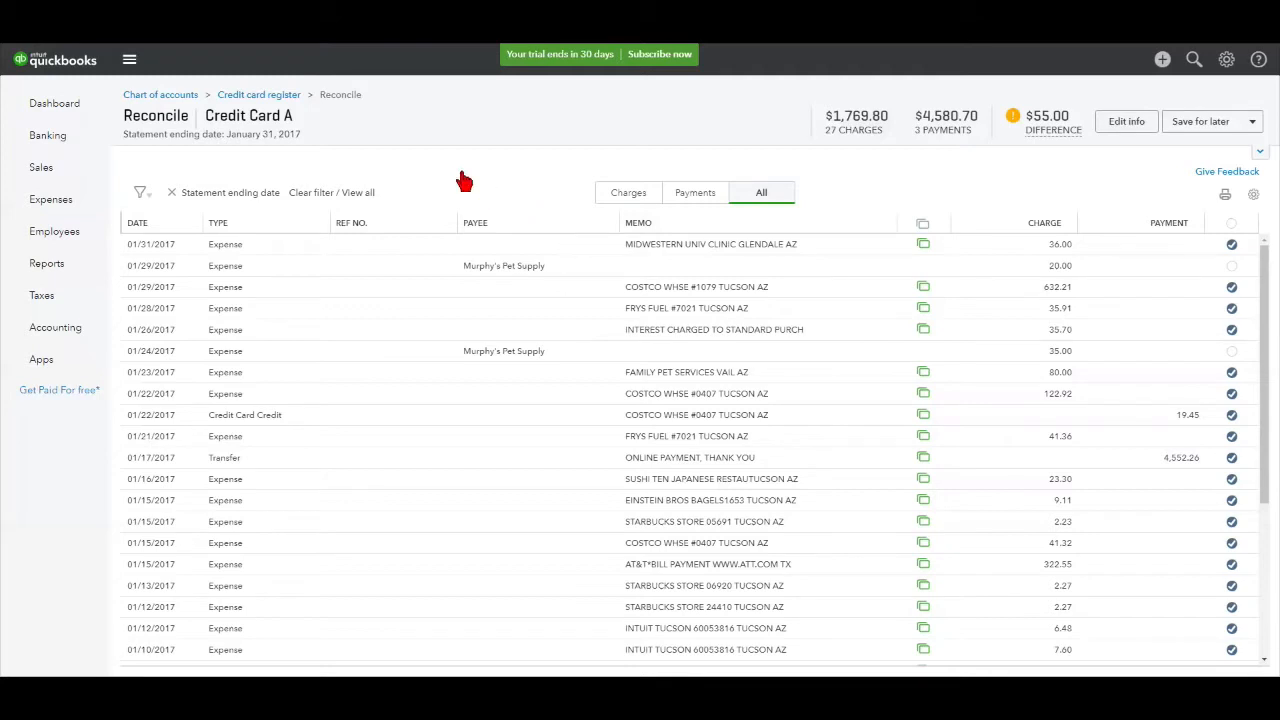
{"action": "mouse_move", "coordinate": [318, 122]}
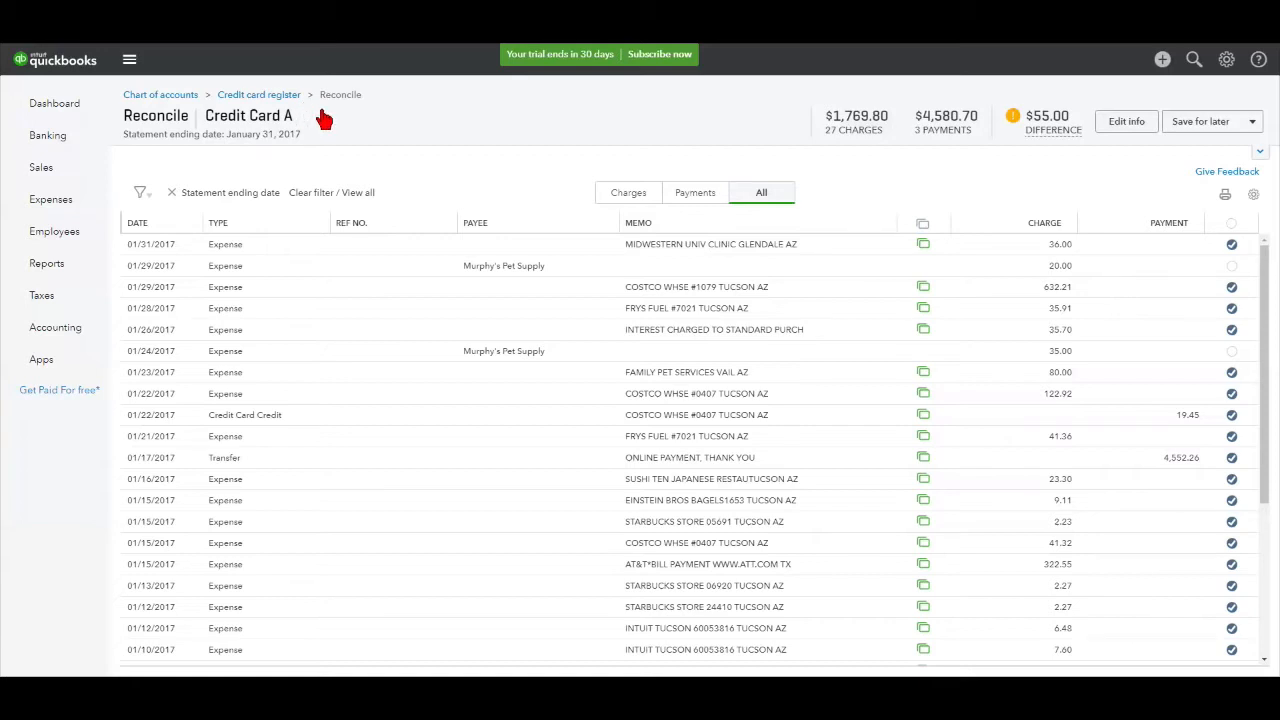
{"action": "mouse_move", "coordinate": [318, 128]}
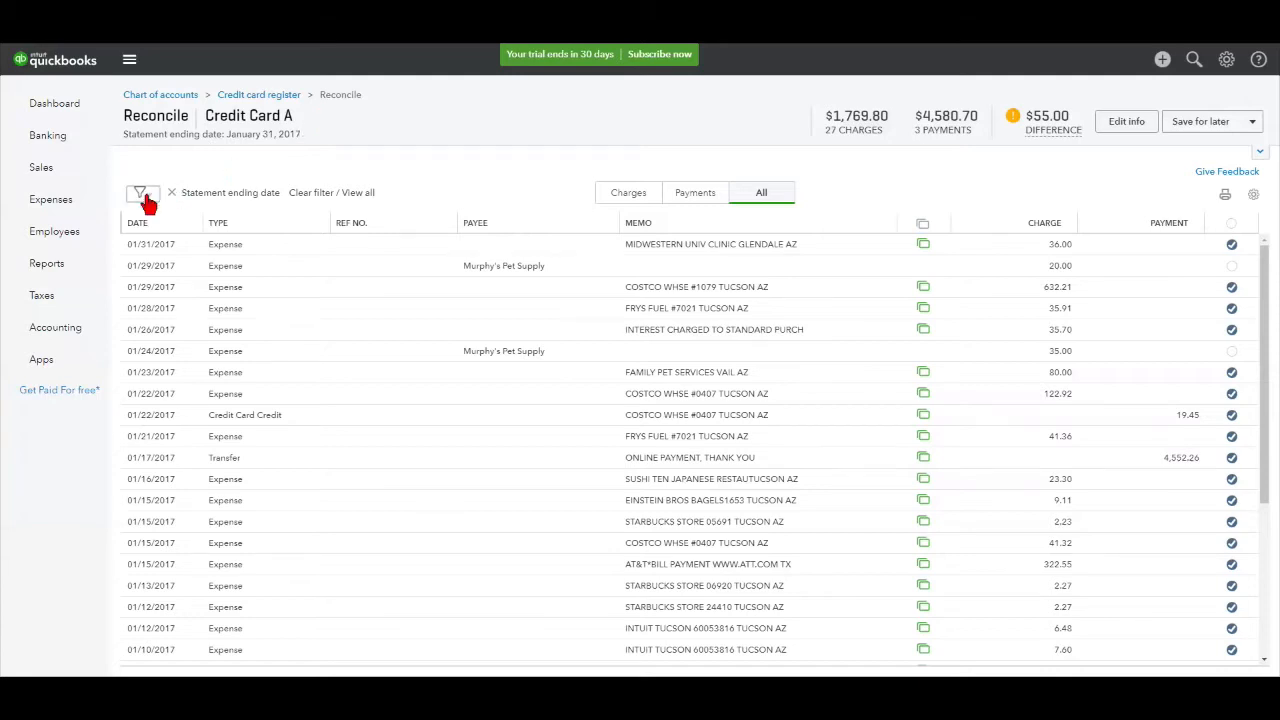
{"action": "left_click", "coordinate": [142, 192]}
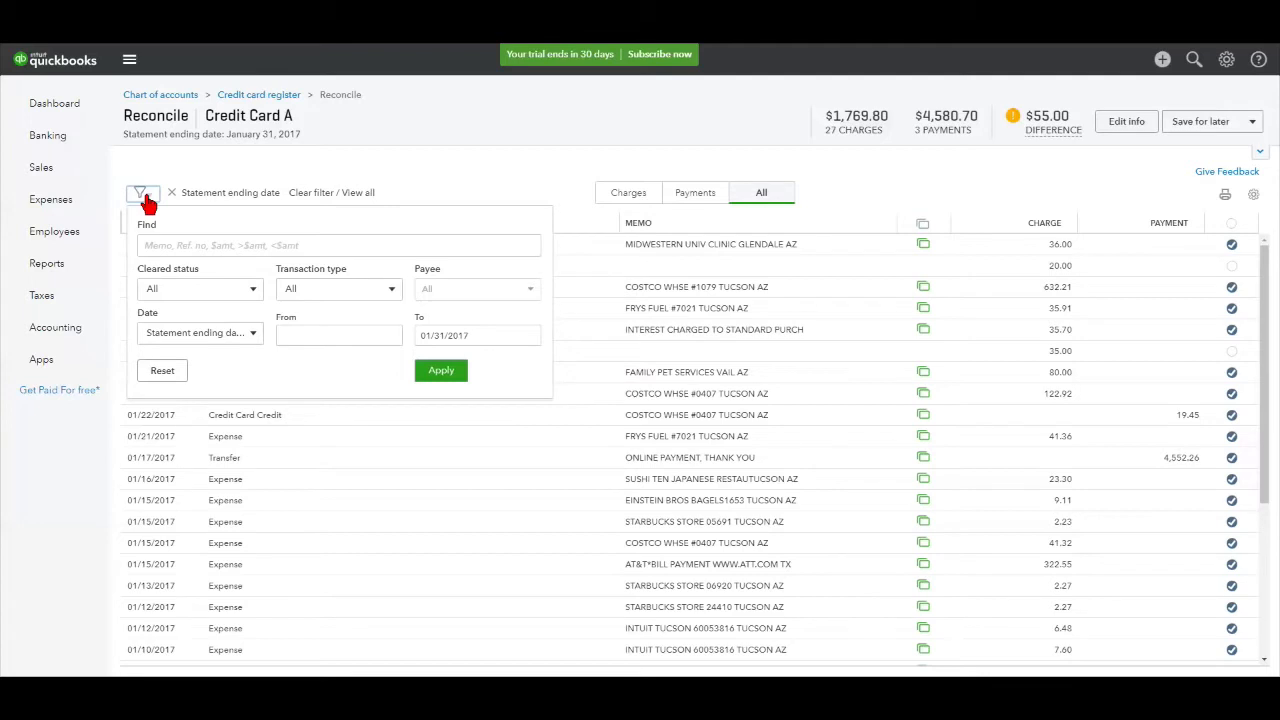
{"action": "left_click", "coordinate": [338, 244]}
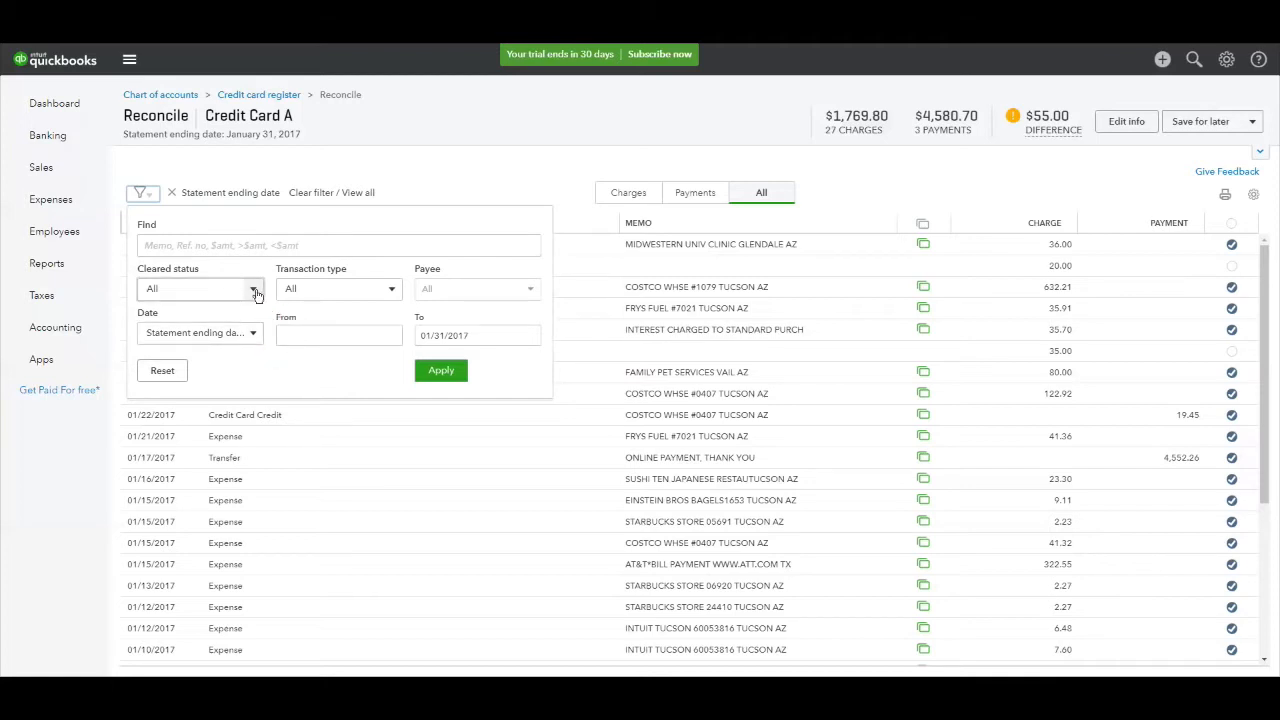
{"action": "mouse_move", "coordinate": [392, 288]}
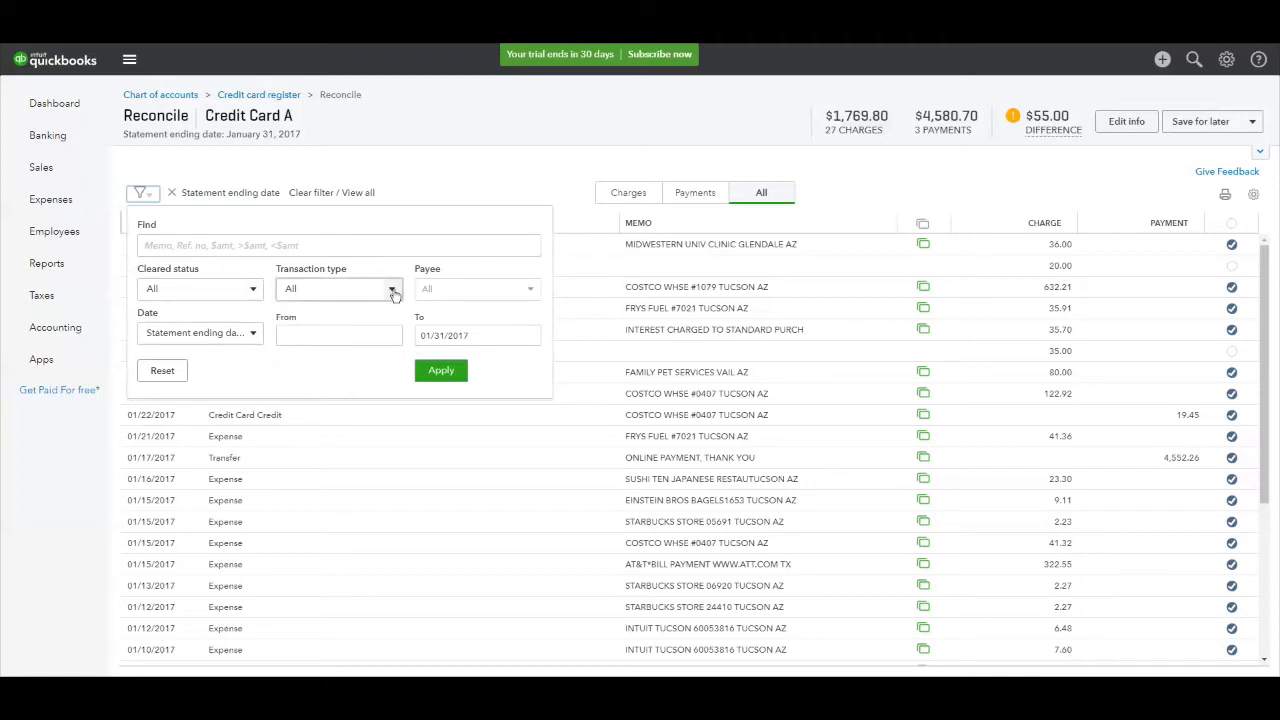
{"action": "mouse_move", "coordinate": [296, 374]}
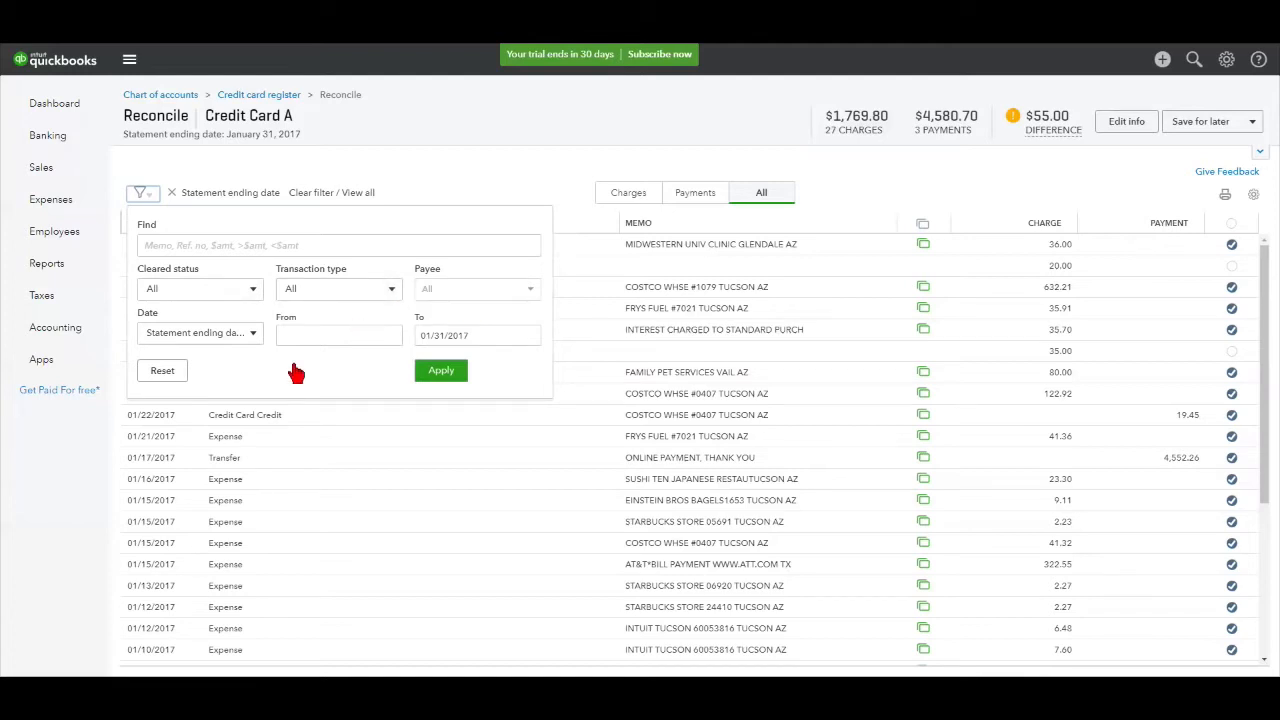
{"action": "mouse_move", "coordinate": [352, 362]}
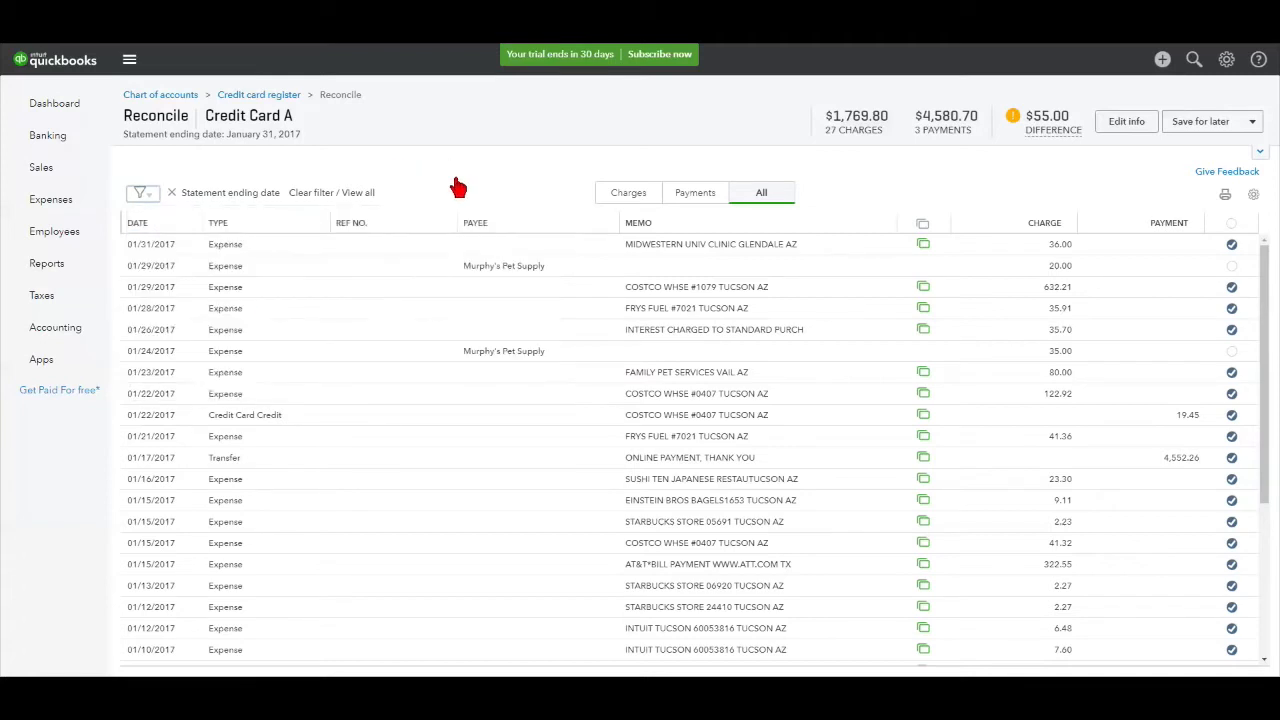
{"action": "mouse_move", "coordinate": [808, 216]}
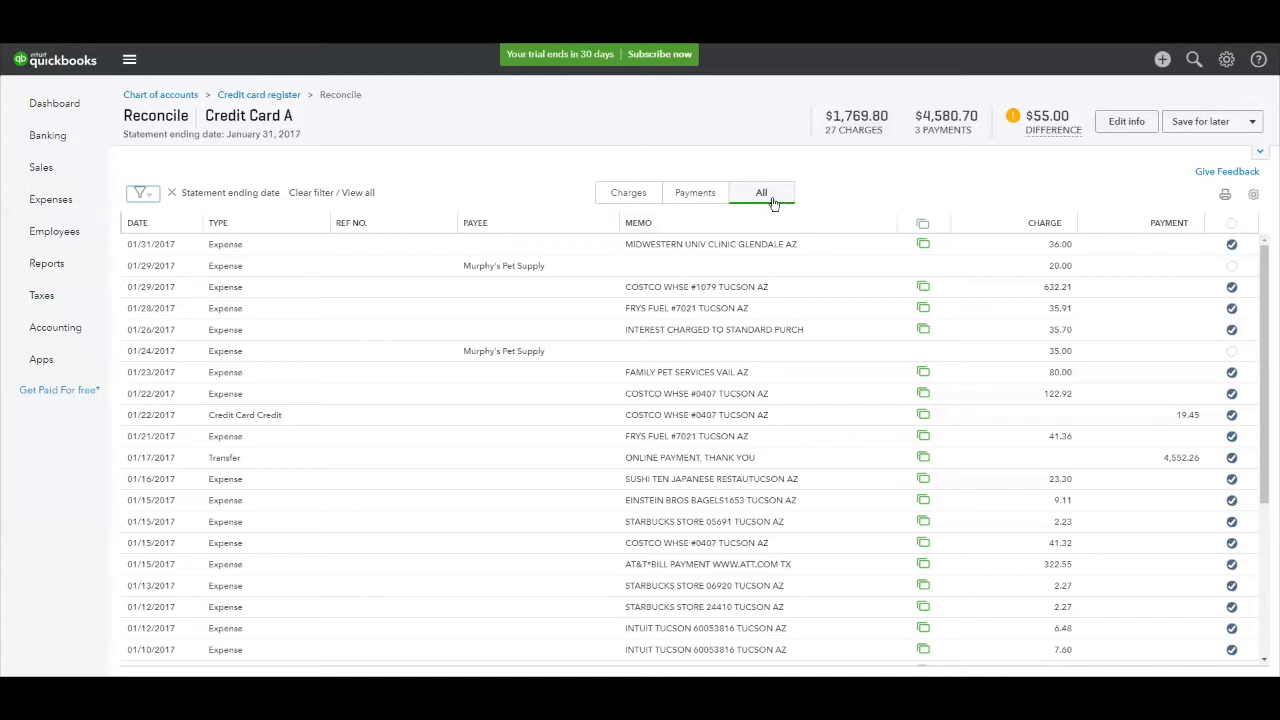
{"action": "mouse_move", "coordinate": [694, 192]}
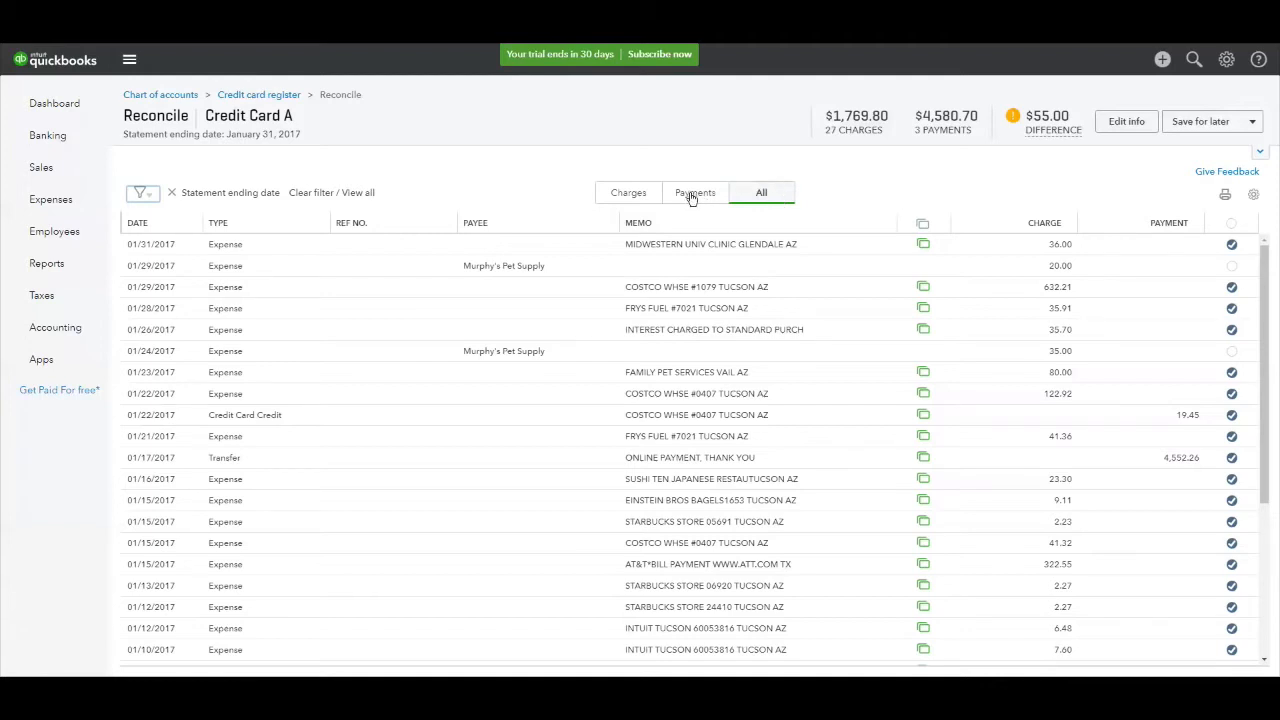
Switch the Credit Card A list through Payments and Charges views, ending back on All transactions
{"action": "left_click", "coordinate": [694, 192]}
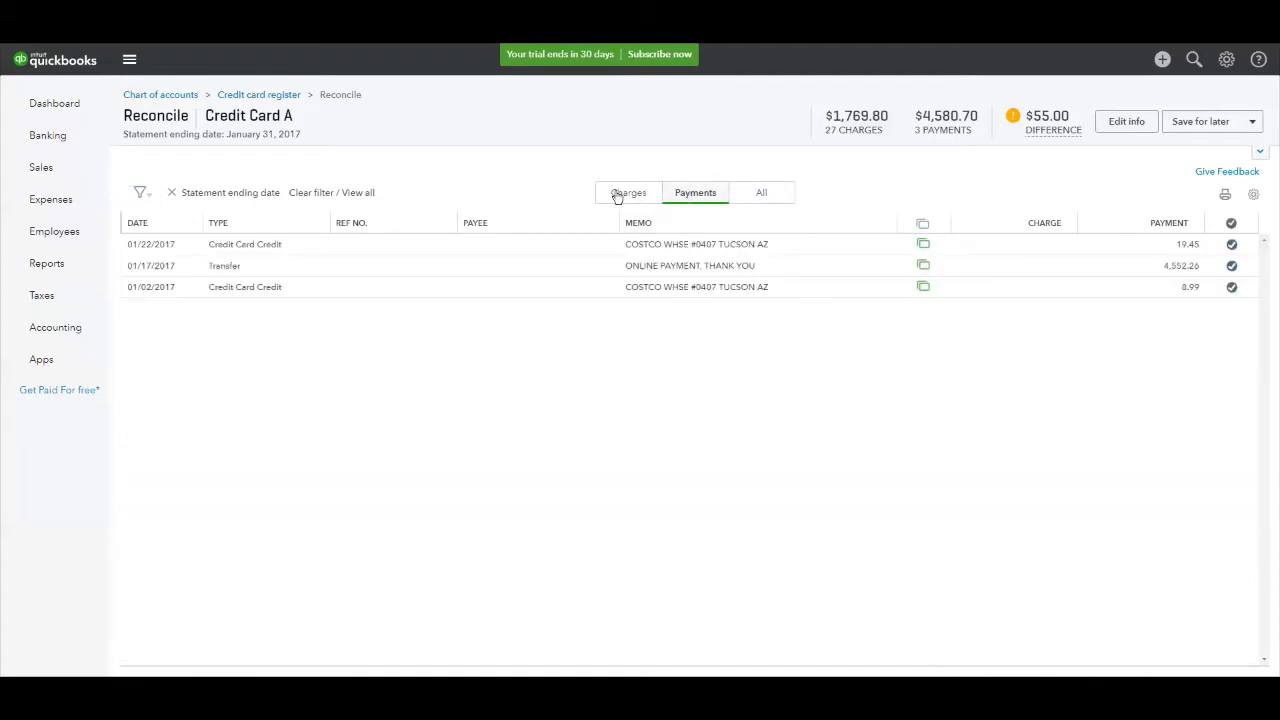
{"action": "left_click", "coordinate": [628, 192]}
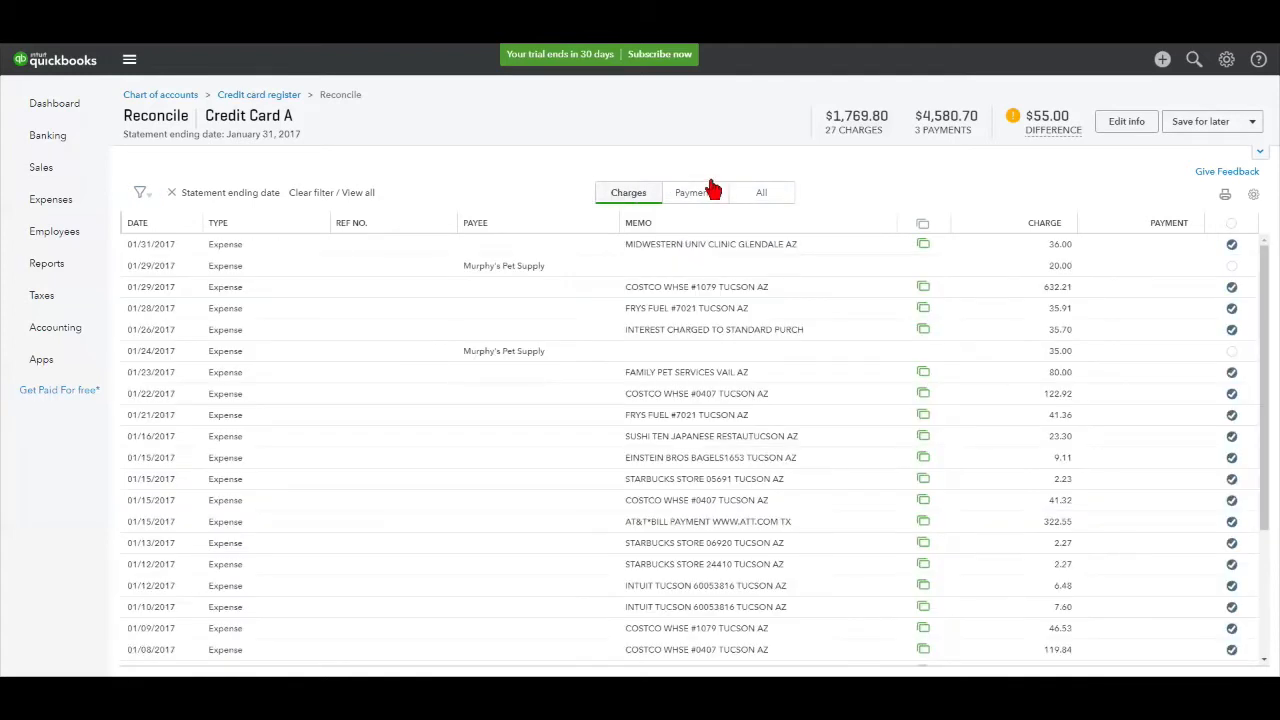
{"action": "left_click", "coordinate": [760, 192]}
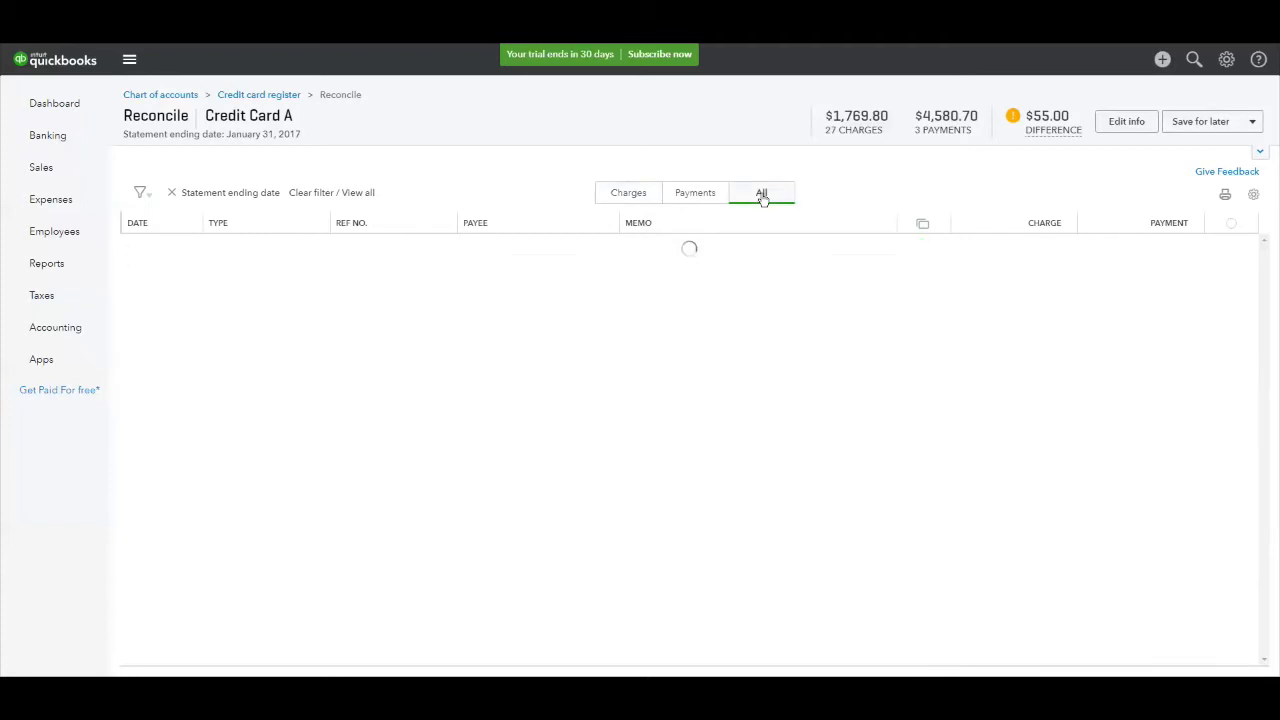
{"action": "left_click", "coordinate": [760, 192]}
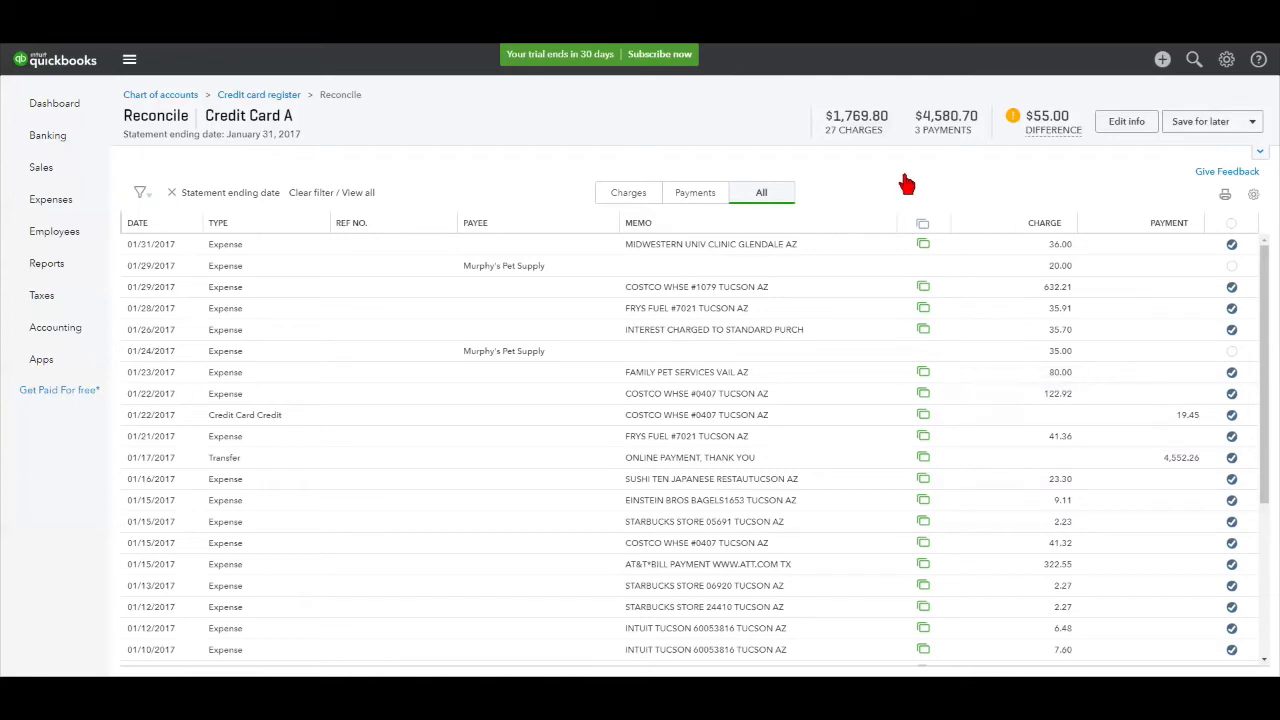
{"action": "mouse_move", "coordinate": [918, 182]}
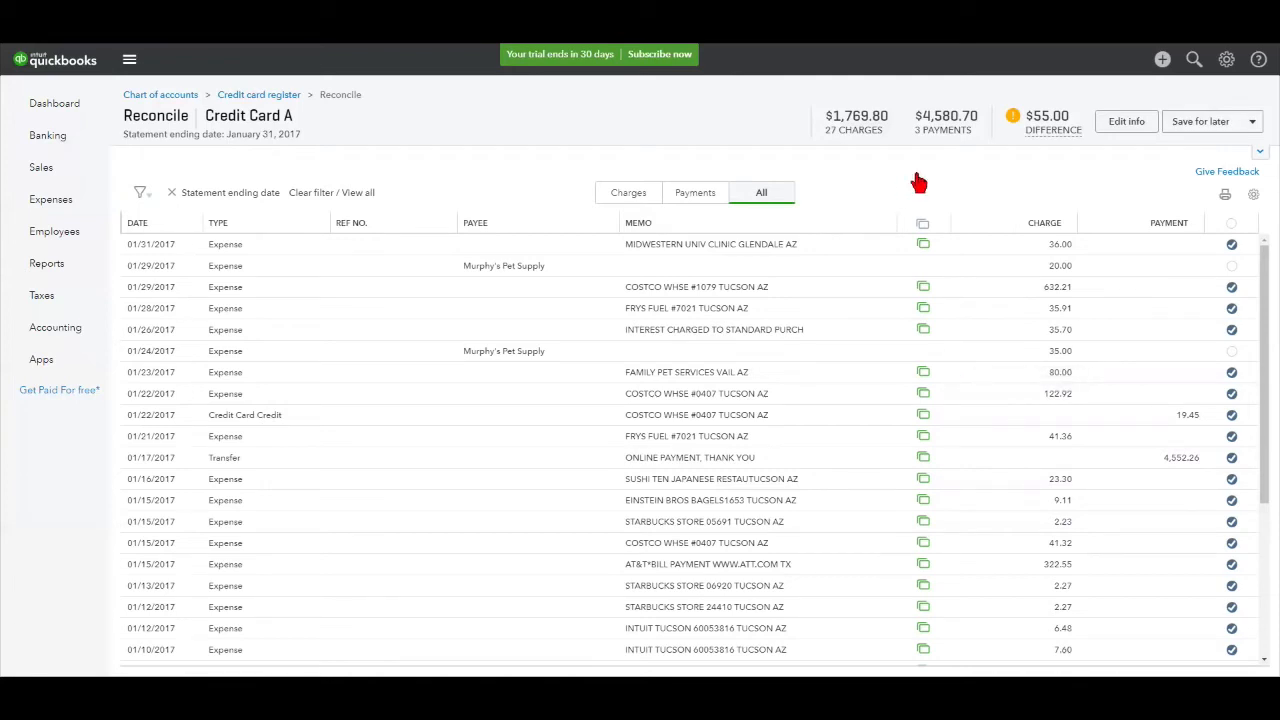
{"action": "mouse_move", "coordinate": [1040, 274]}
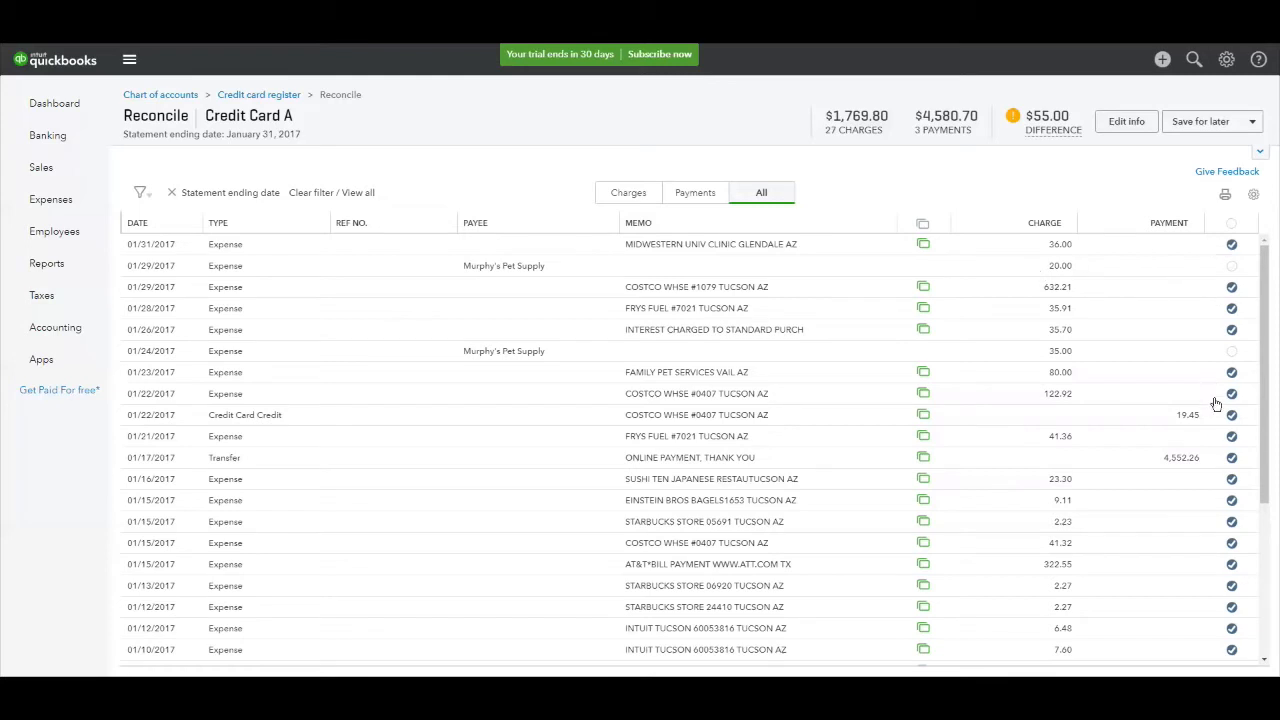
{"action": "mouse_move", "coordinate": [992, 360]}
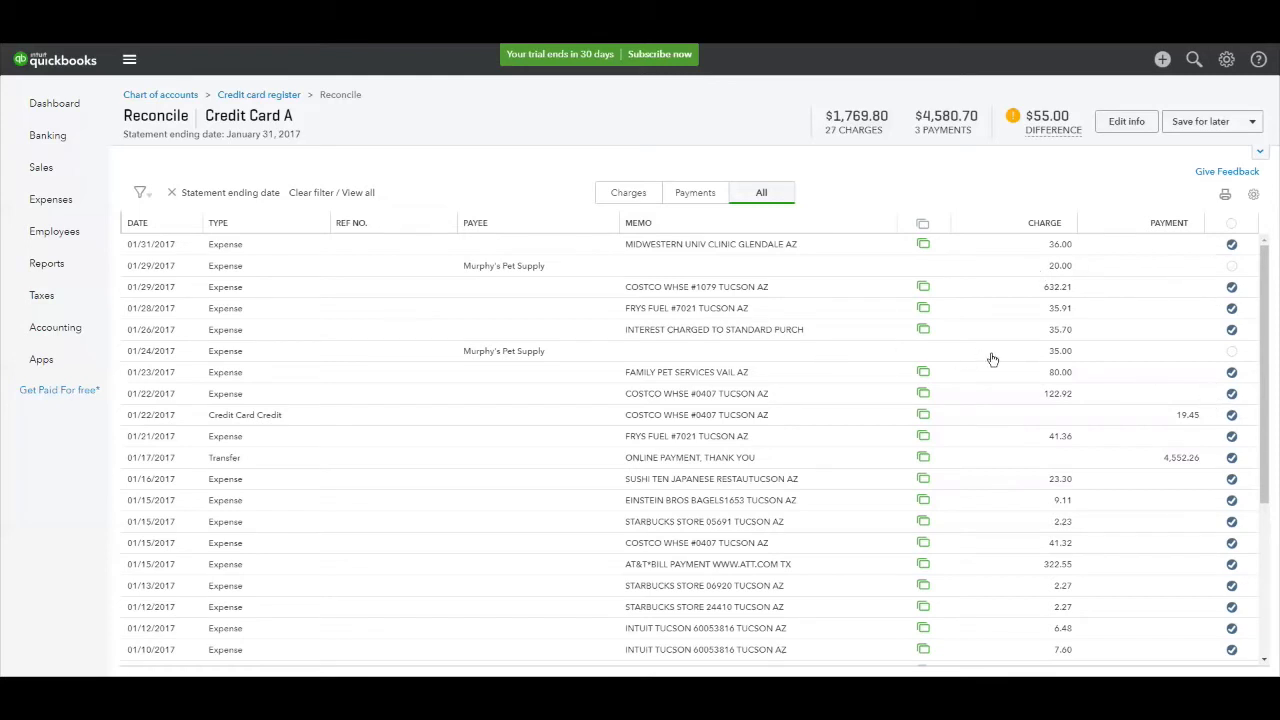
{"action": "mouse_move", "coordinate": [1070, 358]}
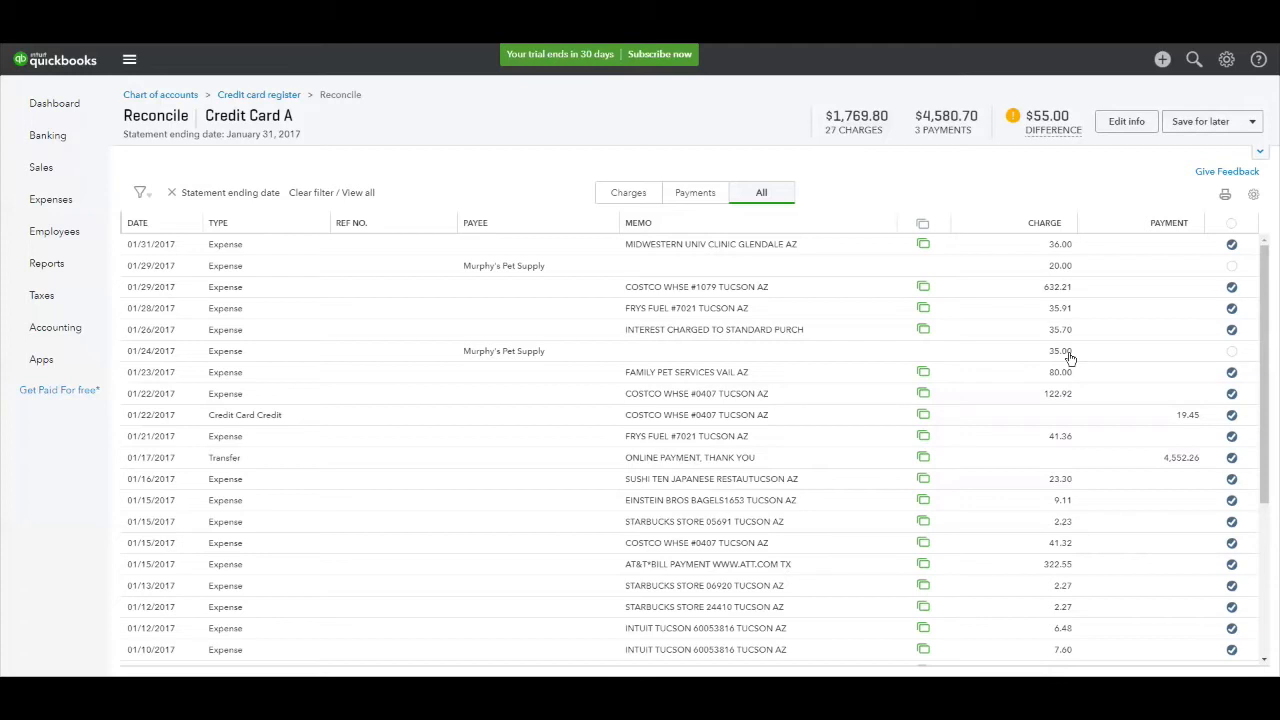
{"action": "mouse_move", "coordinate": [972, 350]}
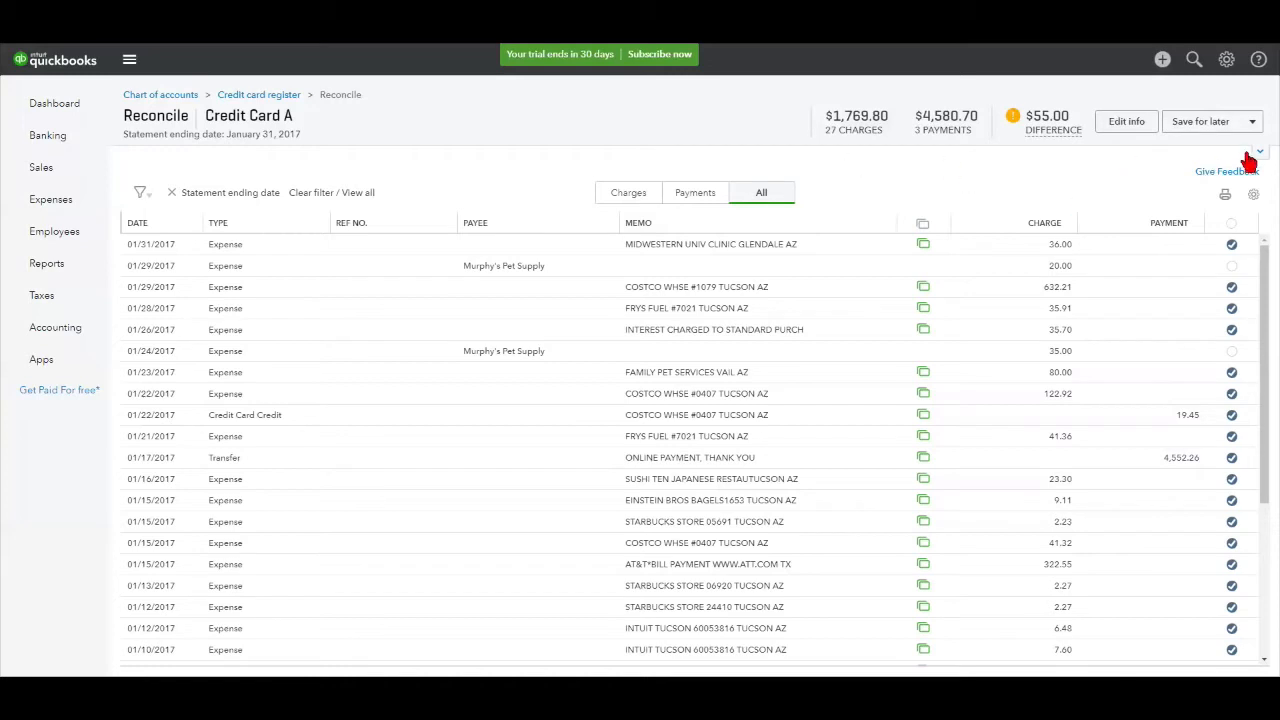
{"action": "mouse_move", "coordinate": [1016, 178]}
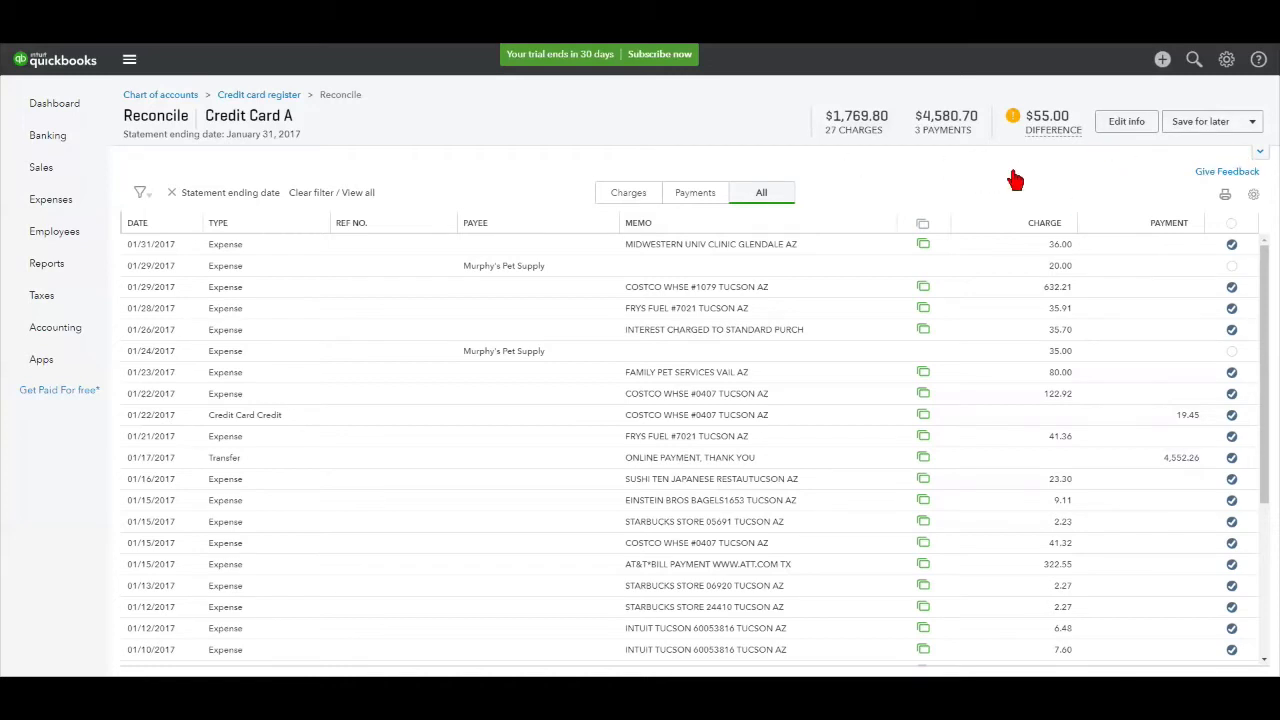
{"action": "mouse_move", "coordinate": [1044, 172]}
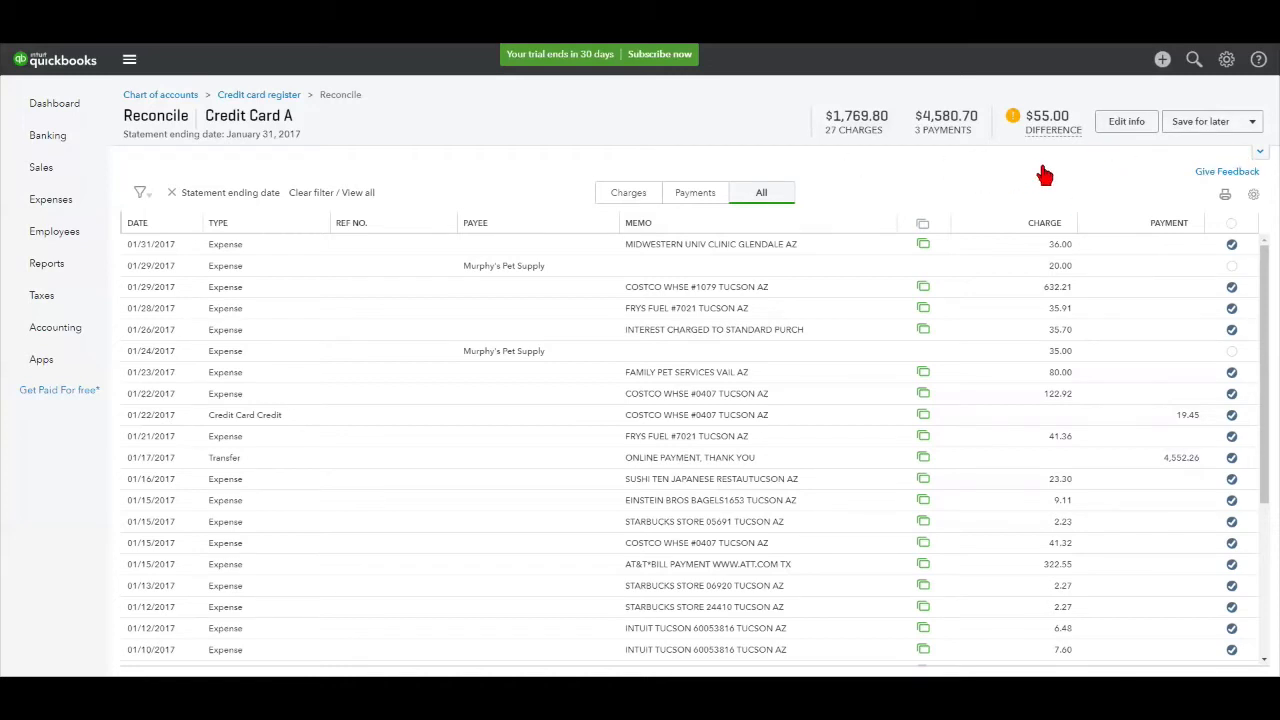
{"action": "mouse_move", "coordinate": [1030, 164]}
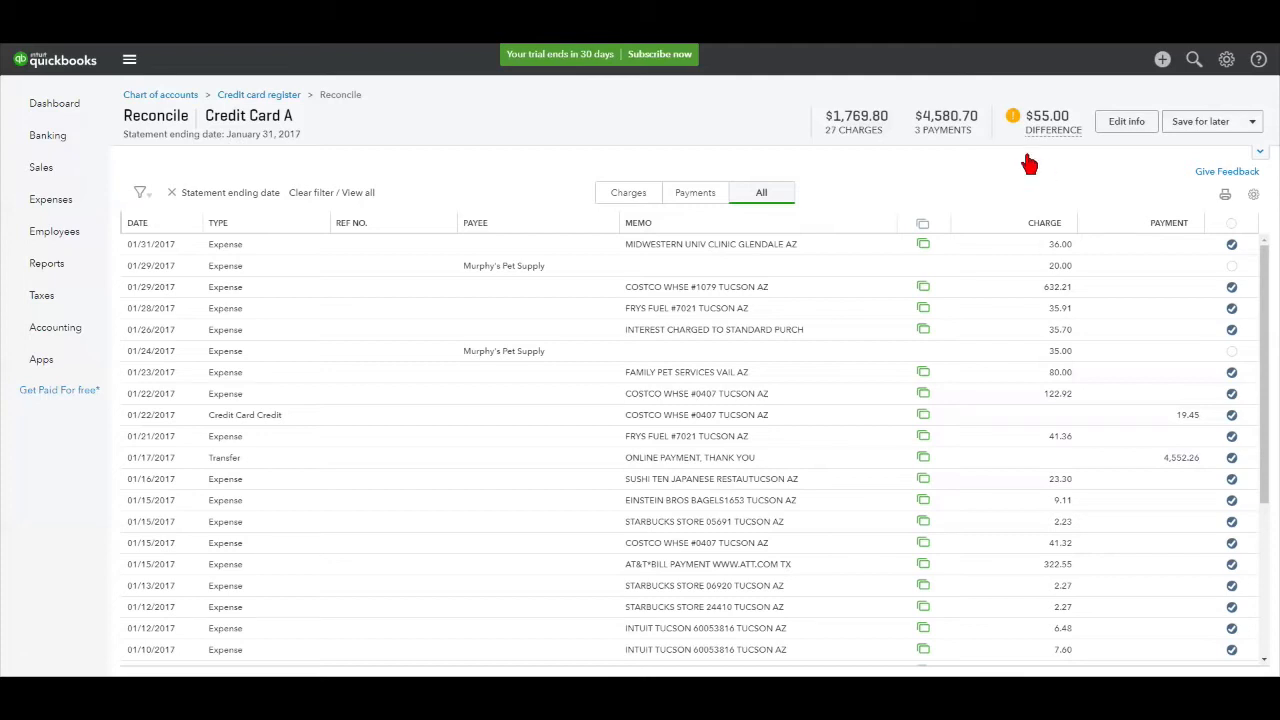
{"action": "mouse_move", "coordinate": [1088, 228]}
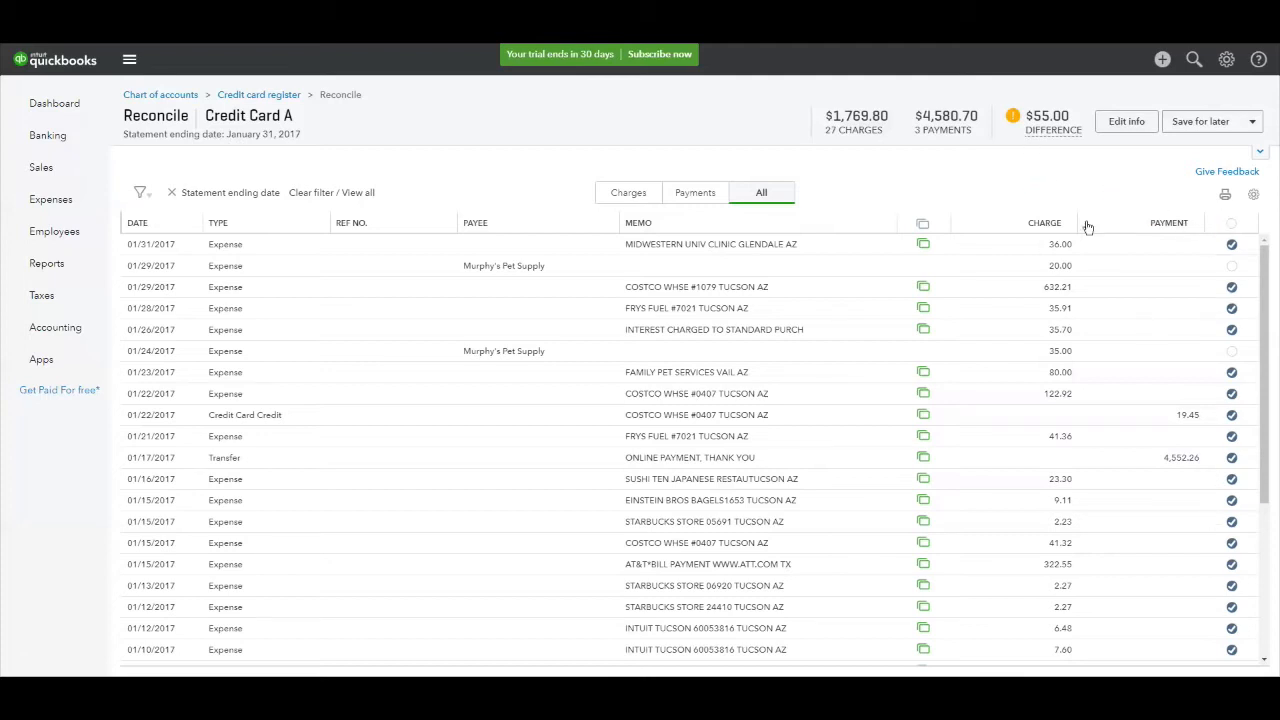
{"action": "mouse_move", "coordinate": [1052, 130]}
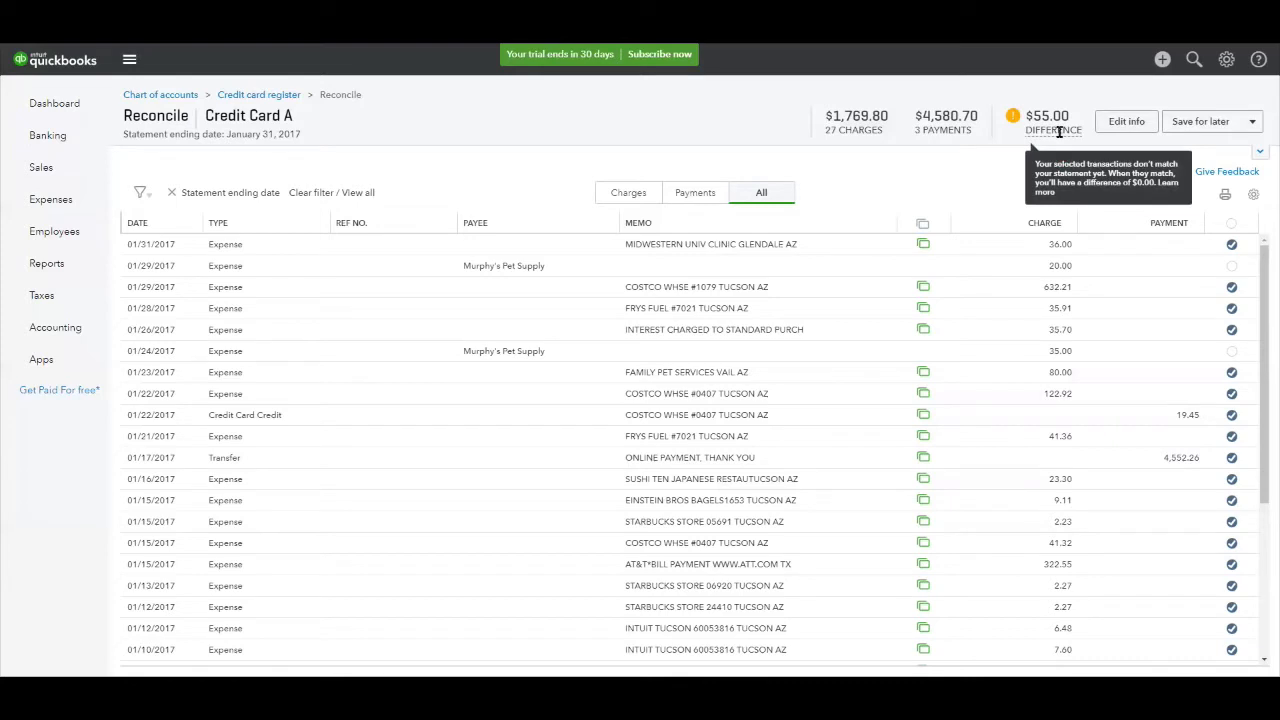
{"action": "mouse_move", "coordinate": [1052, 130]}
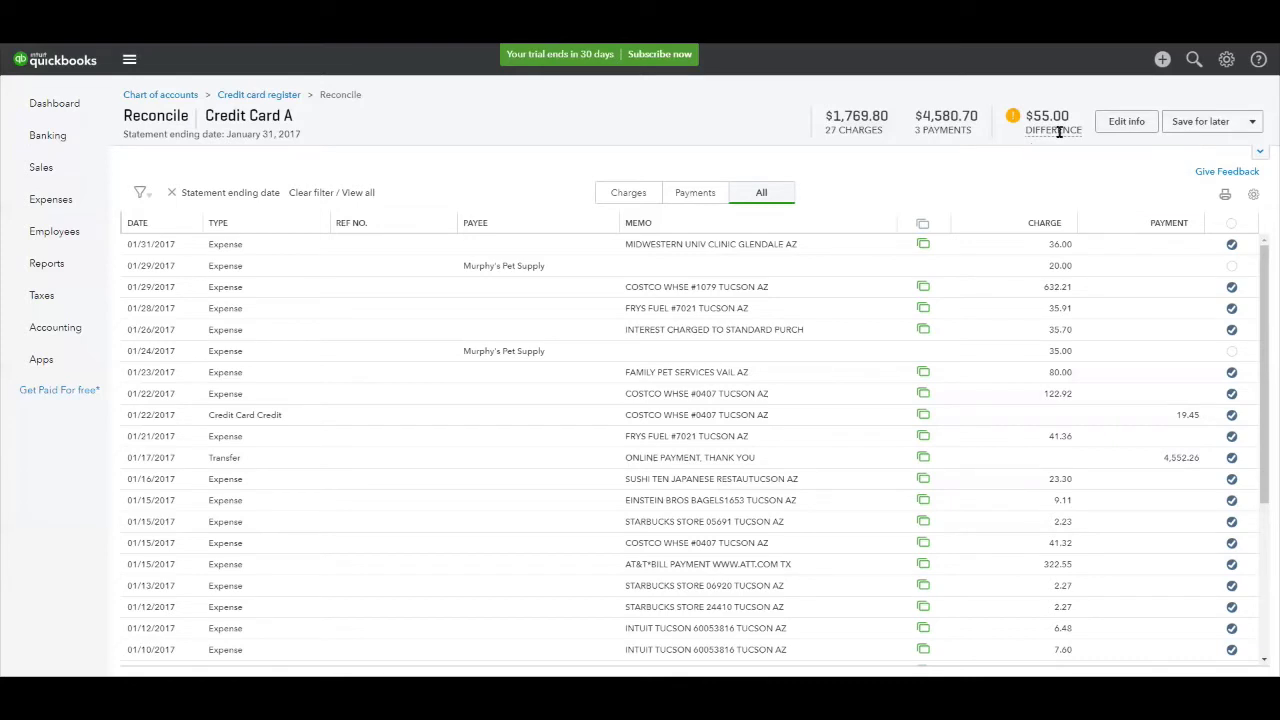
{"action": "mouse_move", "coordinate": [1116, 248]}
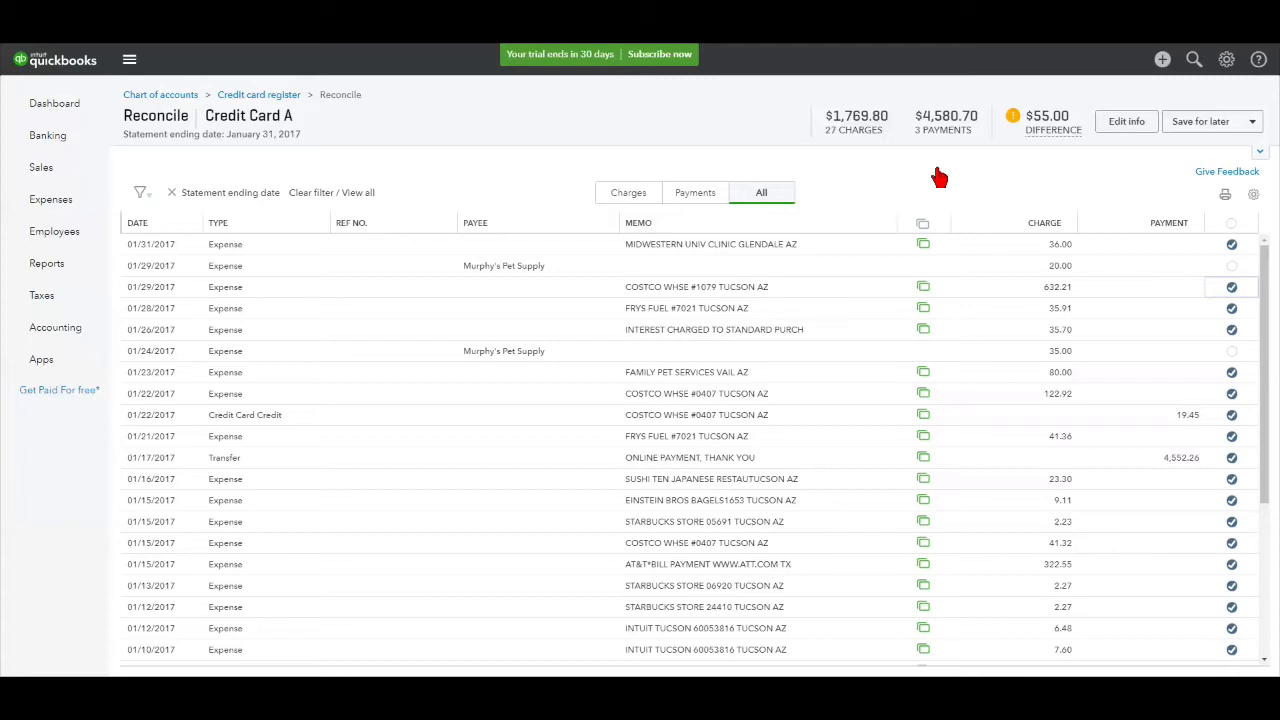
{"action": "mouse_move", "coordinate": [836, 148]}
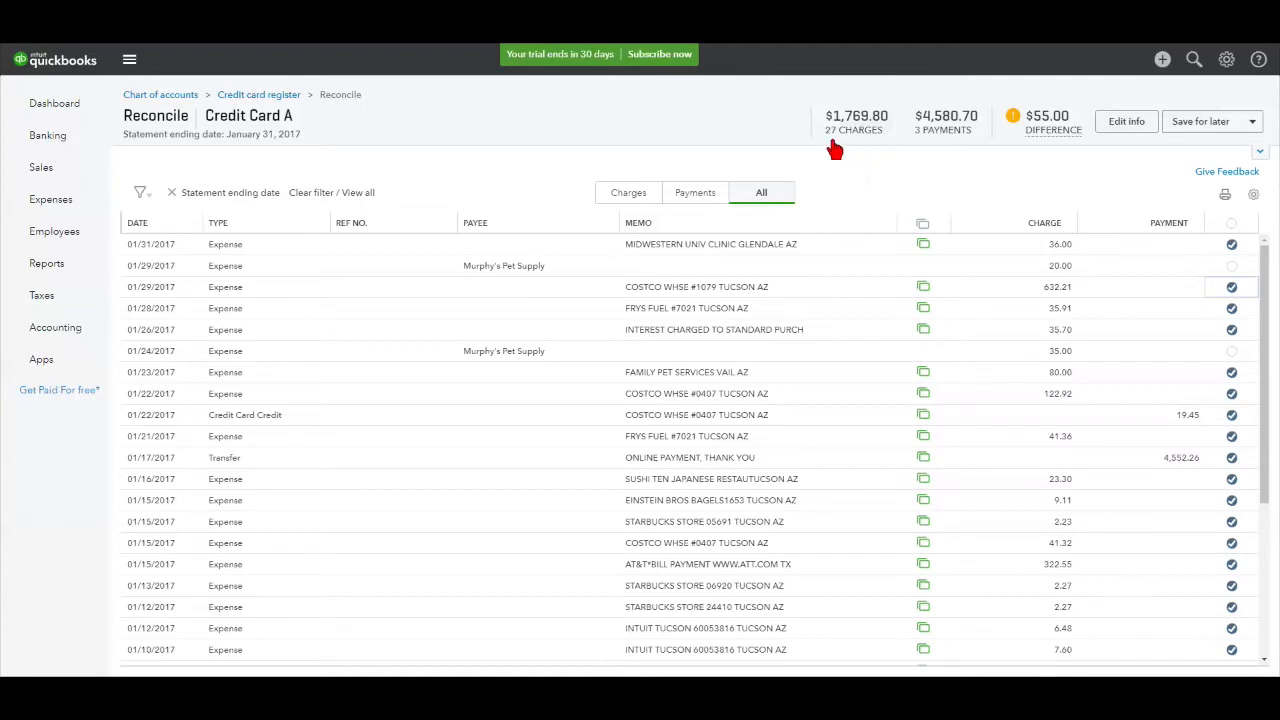
{"action": "mouse_move", "coordinate": [856, 148]}
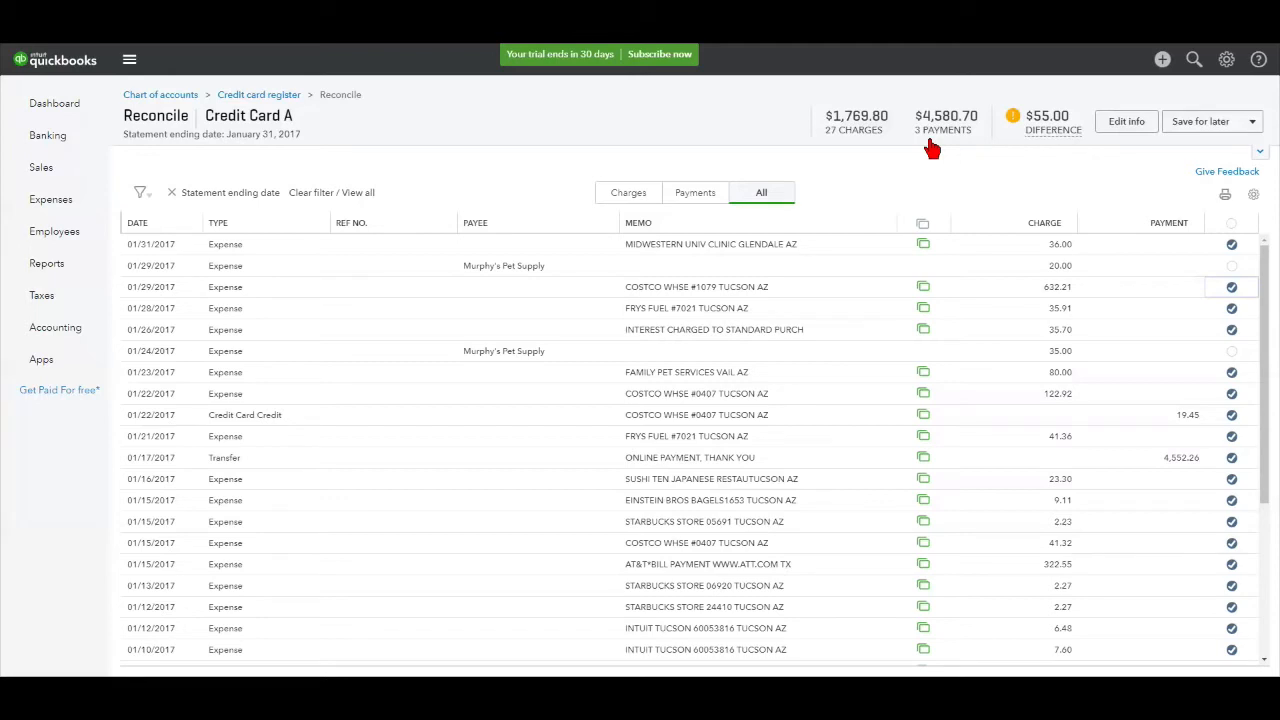
{"action": "mouse_move", "coordinate": [1262, 156]}
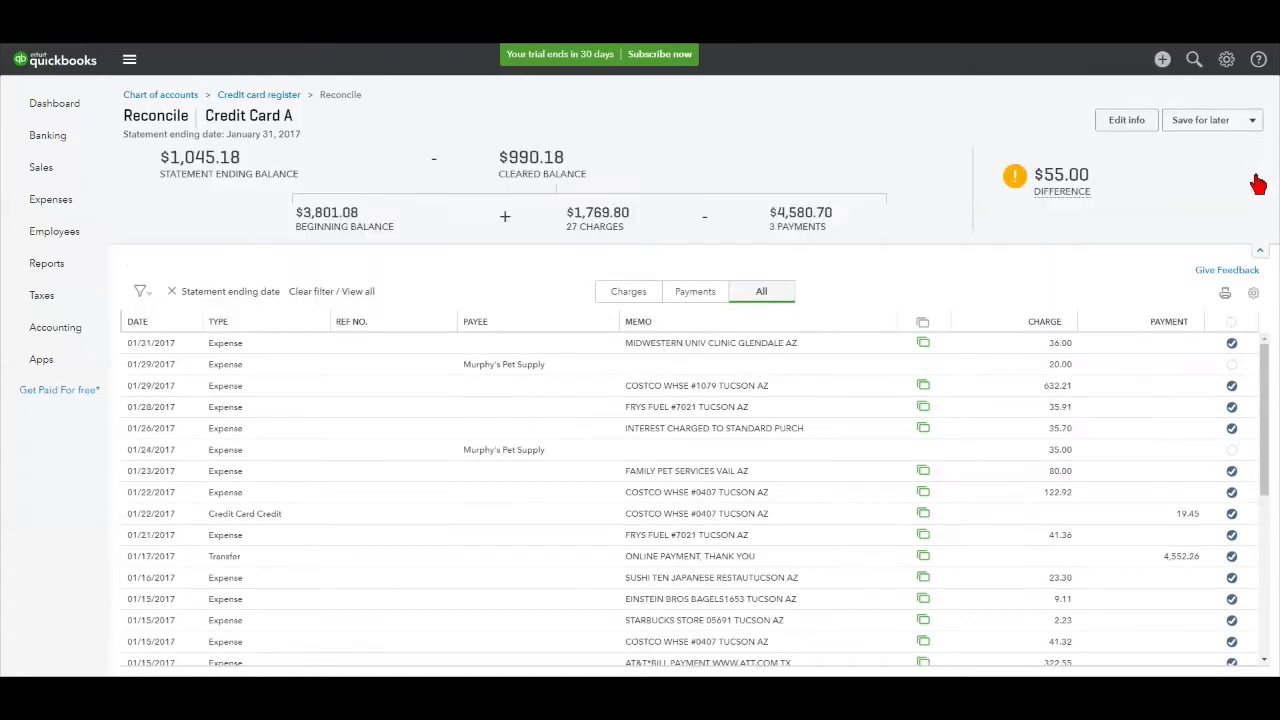
{"action": "mouse_move", "coordinate": [456, 150]}
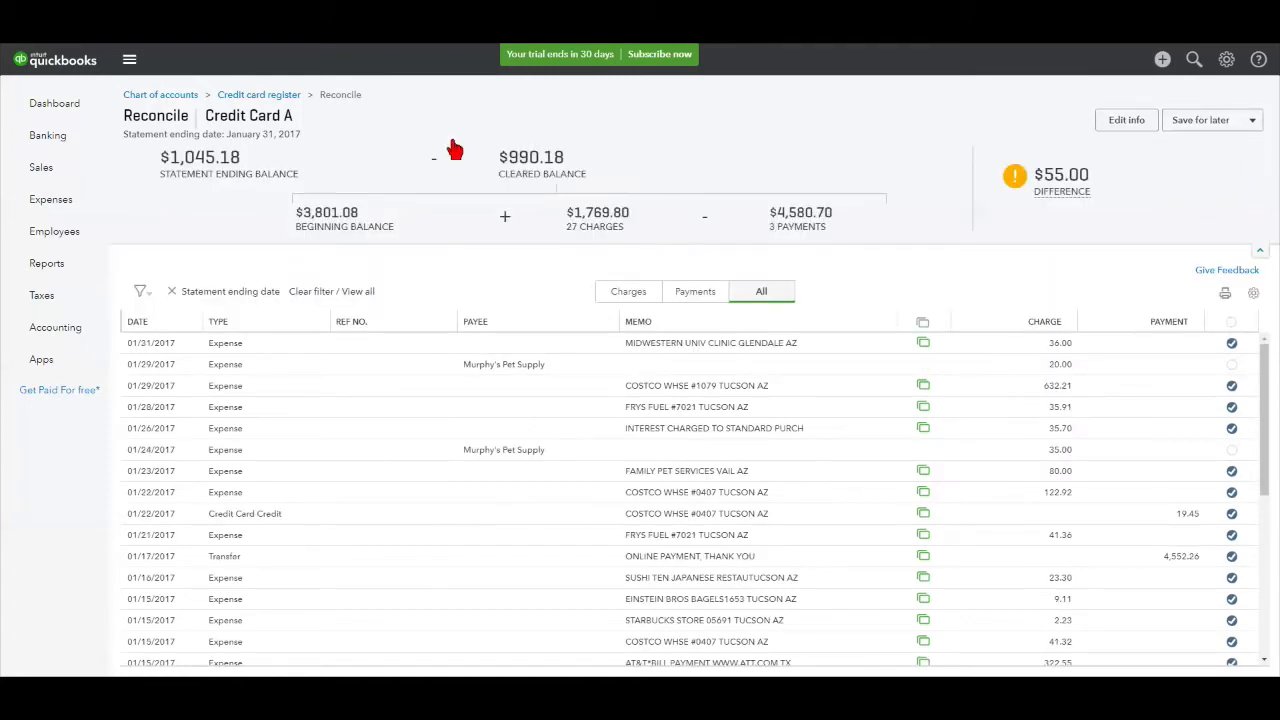
{"action": "mouse_move", "coordinate": [1060, 192]}
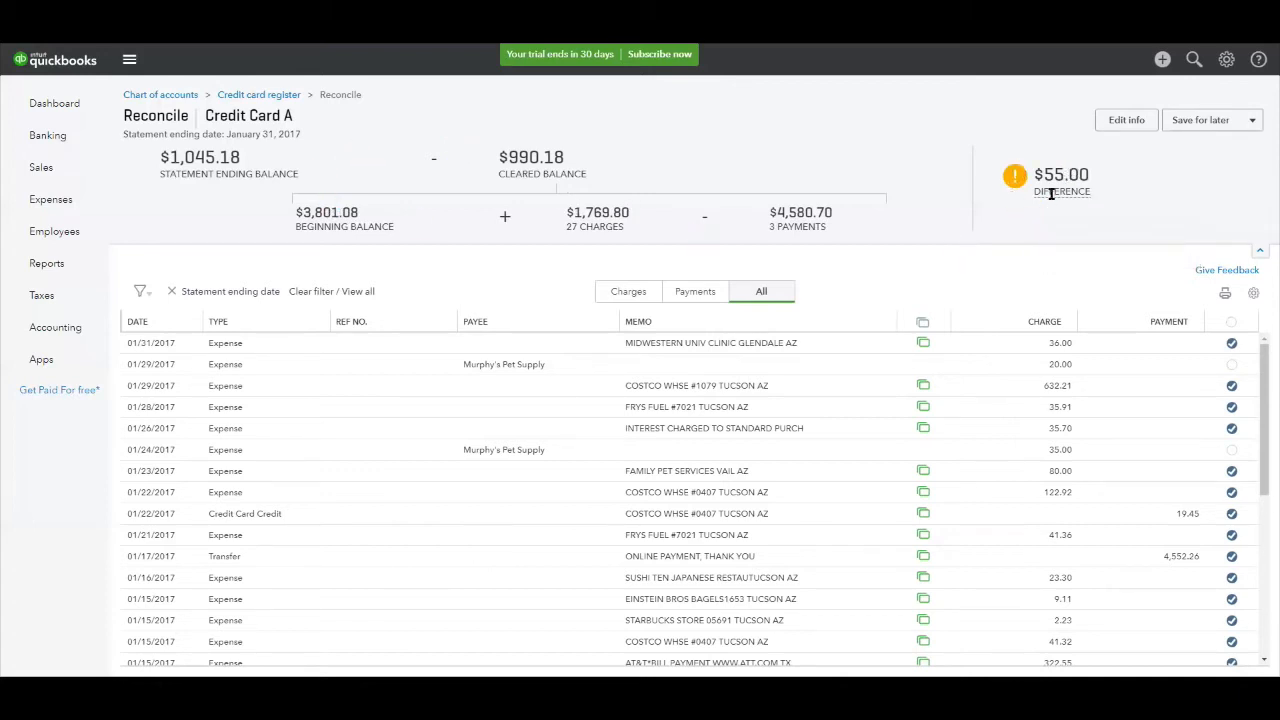
{"action": "mouse_move", "coordinate": [218, 192]}
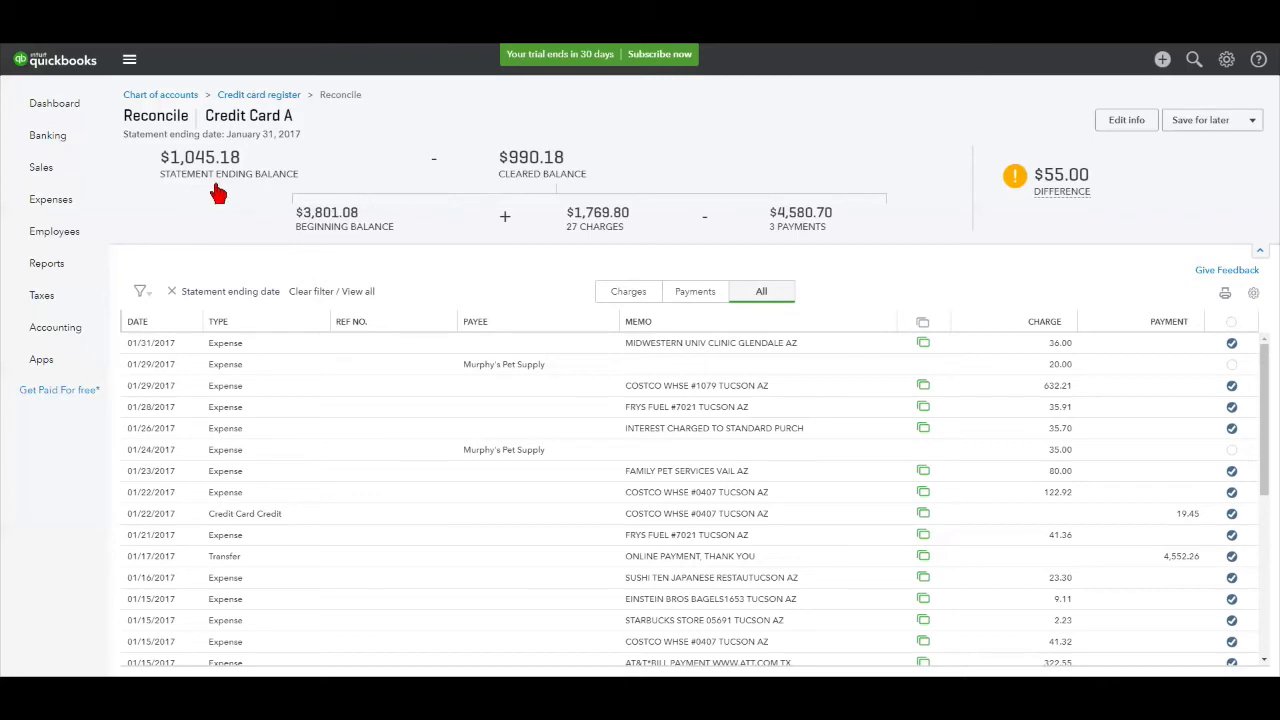
{"action": "mouse_move", "coordinate": [532, 178]}
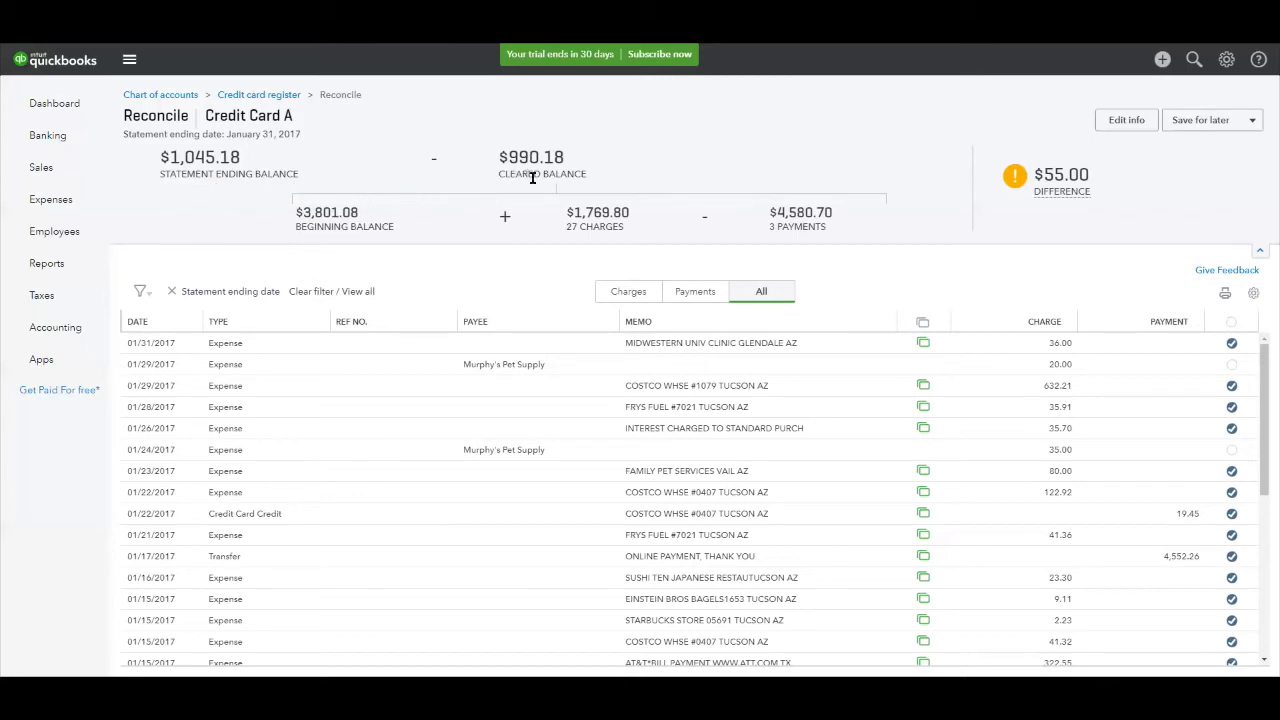
{"action": "mouse_move", "coordinate": [1016, 176]}
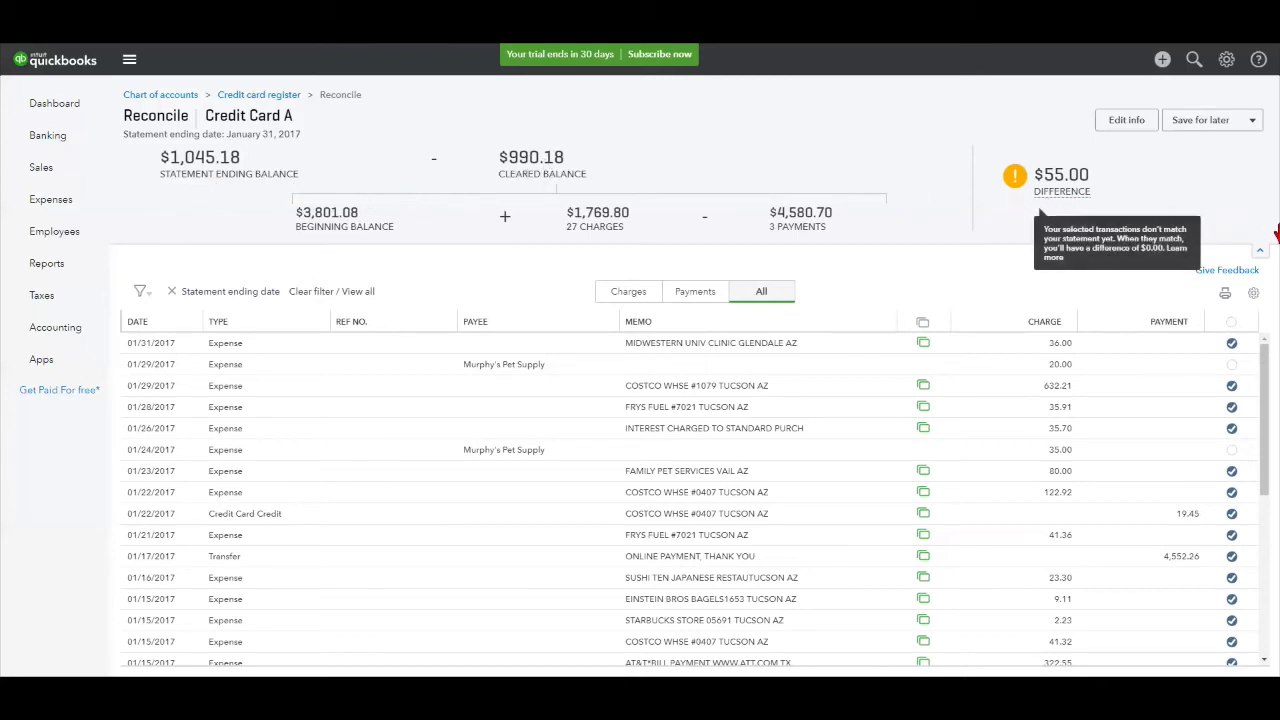
{"action": "scroll", "scroll_direction": "down", "scroll_amount": 3}
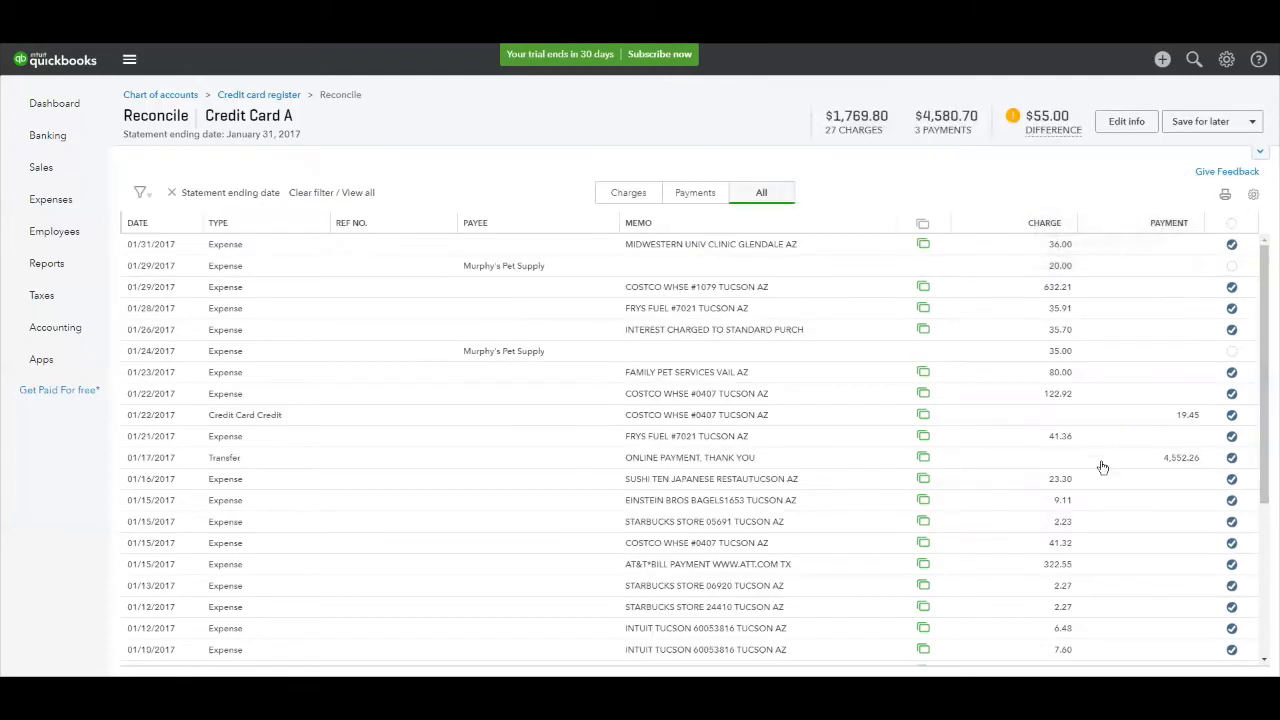
{"action": "mouse_move", "coordinate": [1072, 414]}
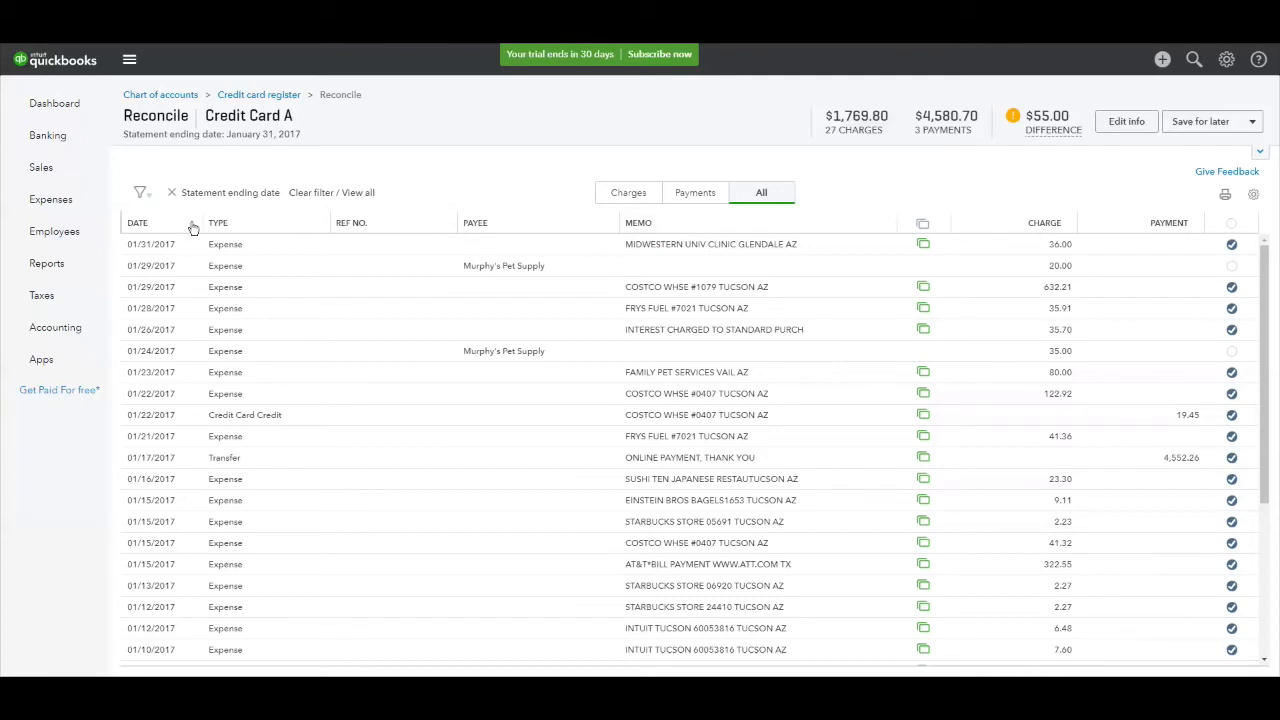
{"action": "mouse_move", "coordinate": [644, 276]}
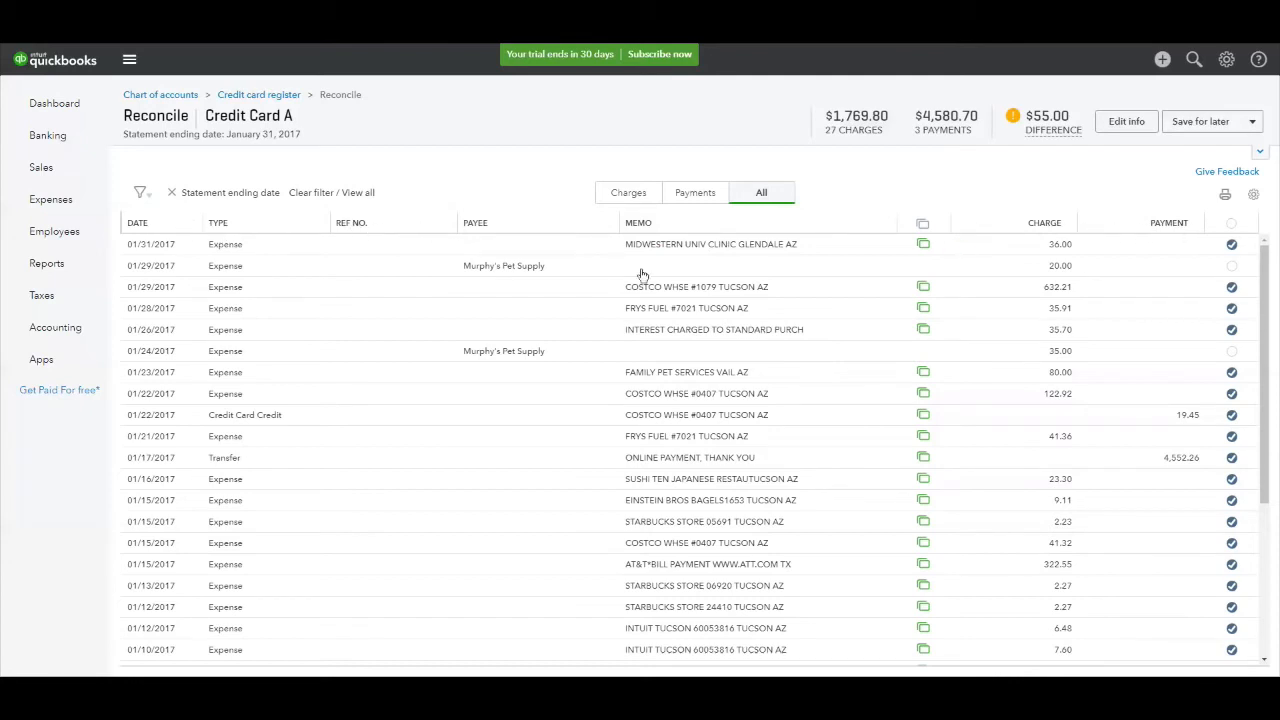
{"action": "mouse_move", "coordinate": [222, 276]}
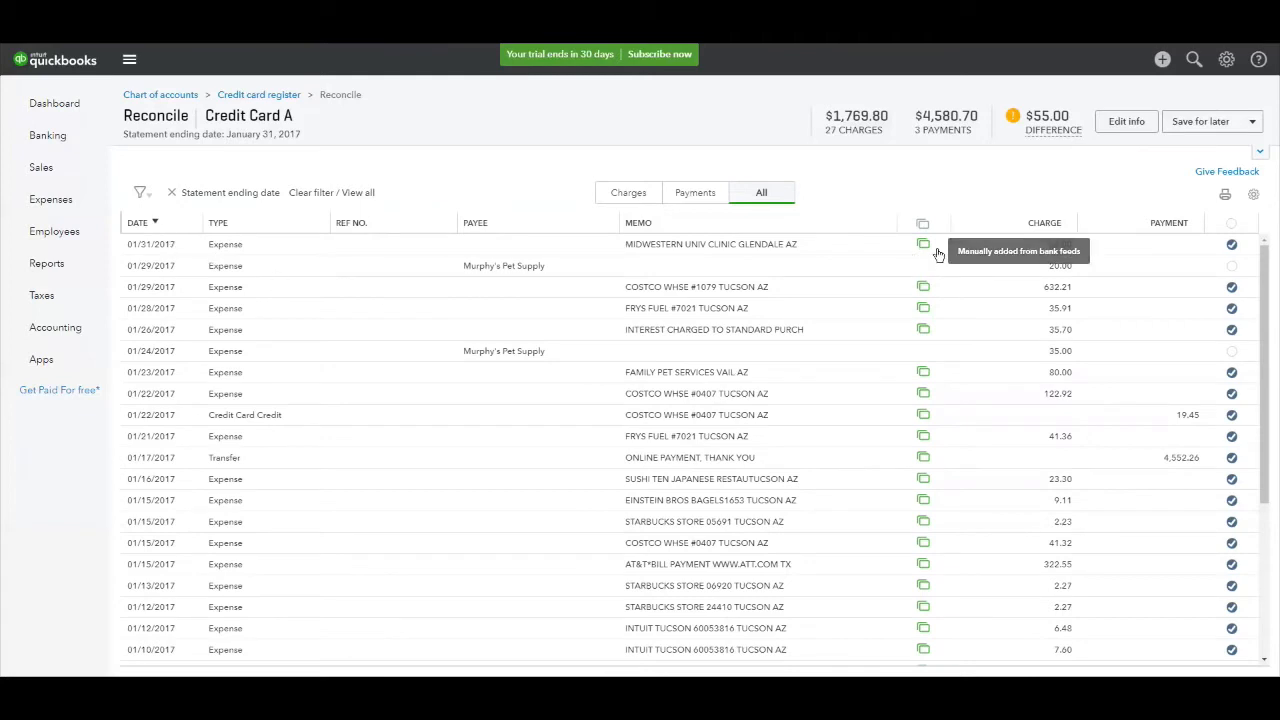
Mark the remaining Credit Card A charge cleared so the difference reaches $0.00
{"action": "left_click", "coordinate": [1232, 266]}
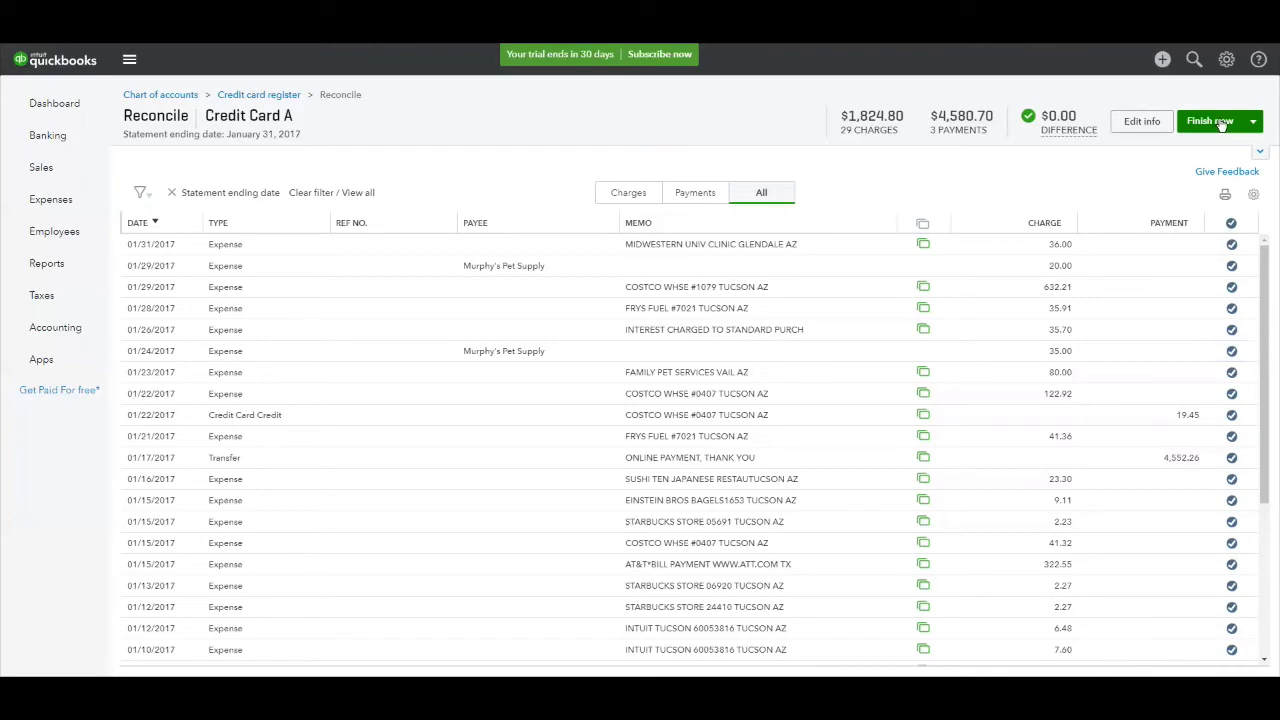
Finish the Credit Card A reconciliation and dismiss the 'You reconciled your account' message
{"action": "left_click", "coordinate": [1208, 120]}
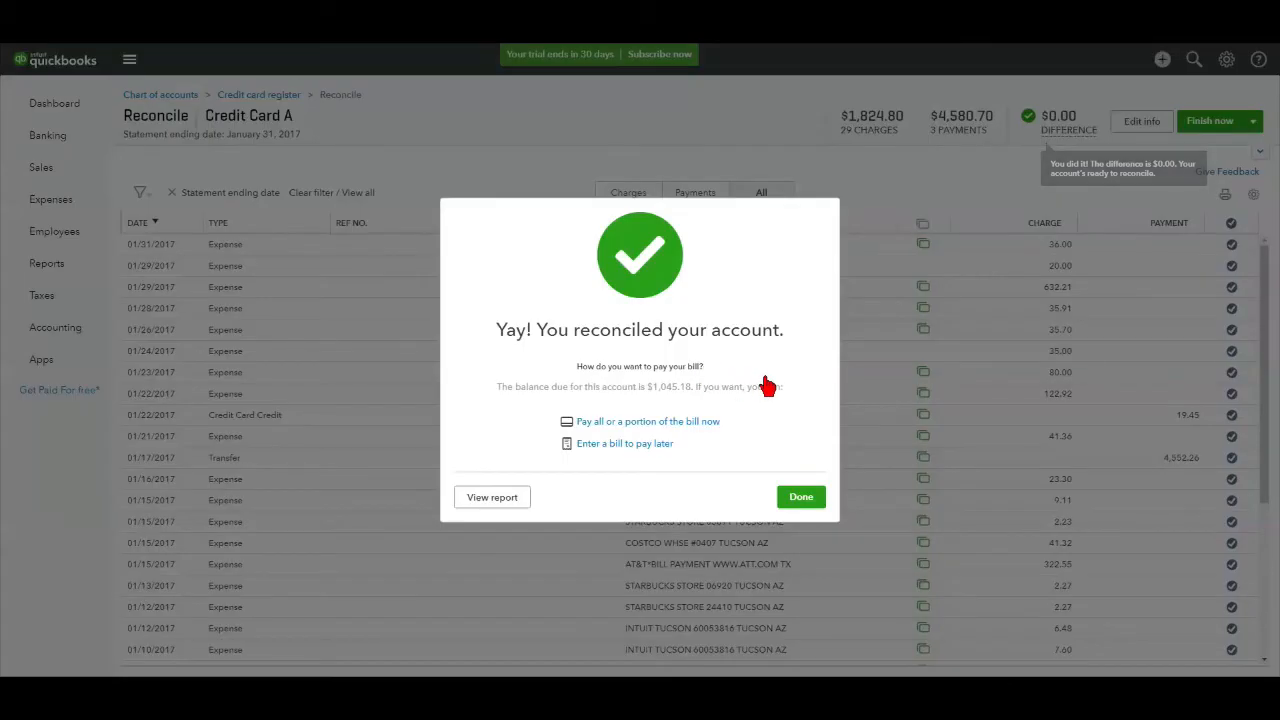
{"action": "mouse_move", "coordinate": [772, 444]}
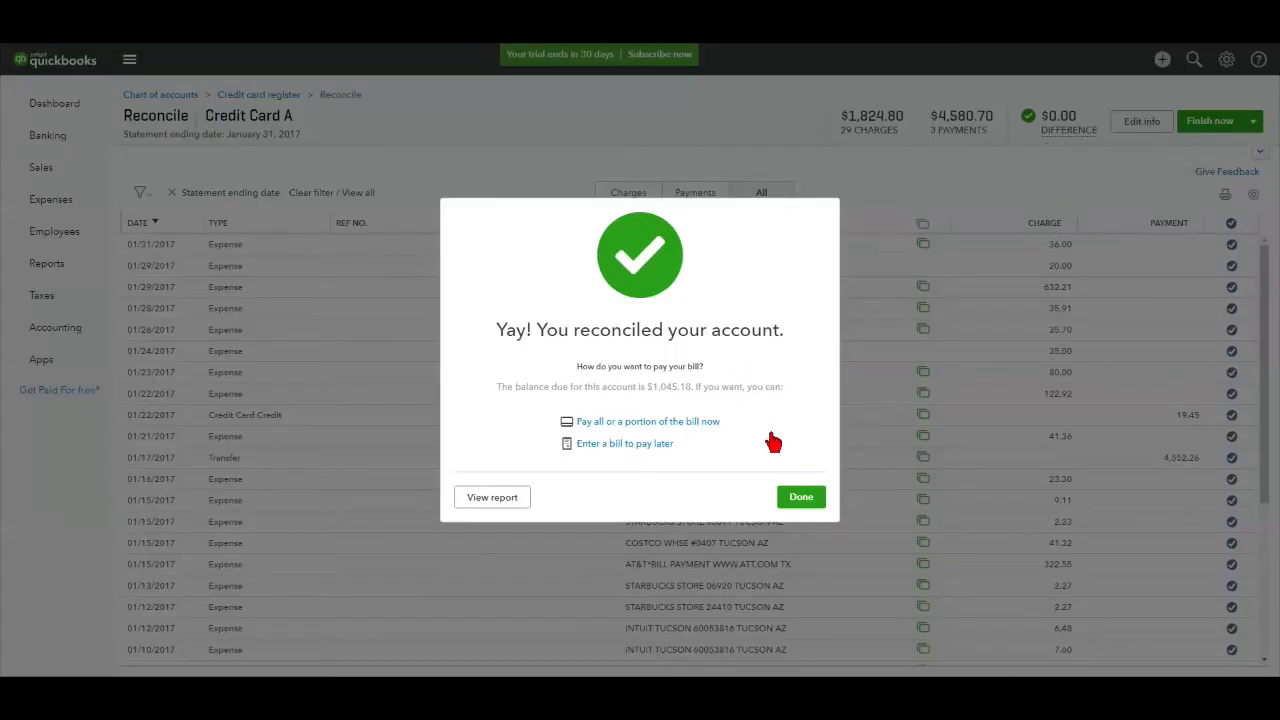
{"action": "mouse_move", "coordinate": [536, 498]}
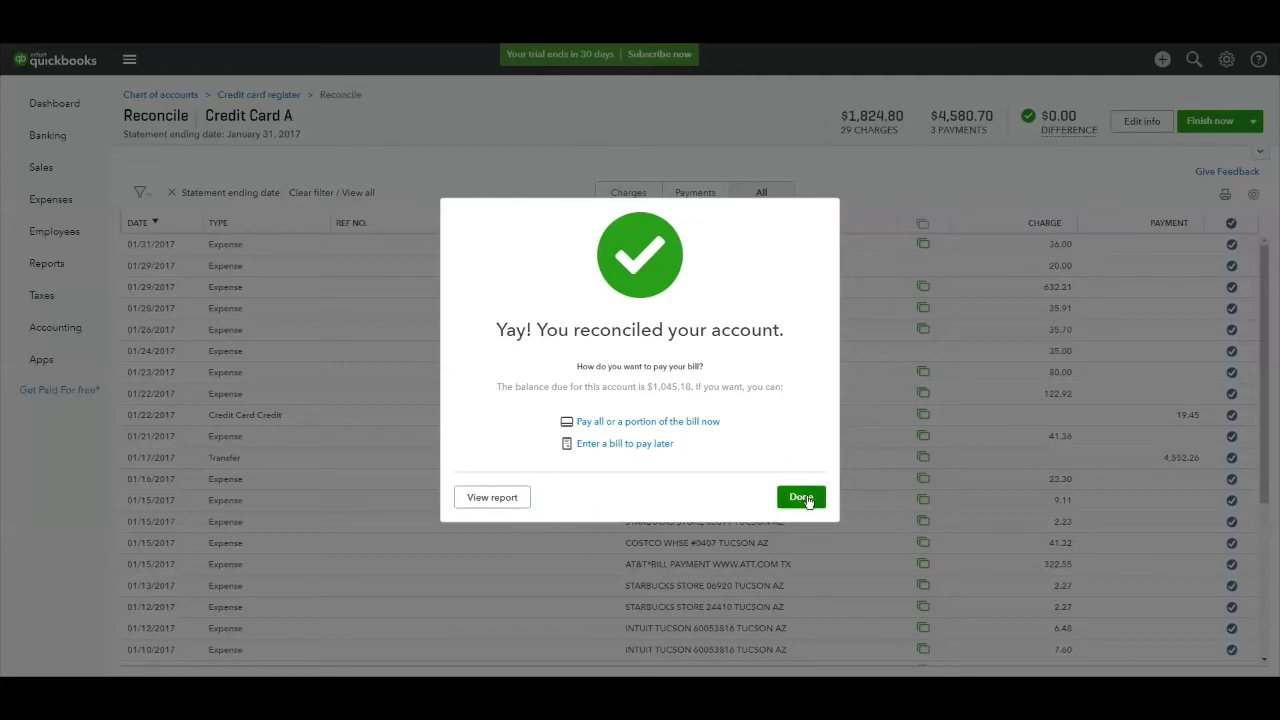
{"action": "left_click", "coordinate": [800, 496]}
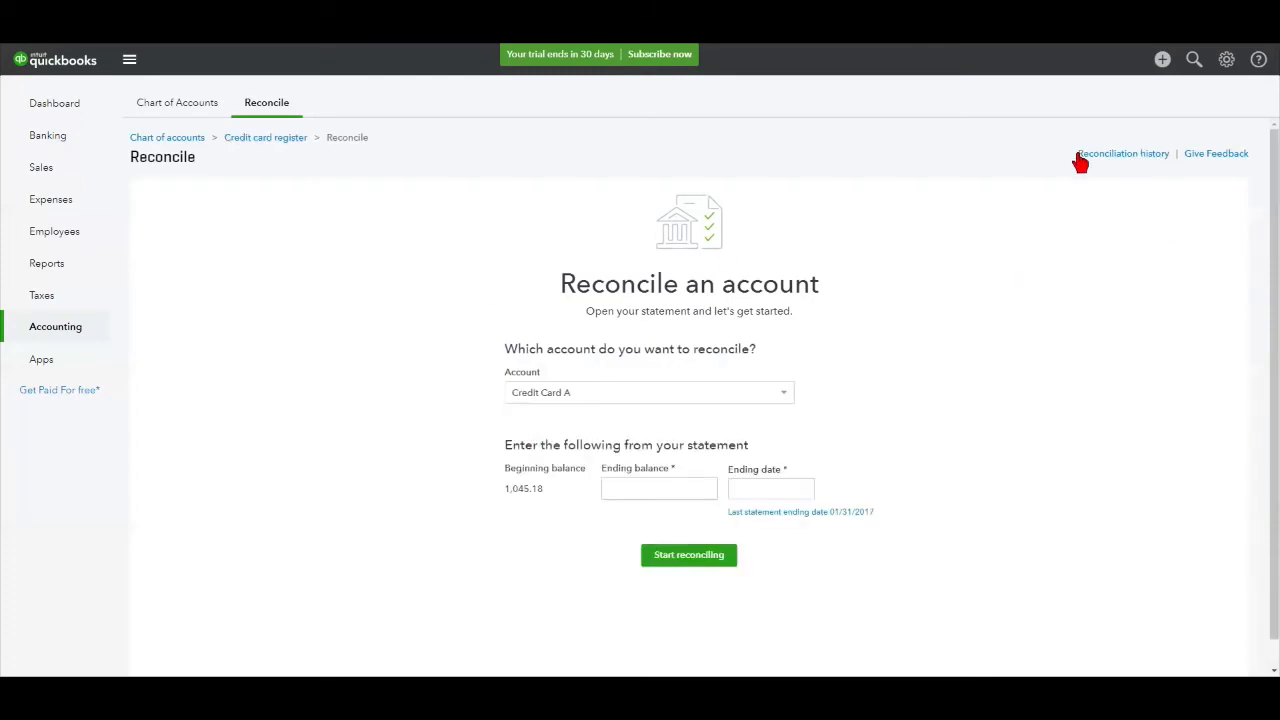
{"action": "mouse_move", "coordinate": [1116, 212]}
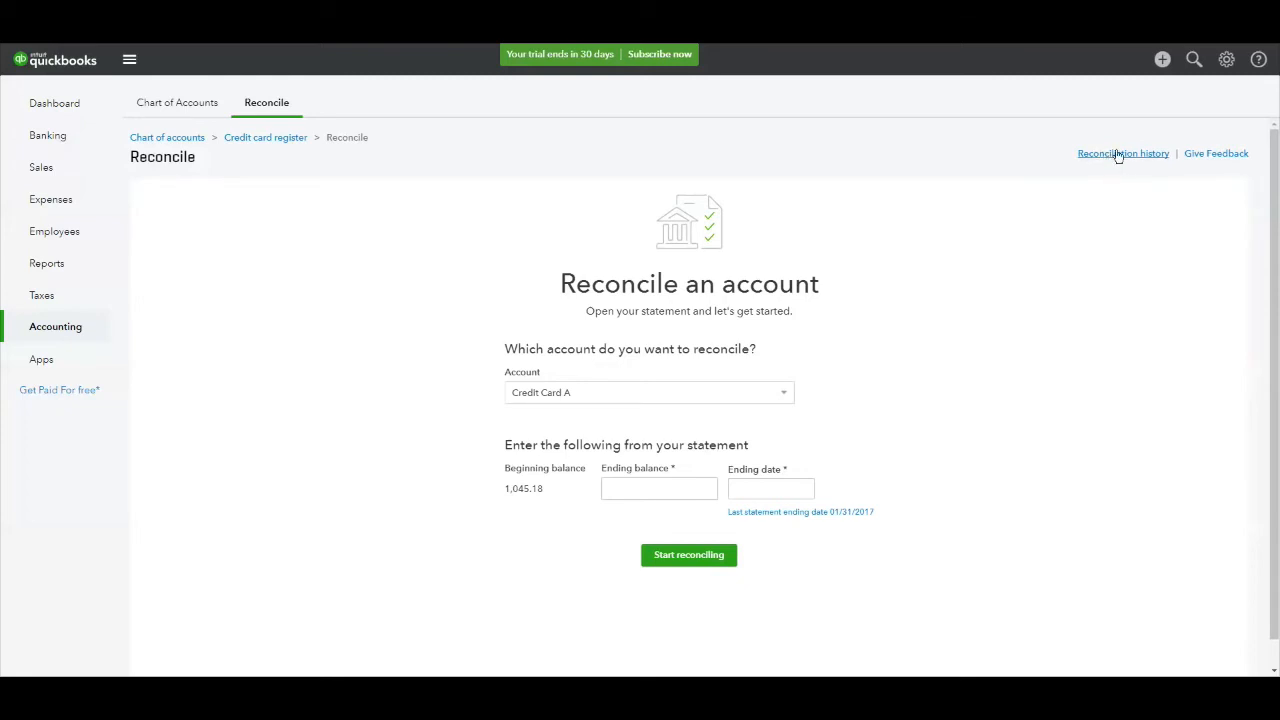
{"action": "mouse_move", "coordinate": [1108, 160]}
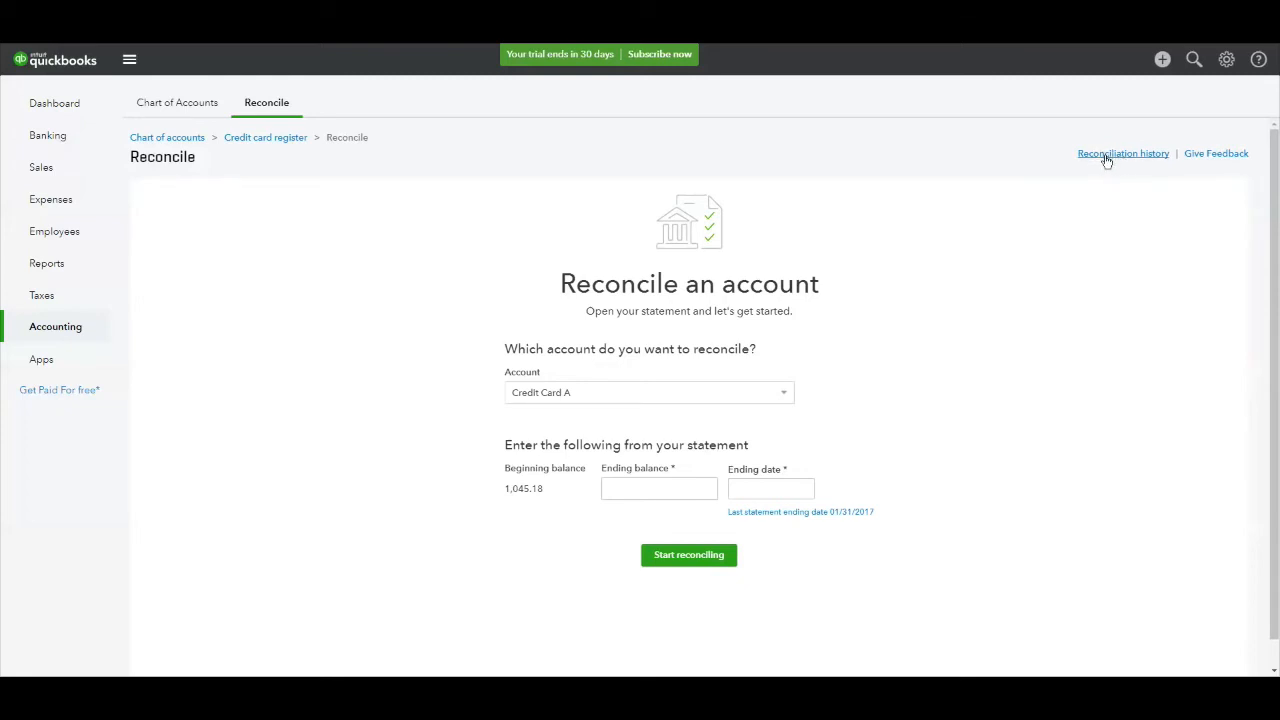
View the reconciliation history listing the 01/31/2017 and 12/31/2016 statements
{"action": "left_click", "coordinate": [1124, 152]}
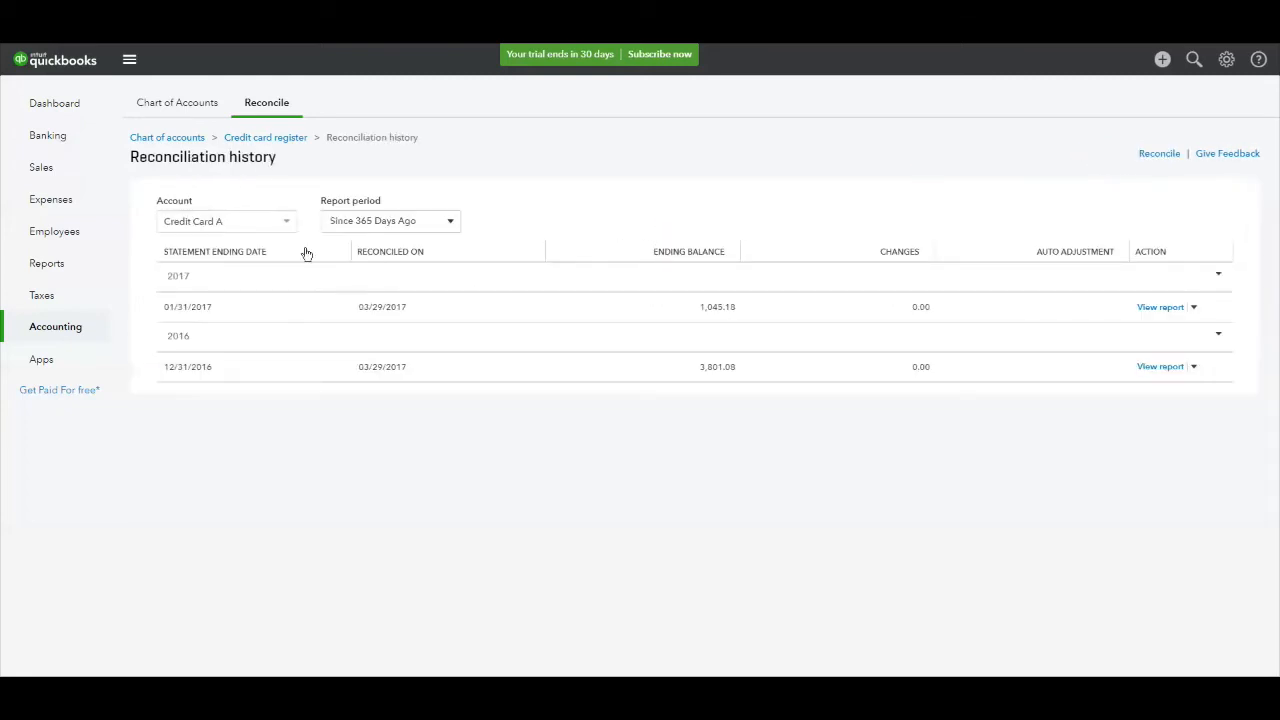
{"action": "mouse_move", "coordinate": [292, 418]}
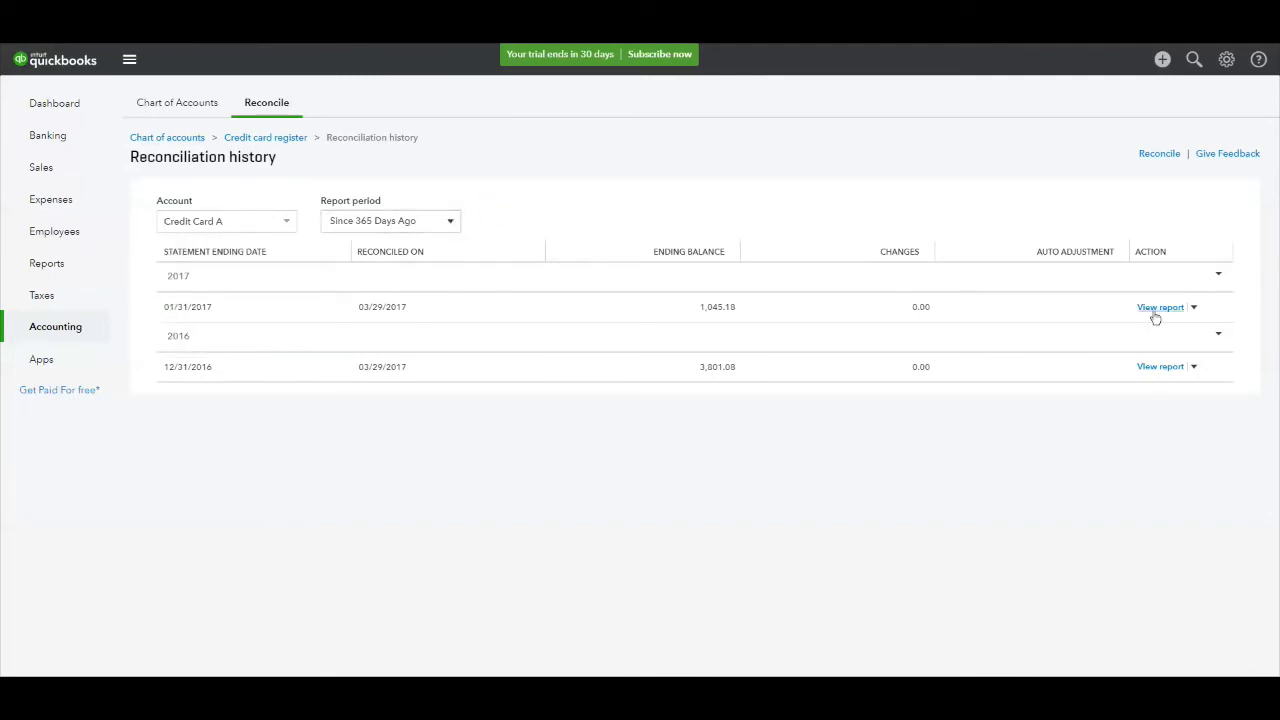
{"action": "mouse_move", "coordinate": [484, 384]}
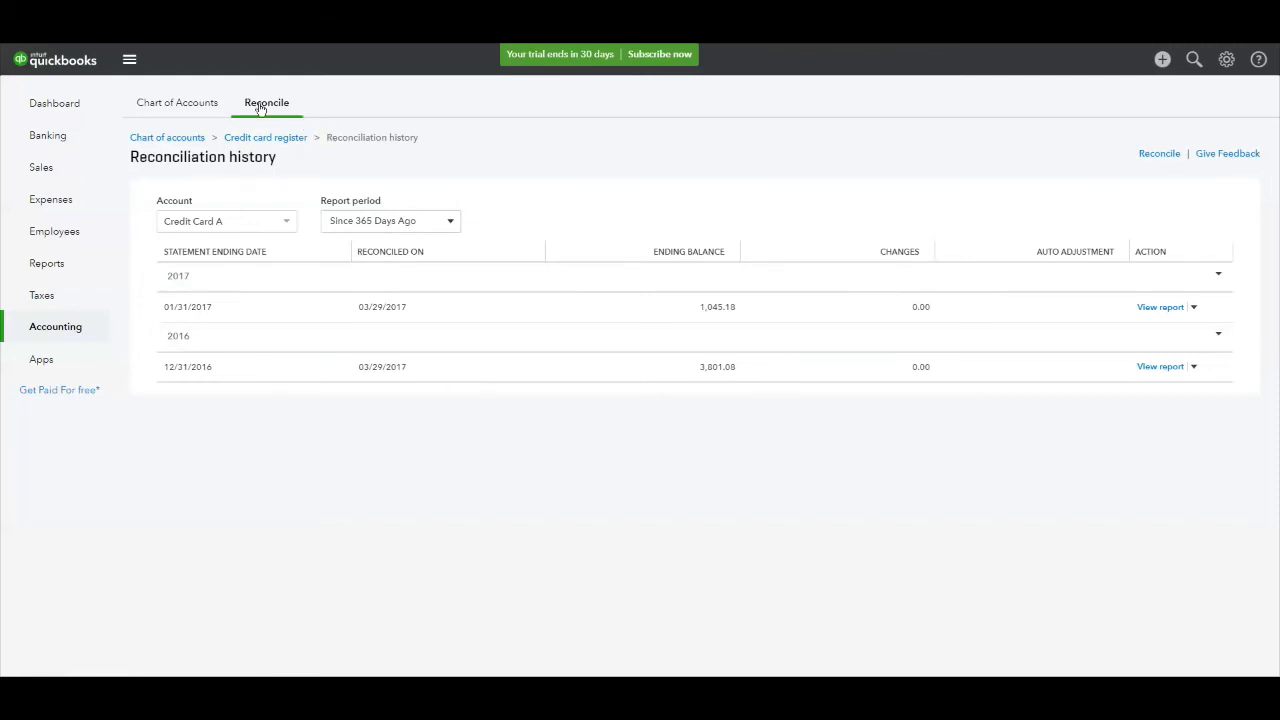
Return from the history to the reconcile start page for Credit Card A
{"action": "left_click", "coordinate": [1160, 152]}
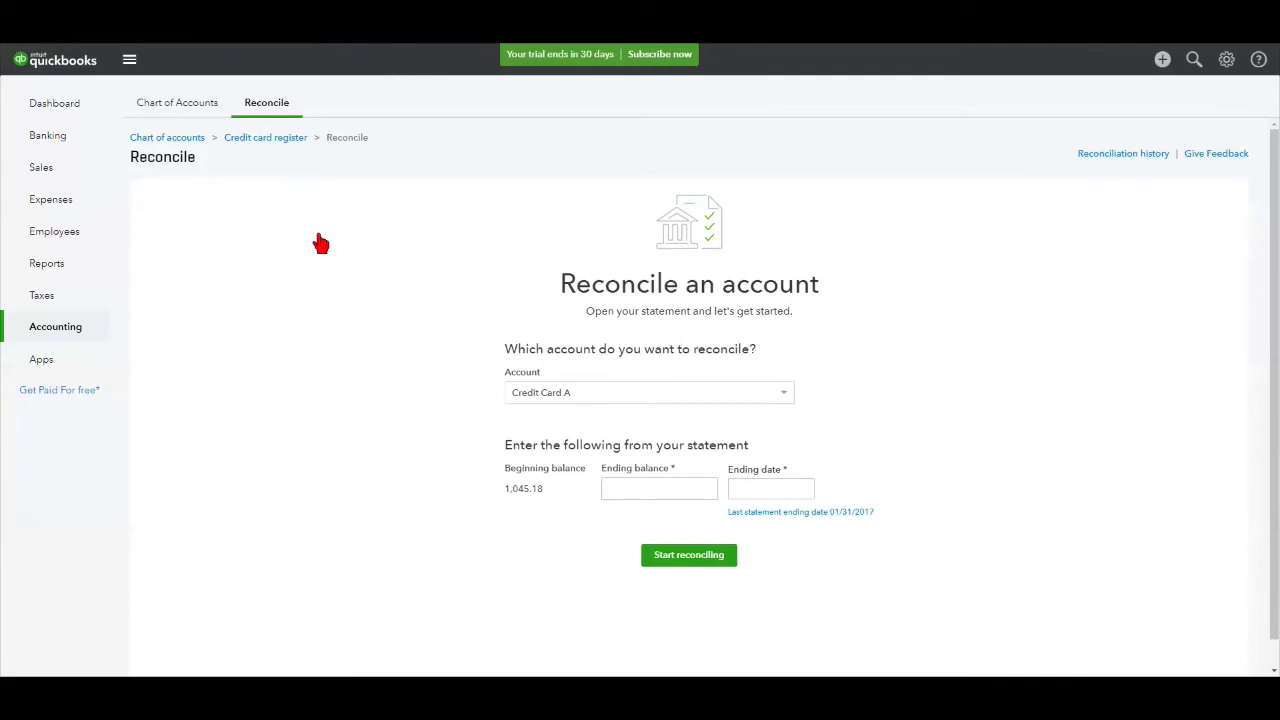
{"action": "mouse_move", "coordinate": [352, 360]}
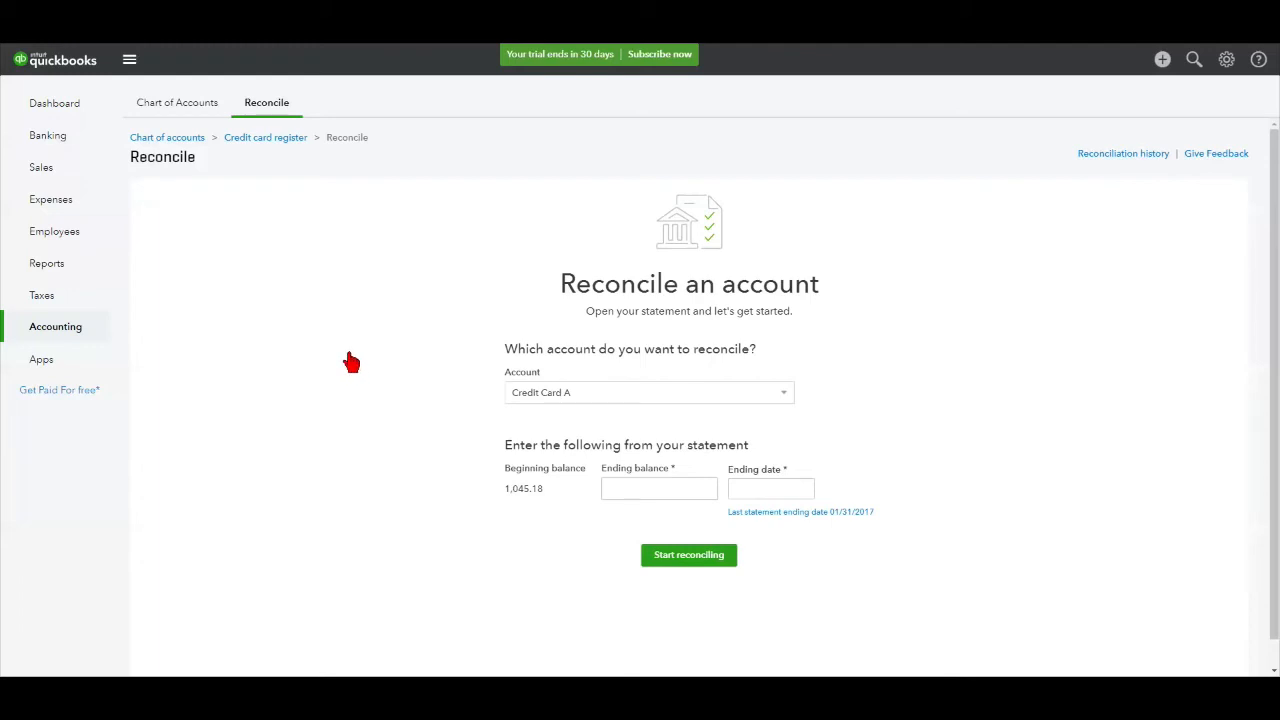
{"action": "mouse_move", "coordinate": [354, 368]}
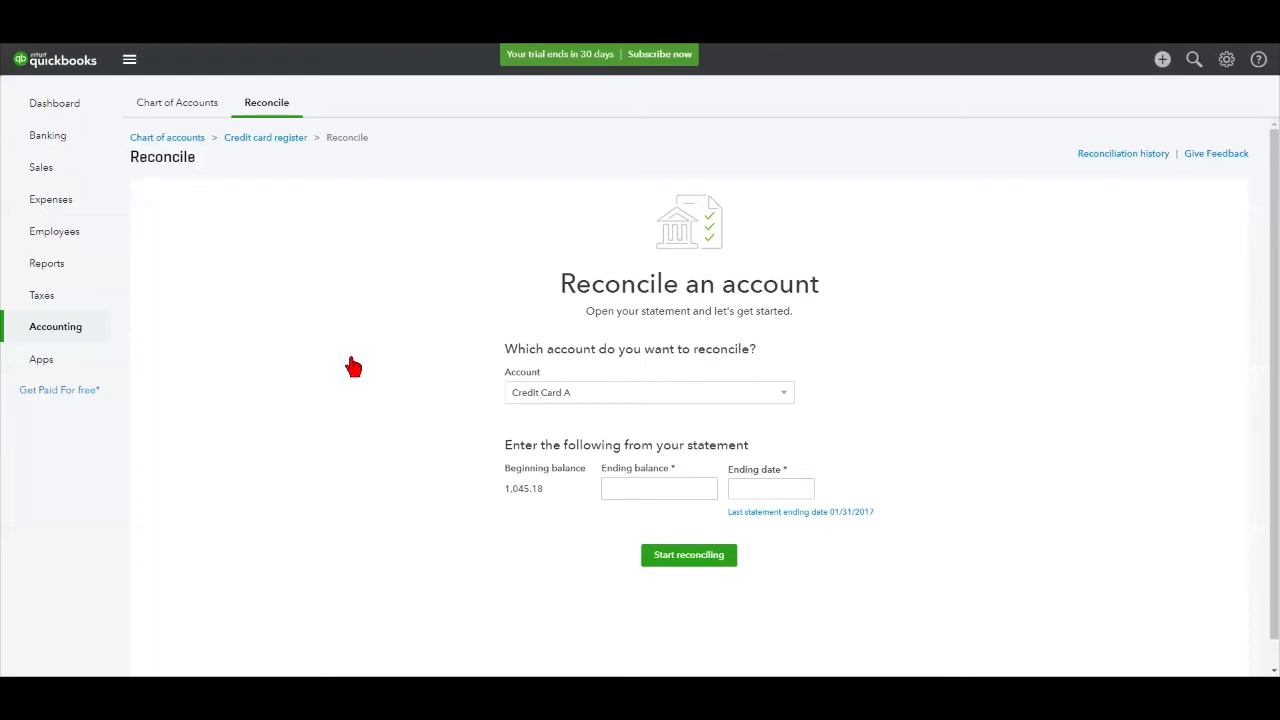
{"action": "mouse_move", "coordinate": [404, 492]}
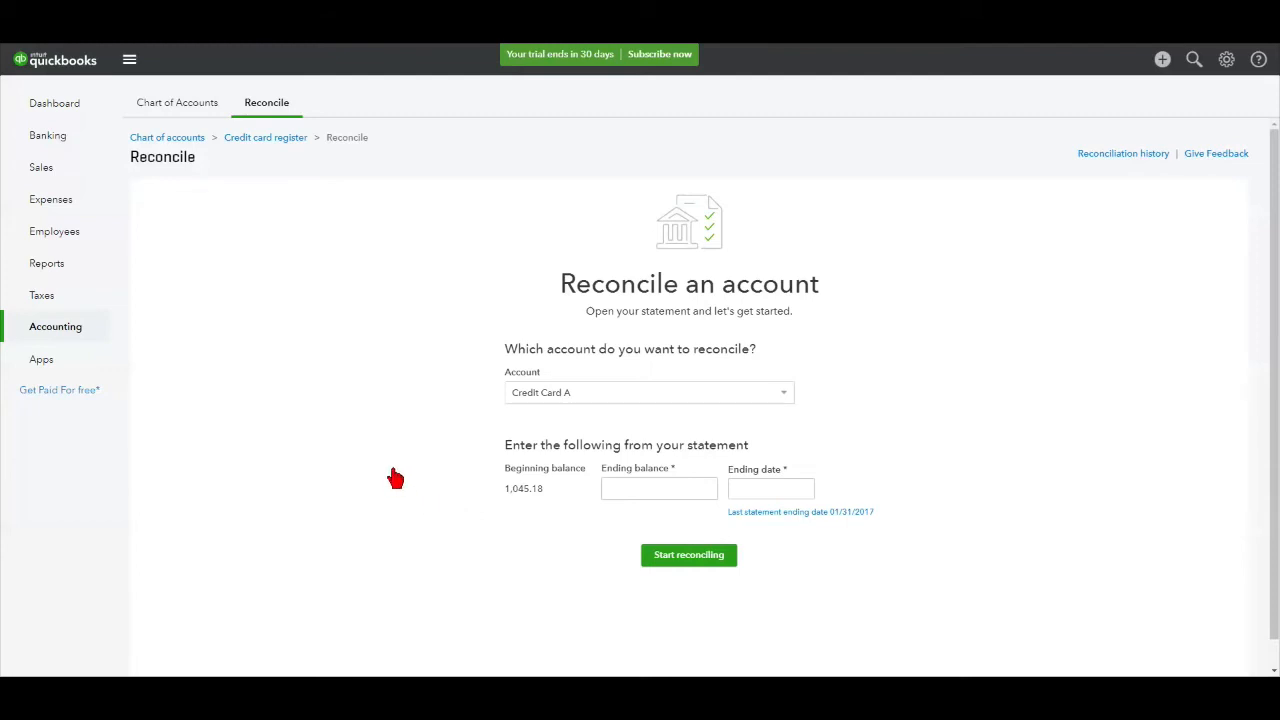
{"action": "mouse_move", "coordinate": [788, 392]}
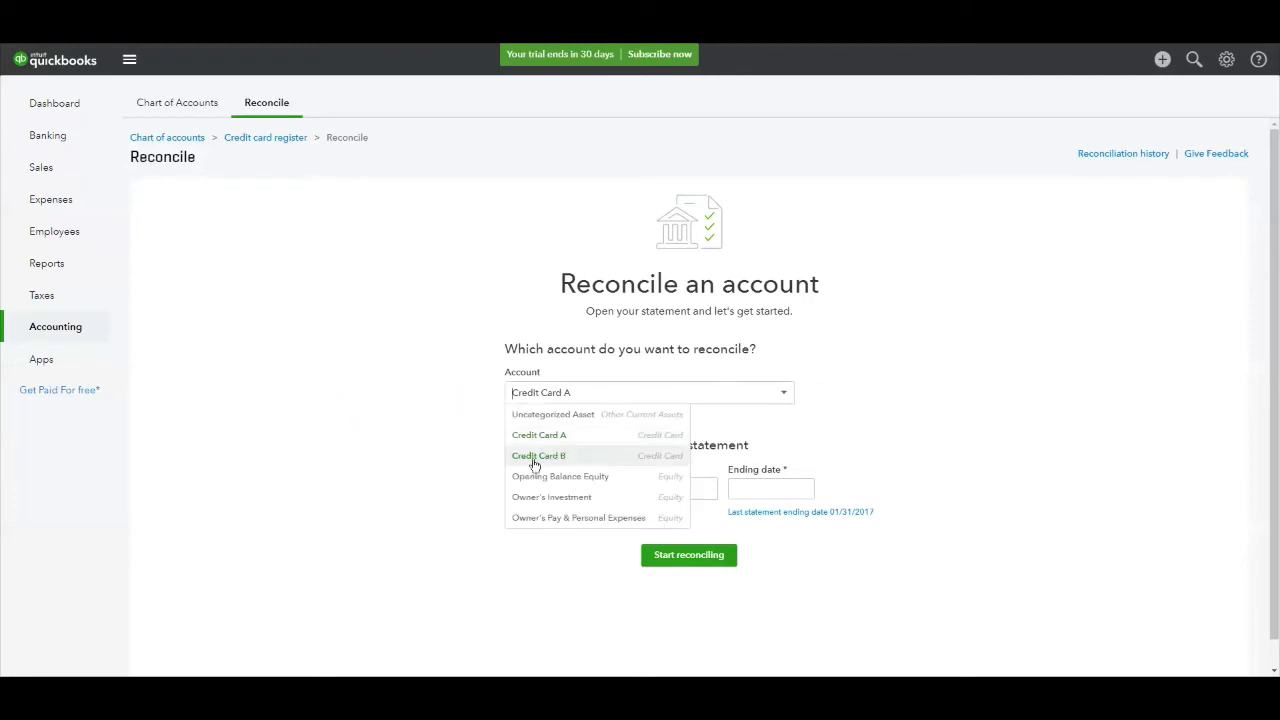
Select Credit Card B and open the Reconciliation Discrepancy Report for its $91.00 beginning-balance difference
{"action": "left_click", "coordinate": [538, 456]}
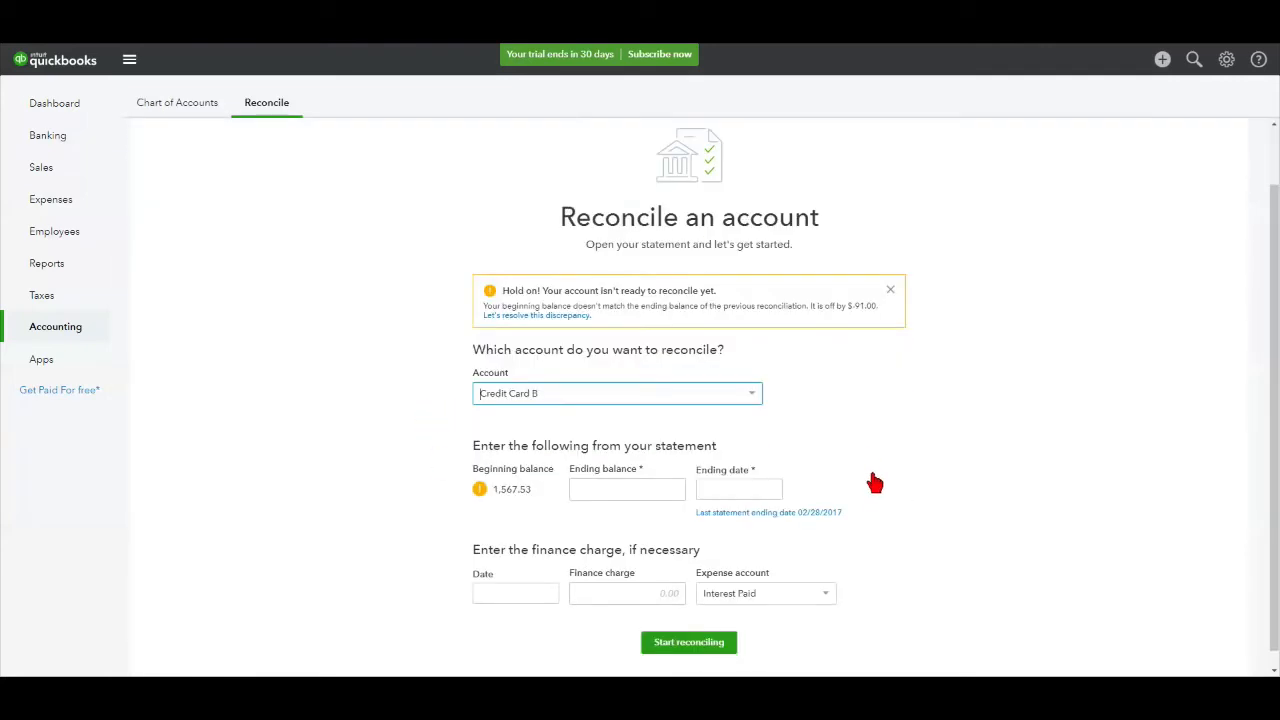
{"action": "mouse_move", "coordinate": [616, 310]}
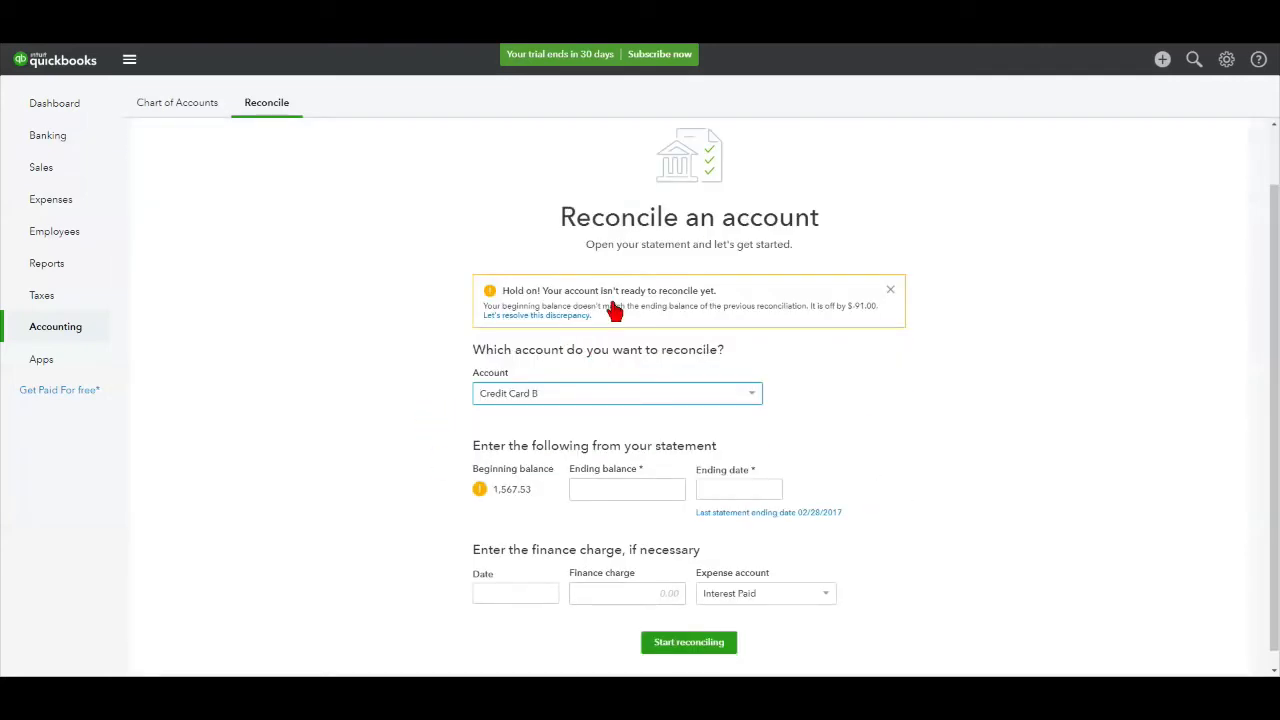
{"action": "mouse_move", "coordinate": [580, 384]}
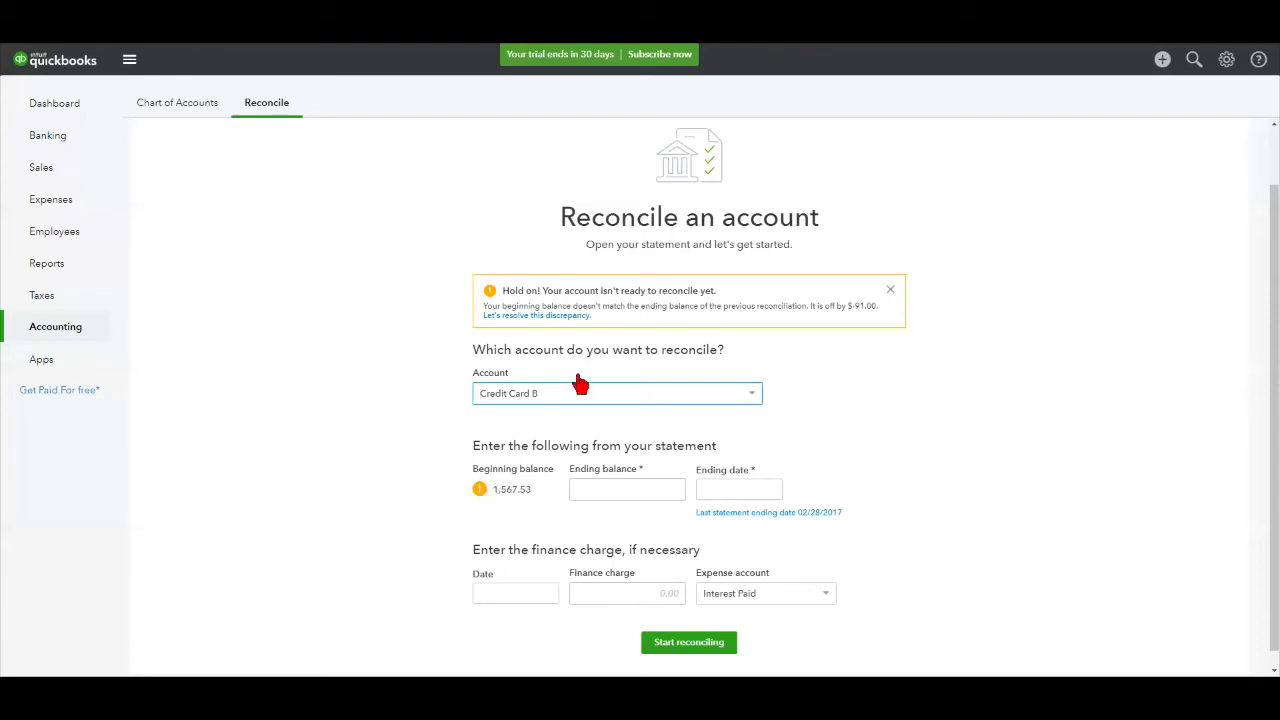
{"action": "mouse_move", "coordinate": [630, 348]}
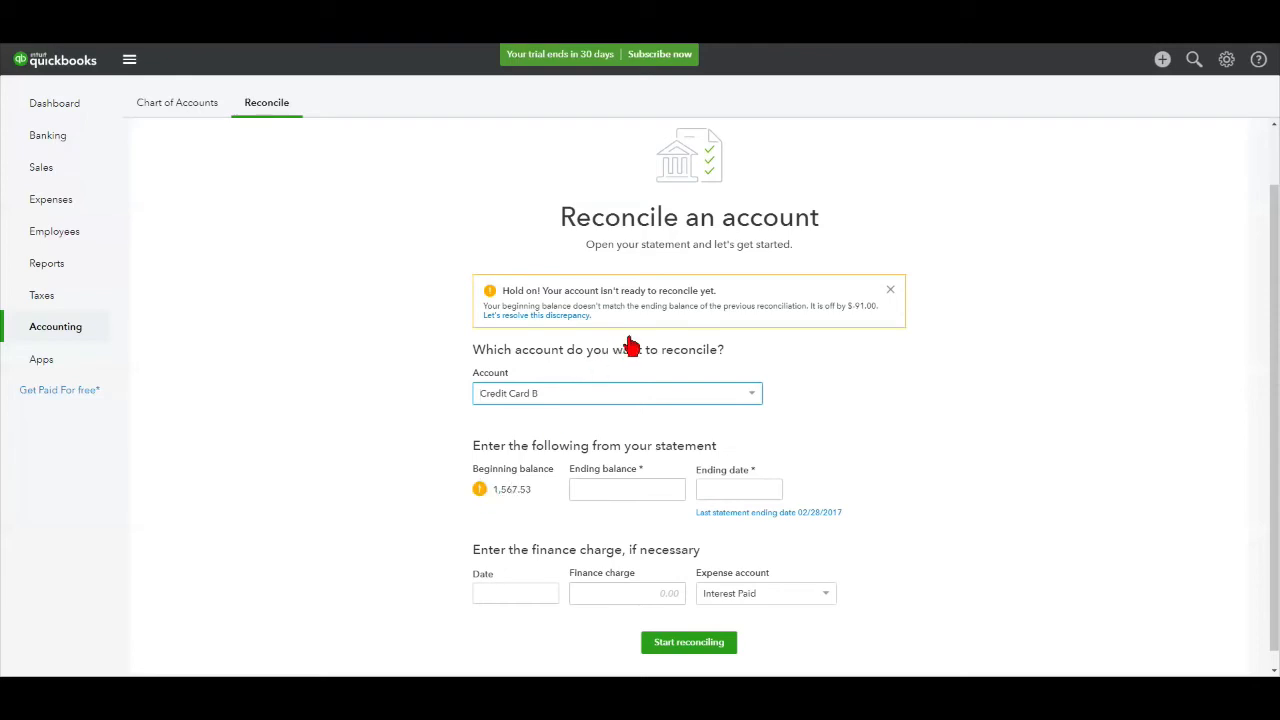
{"action": "mouse_move", "coordinate": [630, 328]}
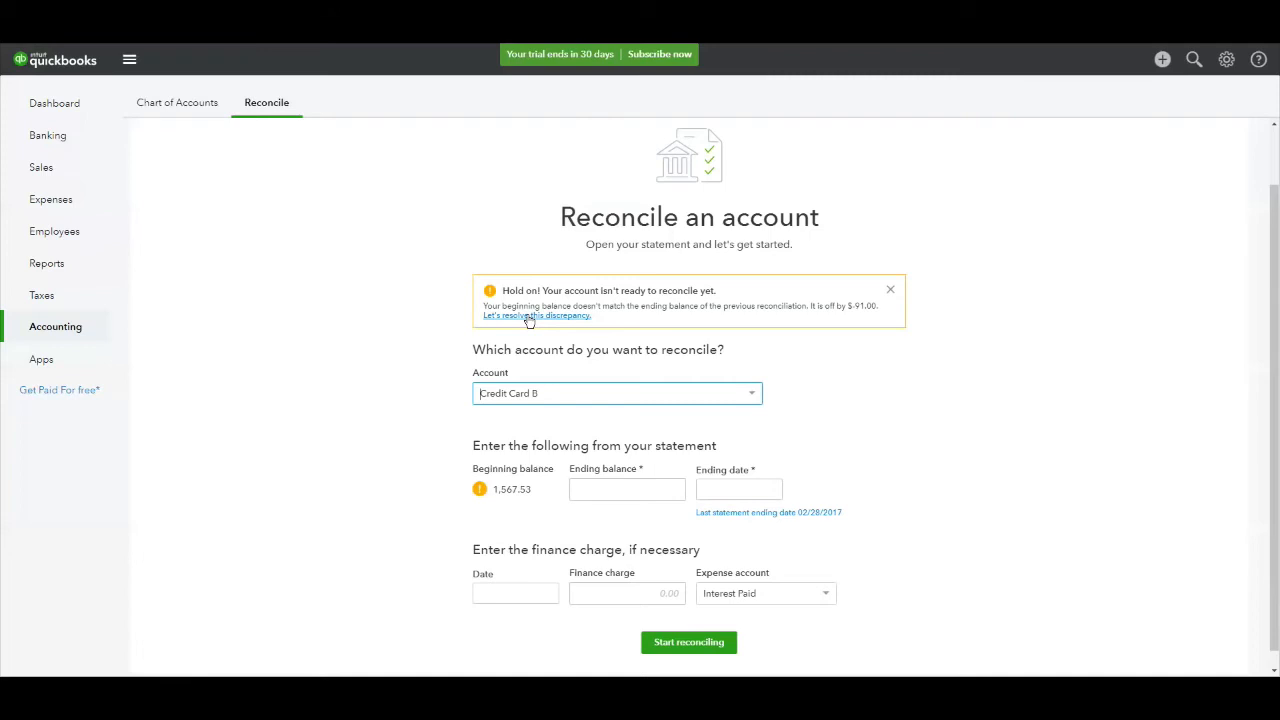
{"action": "mouse_move", "coordinate": [514, 508]}
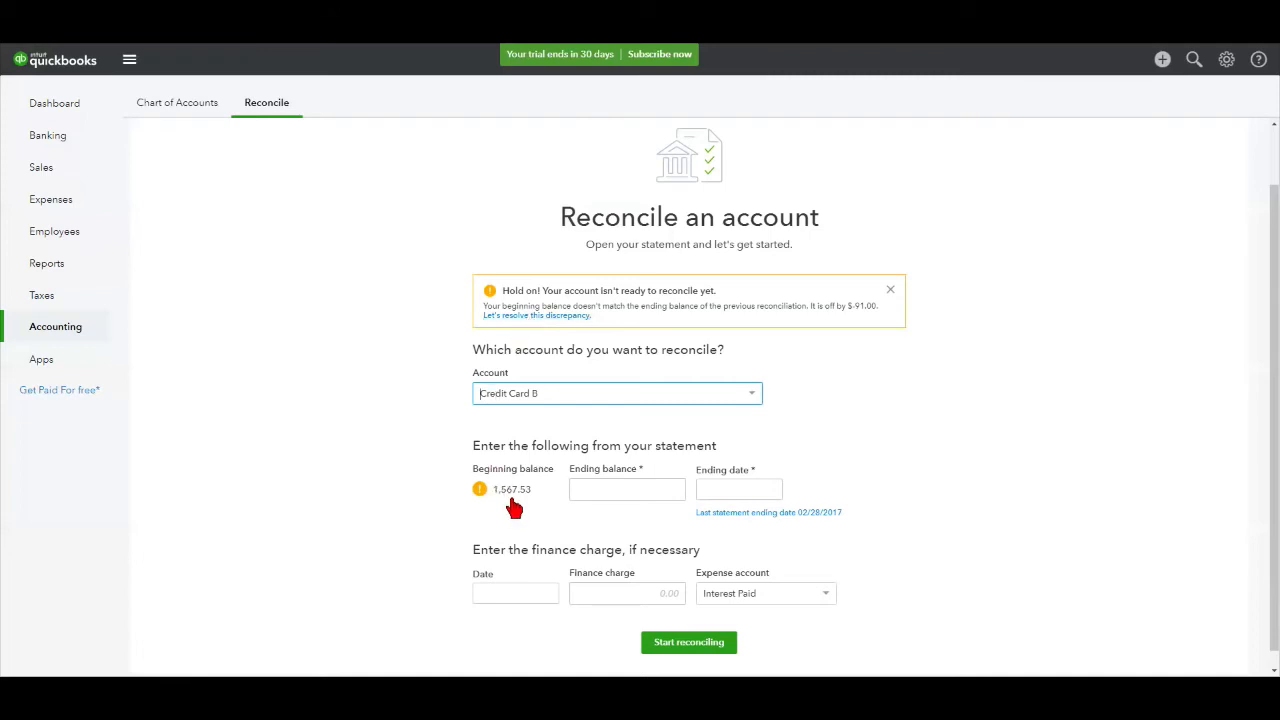
{"action": "mouse_move", "coordinate": [540, 350]}
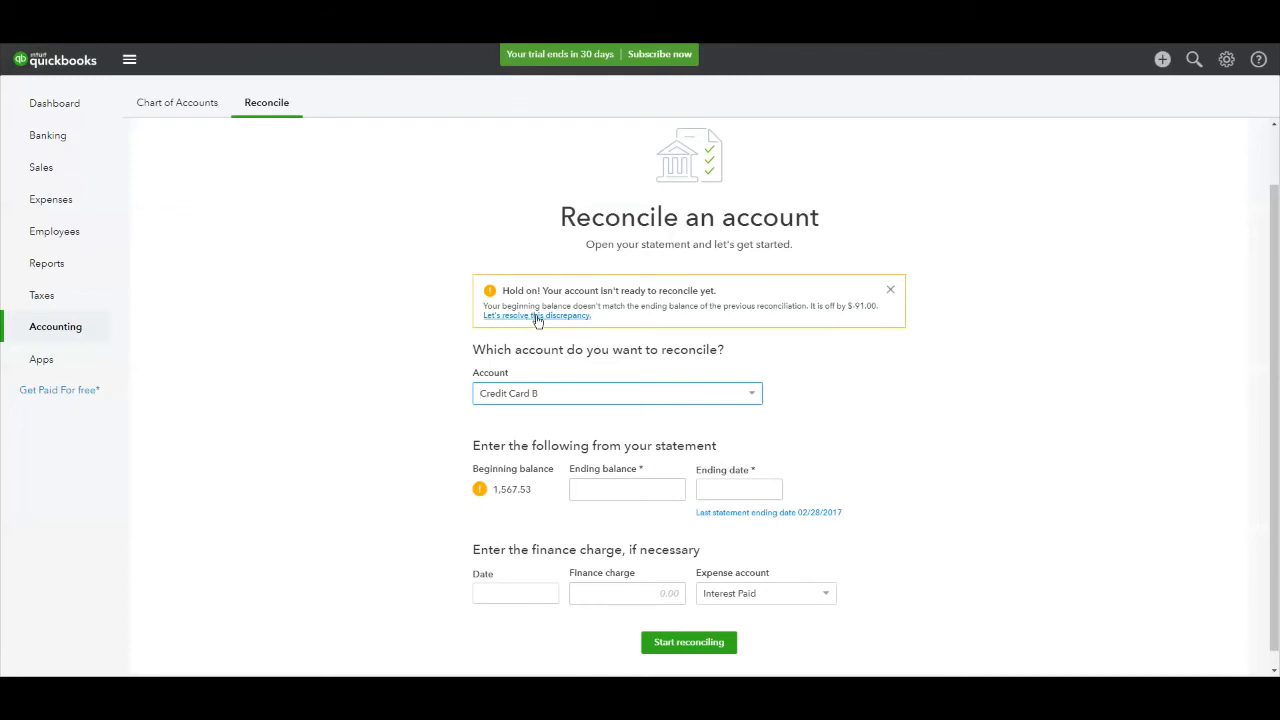
{"action": "left_click", "coordinate": [536, 316]}
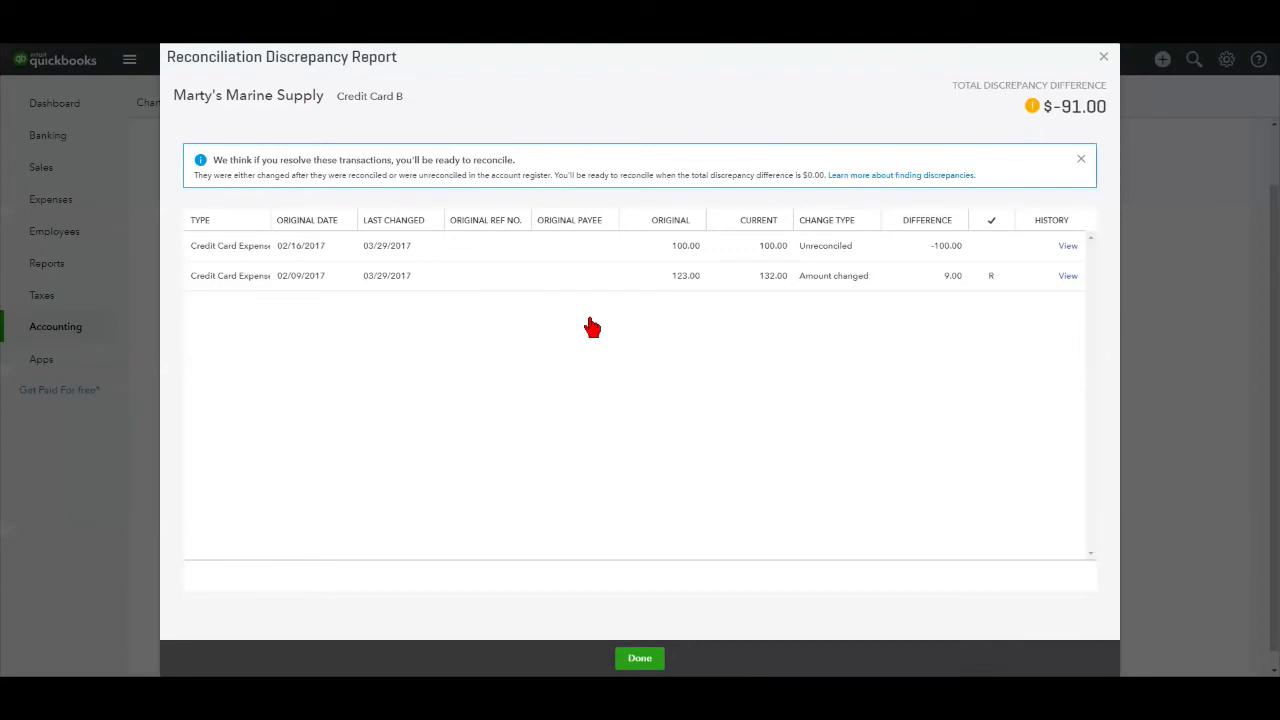
{"action": "mouse_move", "coordinate": [316, 328]}
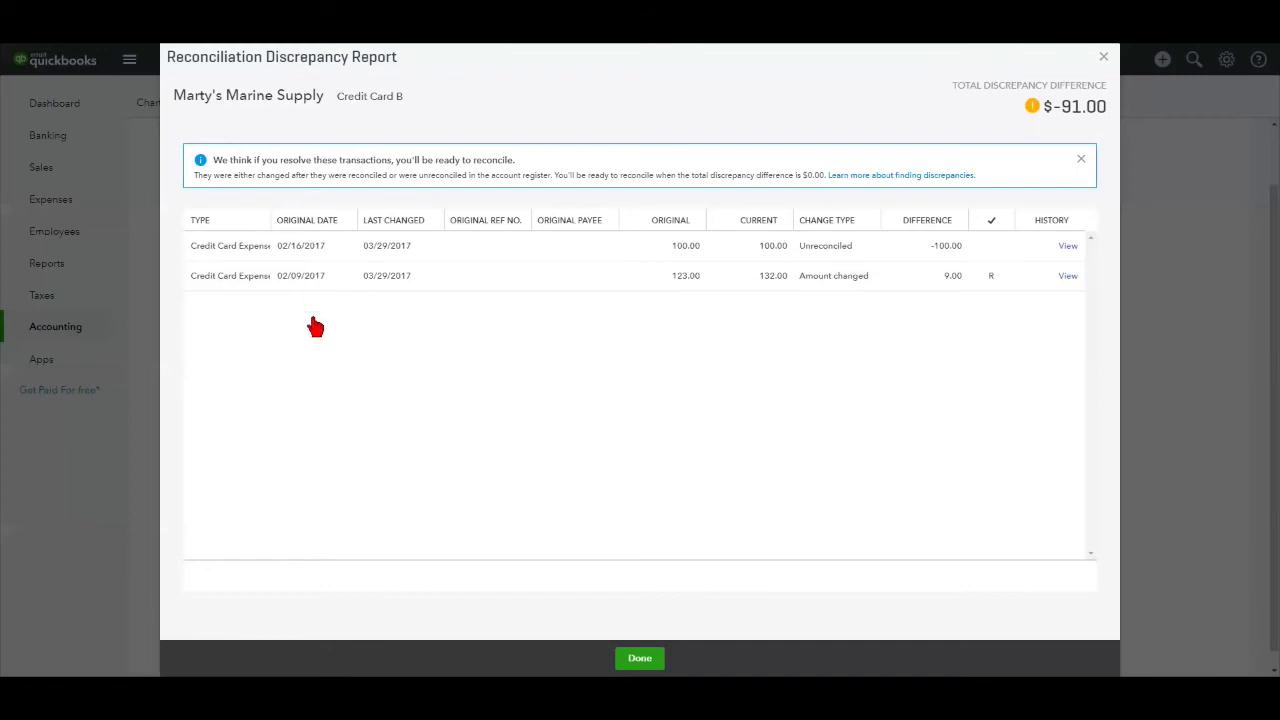
{"action": "mouse_move", "coordinate": [356, 340]}
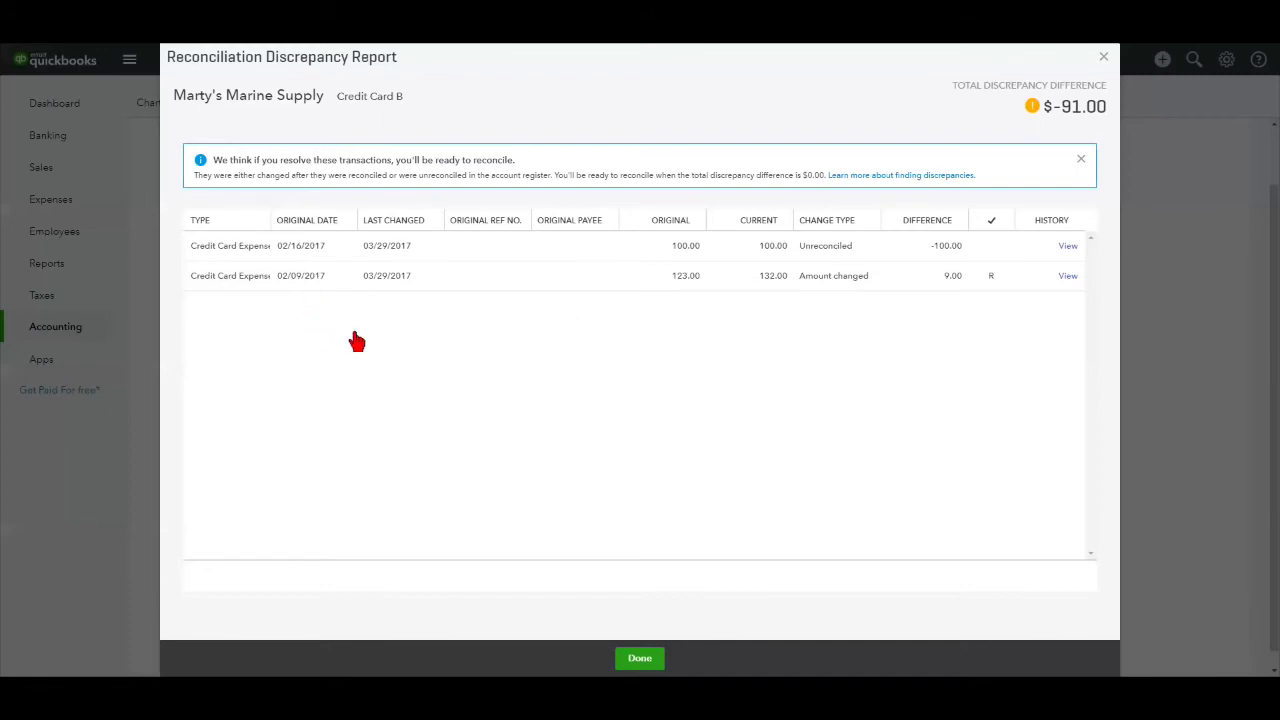
{"action": "mouse_move", "coordinate": [284, 312]}
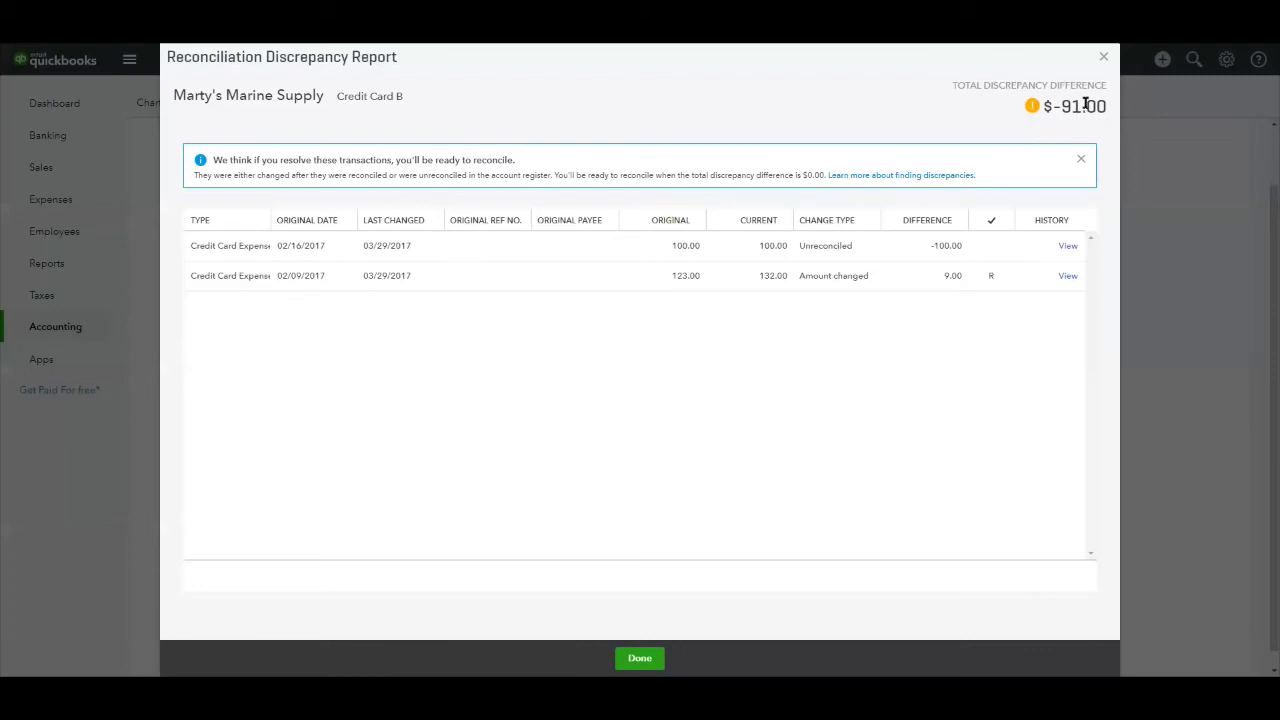
{"action": "mouse_move", "coordinate": [1088, 130]}
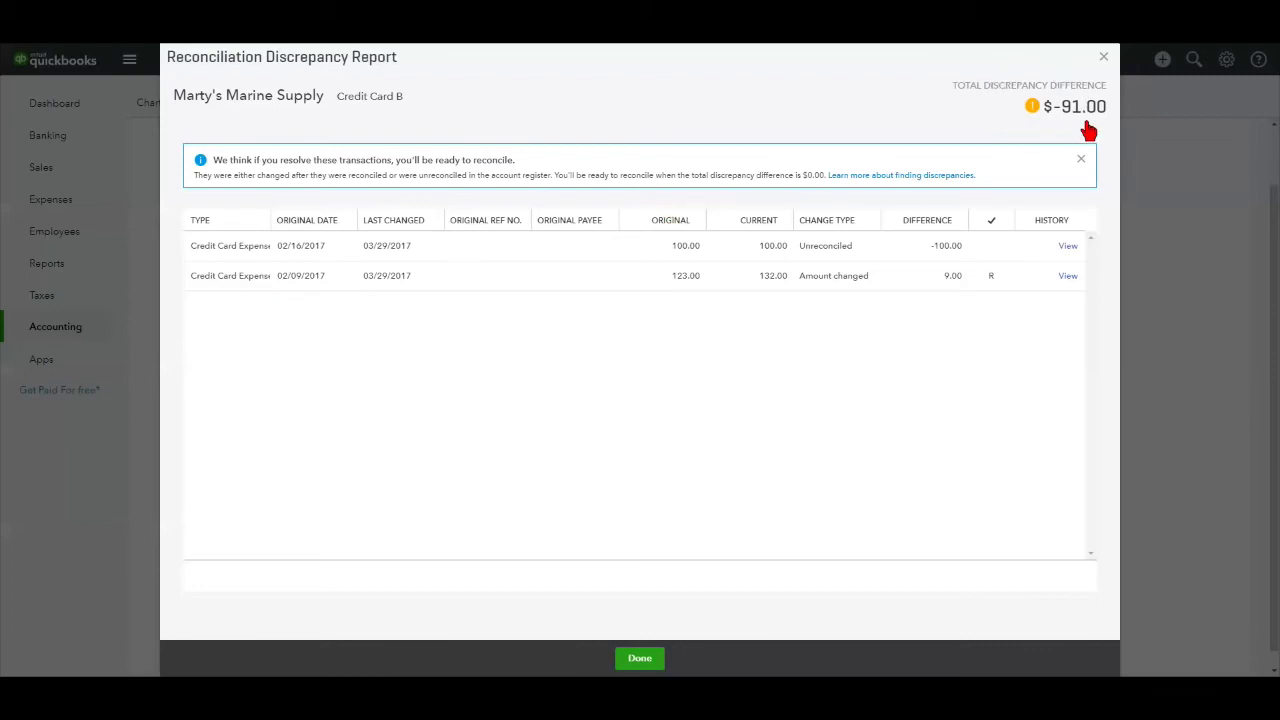
{"action": "mouse_move", "coordinate": [390, 236]}
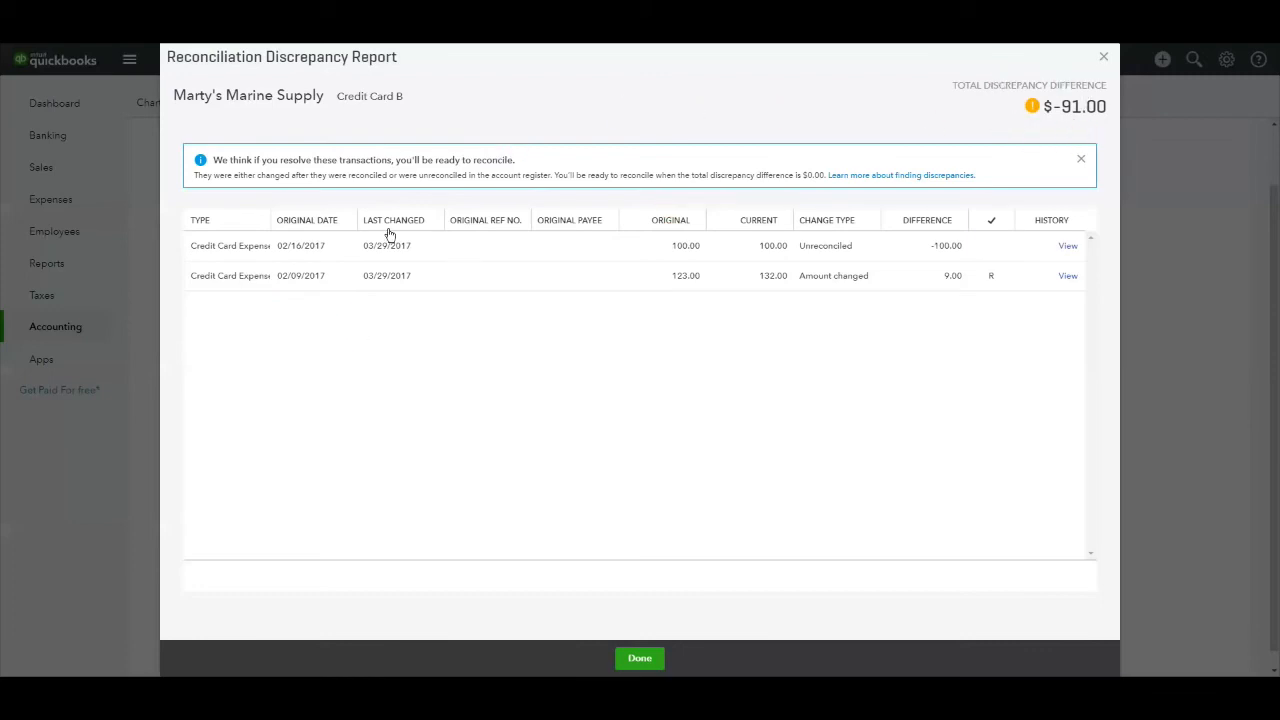
{"action": "mouse_move", "coordinate": [460, 252]}
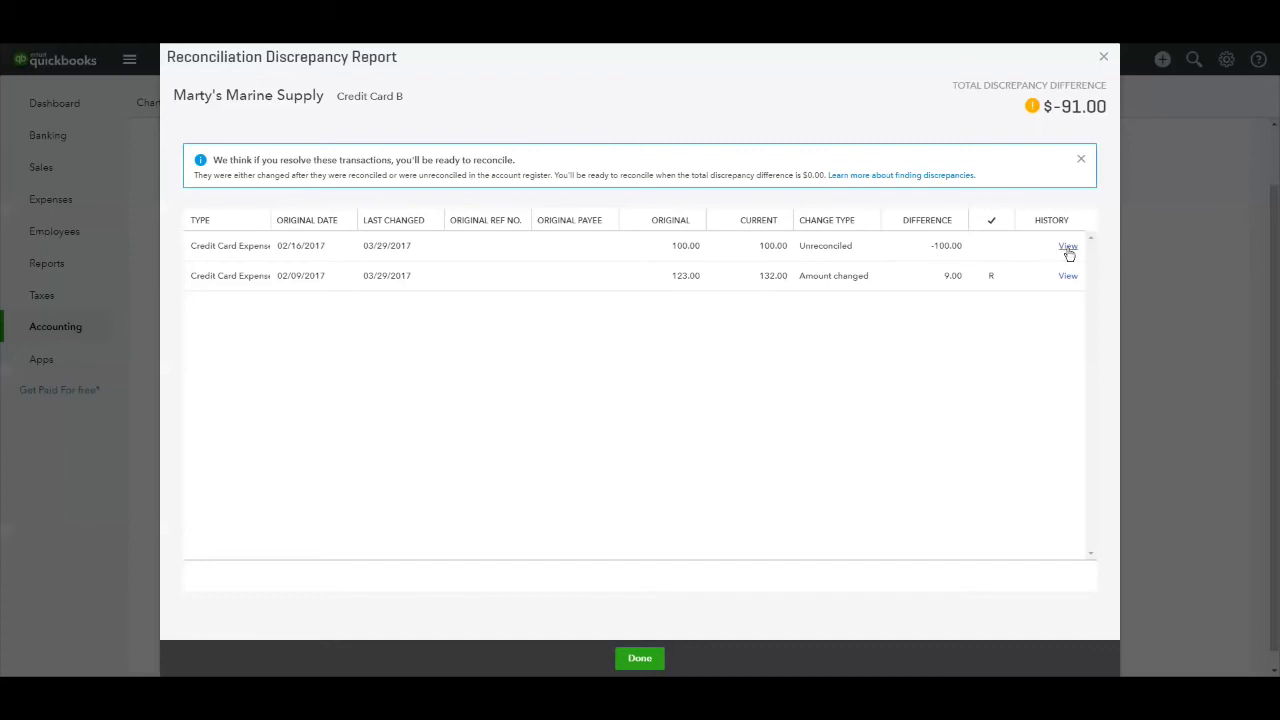
{"action": "left_click", "coordinate": [1068, 246]}
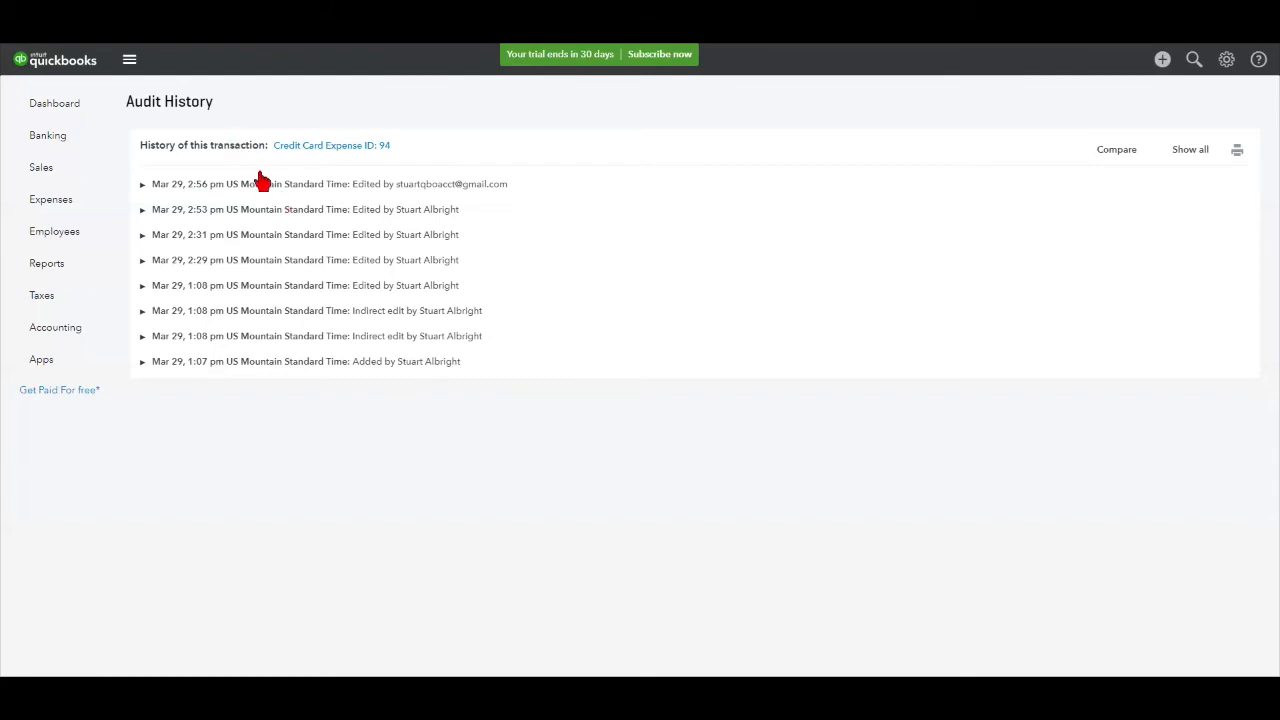
{"action": "mouse_move", "coordinate": [284, 206]}
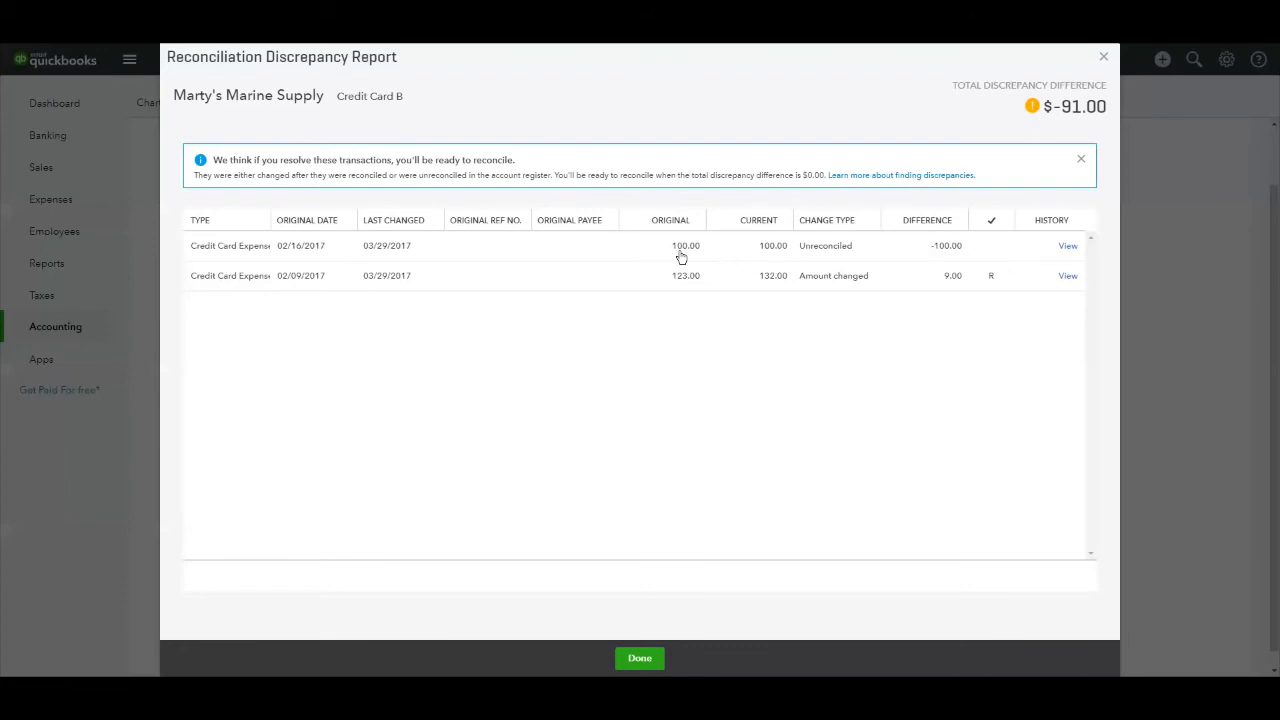
{"action": "mouse_move", "coordinate": [784, 254]}
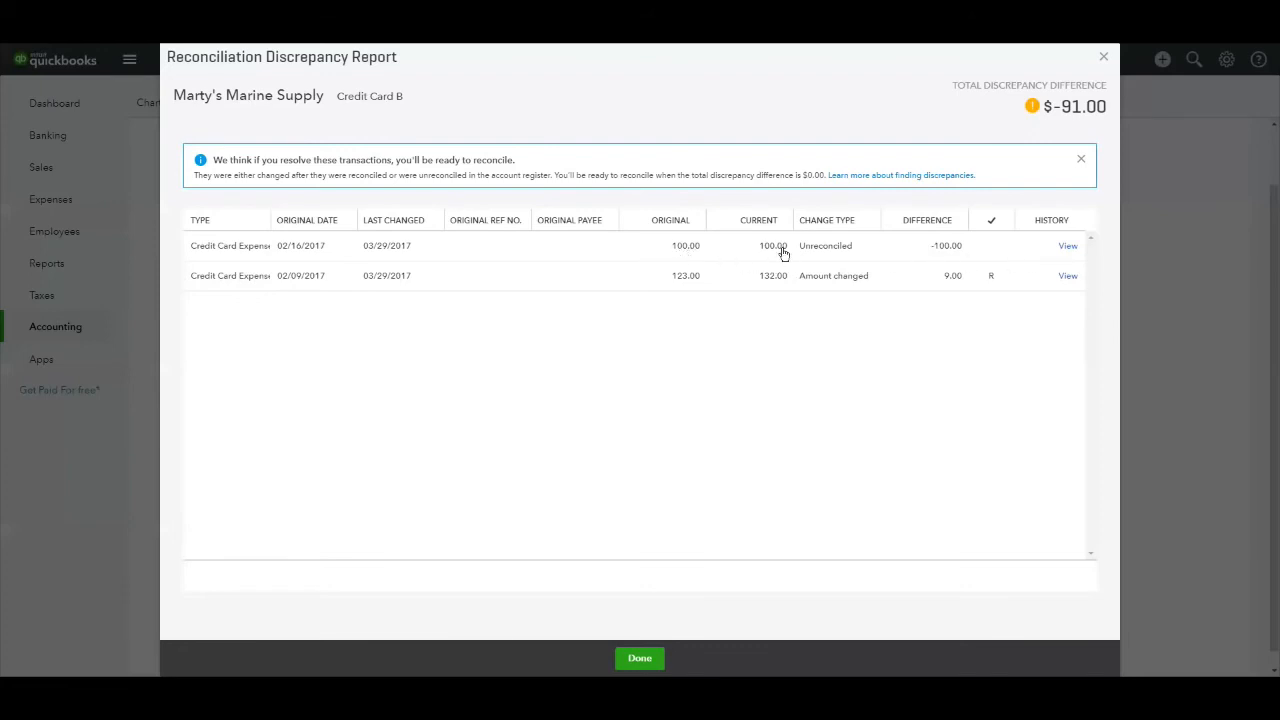
{"action": "mouse_move", "coordinate": [800, 256]}
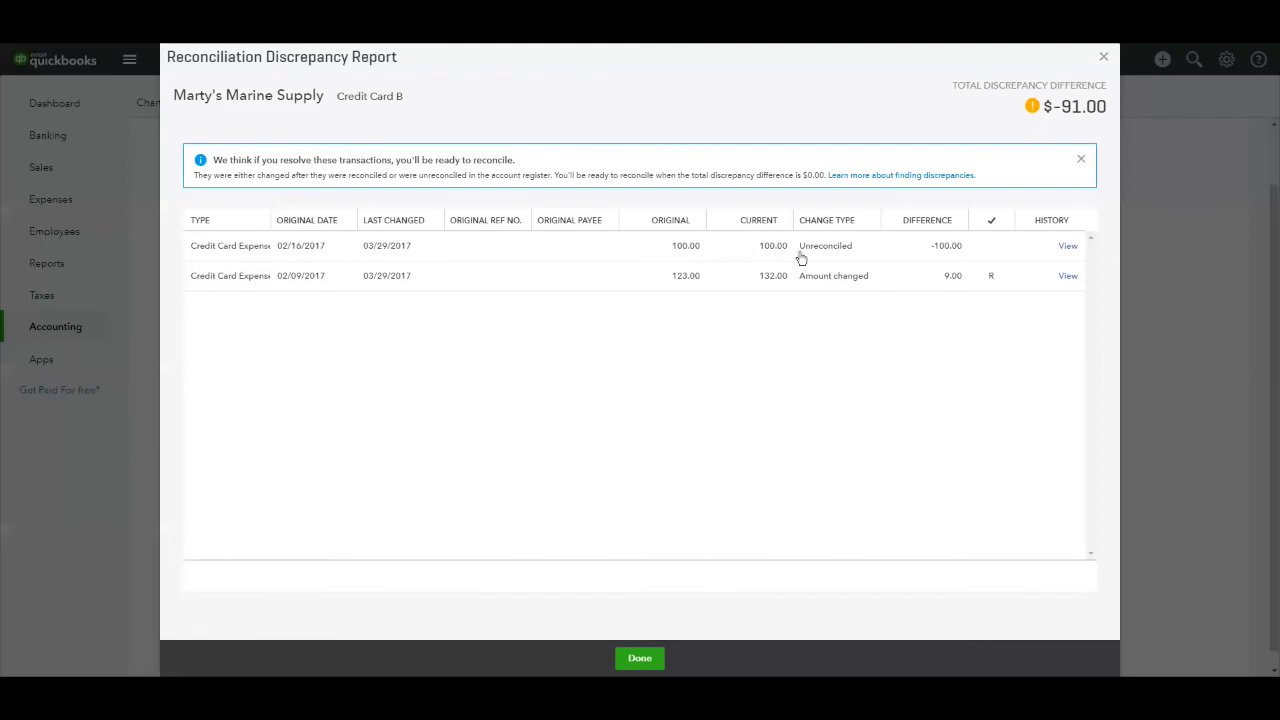
{"action": "mouse_move", "coordinate": [810, 260]}
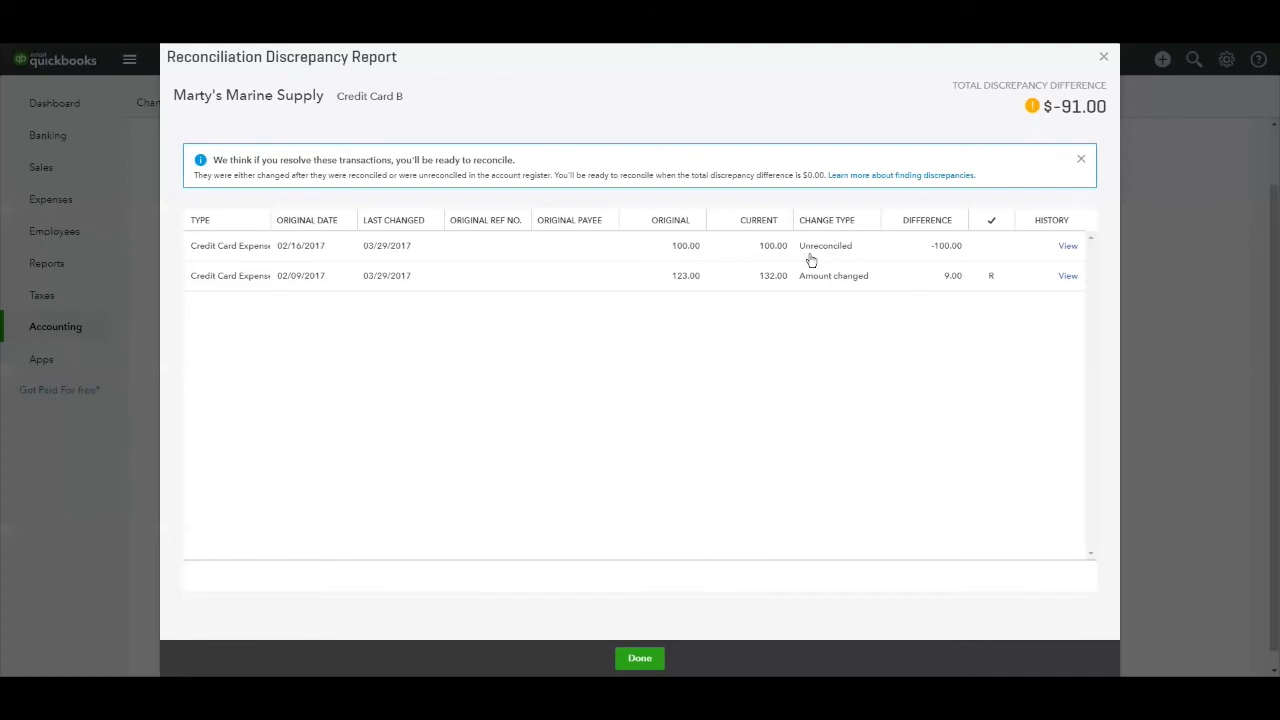
{"action": "mouse_move", "coordinate": [936, 258]}
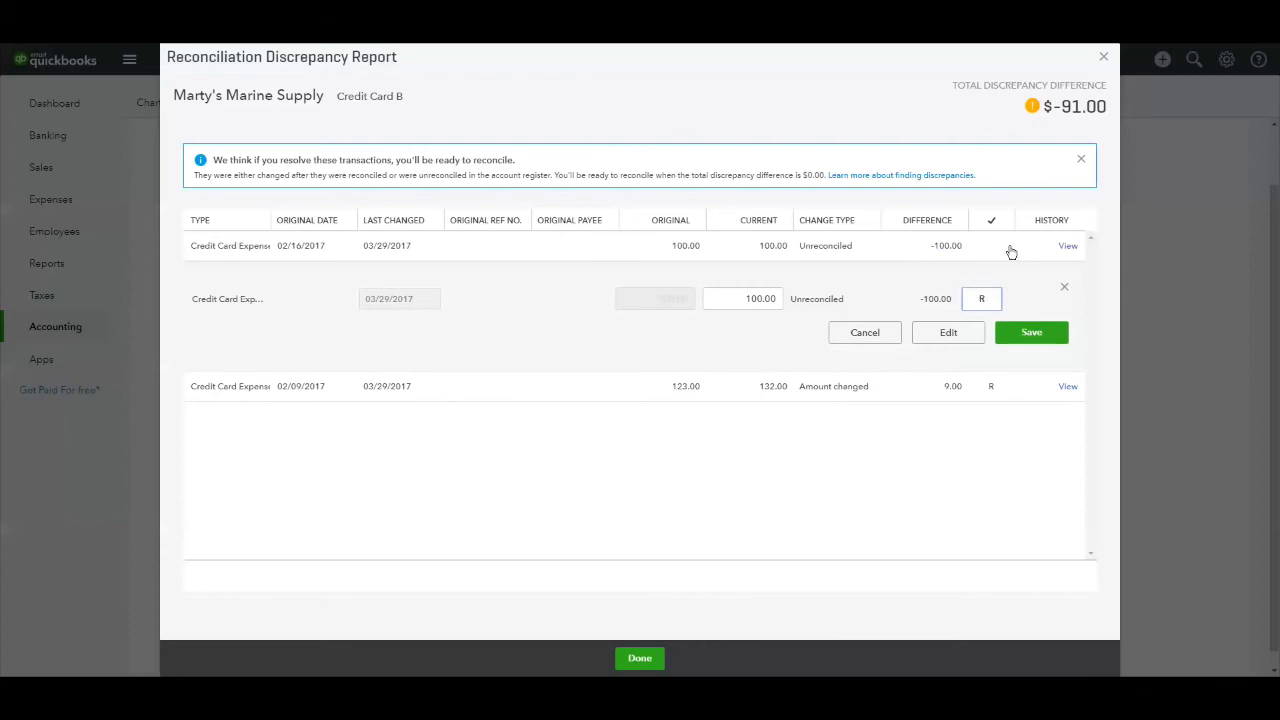
{"action": "mouse_move", "coordinate": [866, 320]}
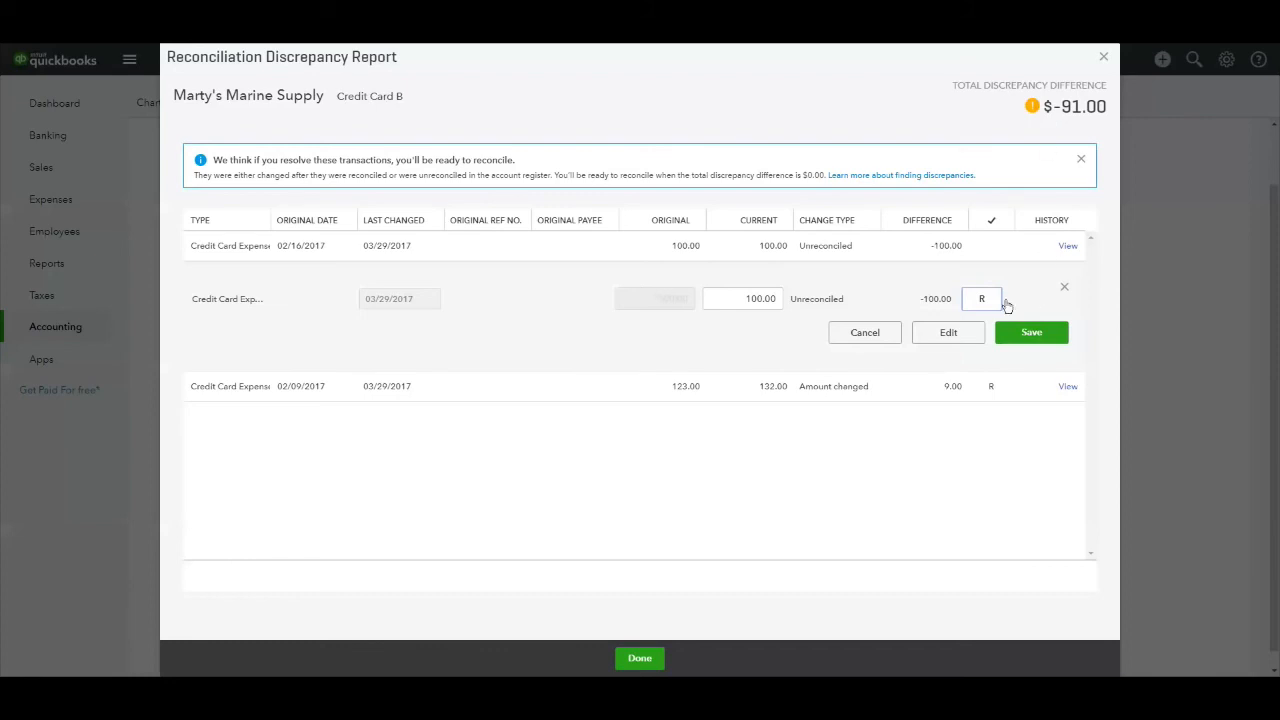
{"action": "mouse_move", "coordinate": [1052, 156]}
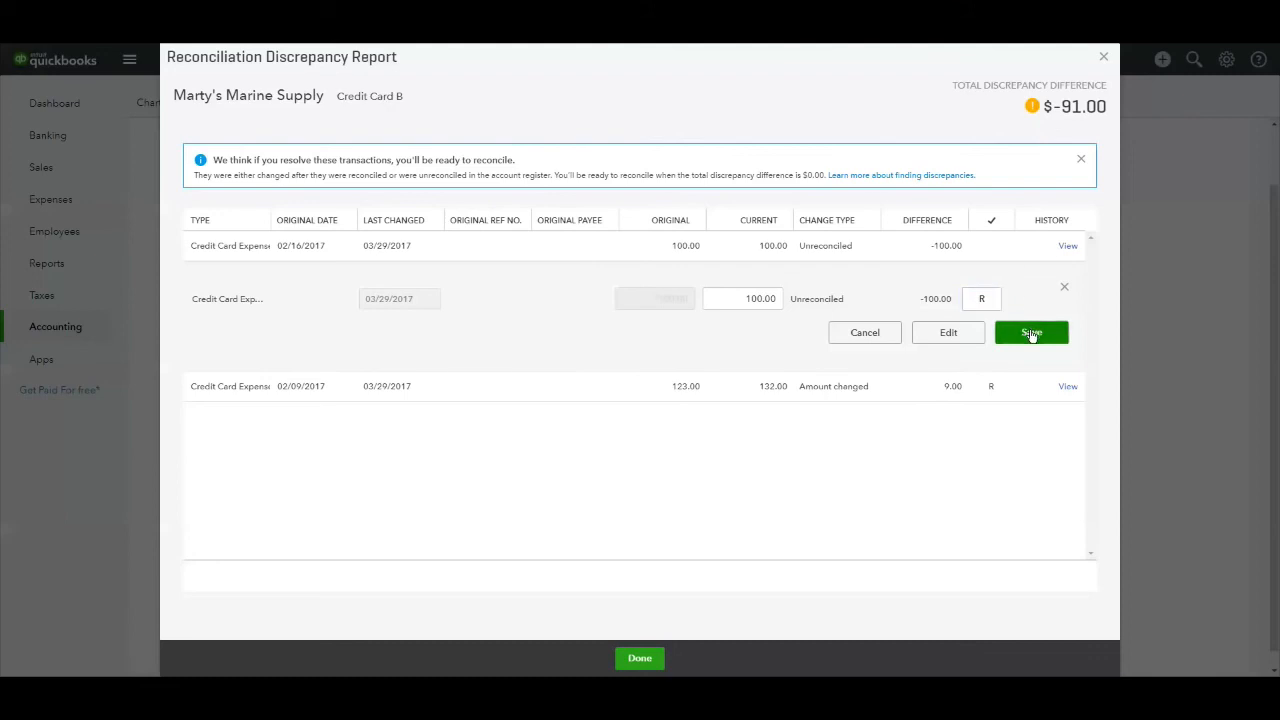
Save the $100.00 expense with its R status restored, reducing the discrepancy to $9.00
{"action": "left_click", "coordinate": [1032, 332]}
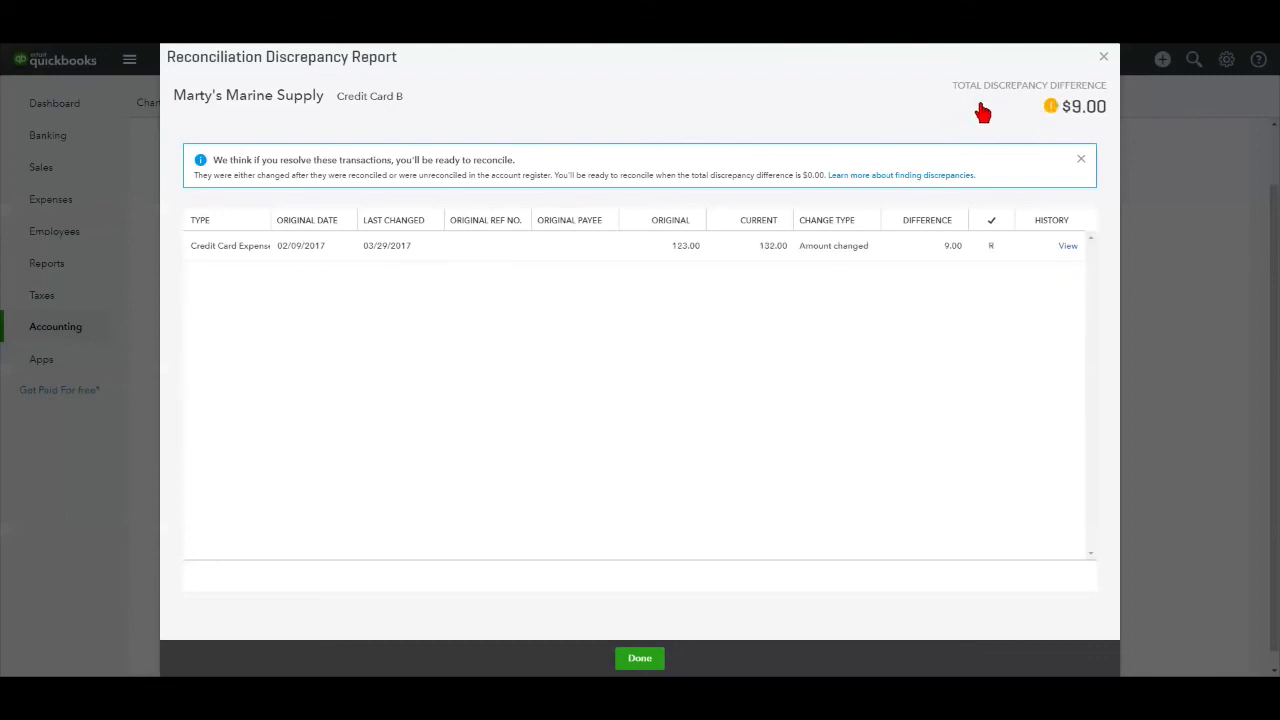
{"action": "mouse_move", "coordinate": [792, 292]}
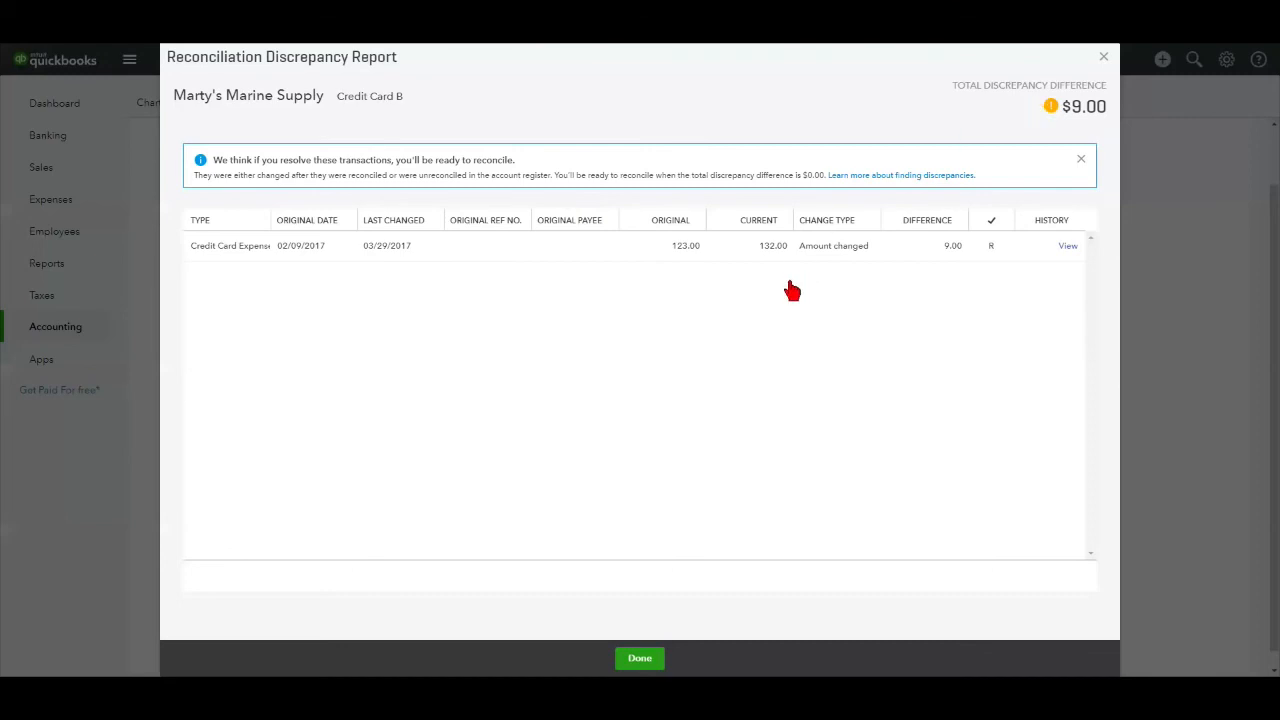
{"action": "mouse_move", "coordinate": [828, 260]}
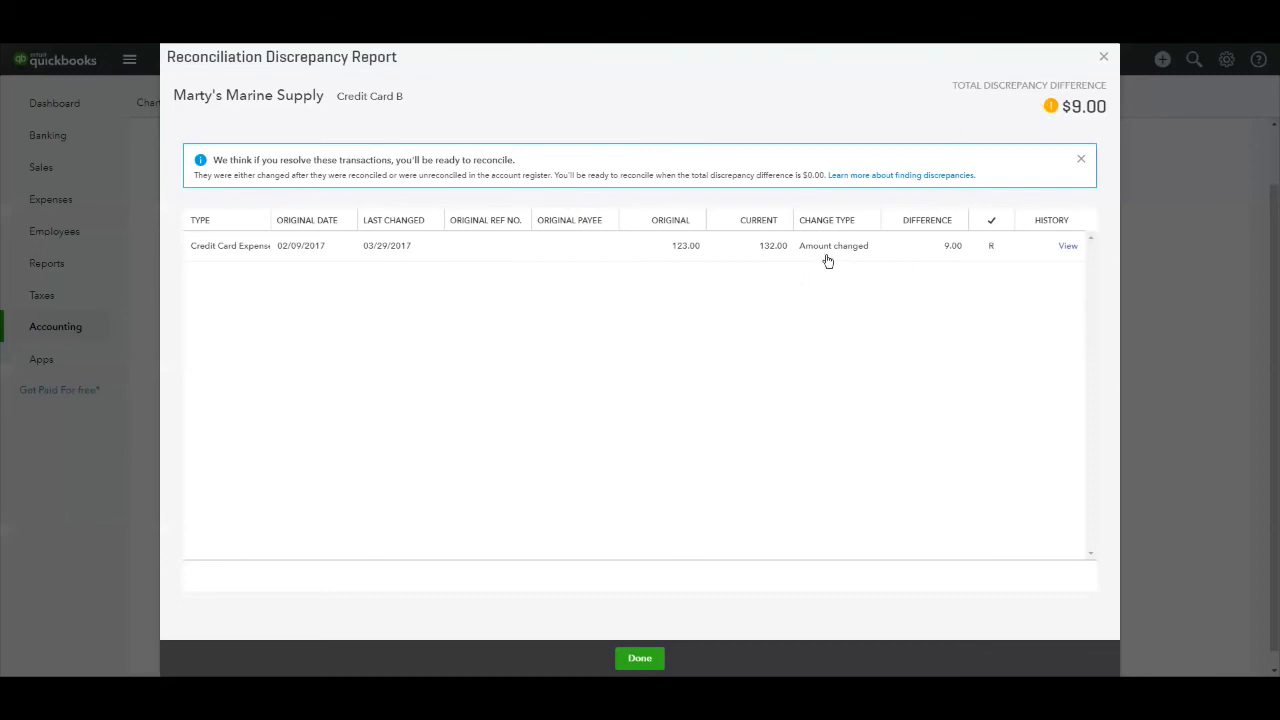
{"action": "mouse_move", "coordinate": [852, 260]}
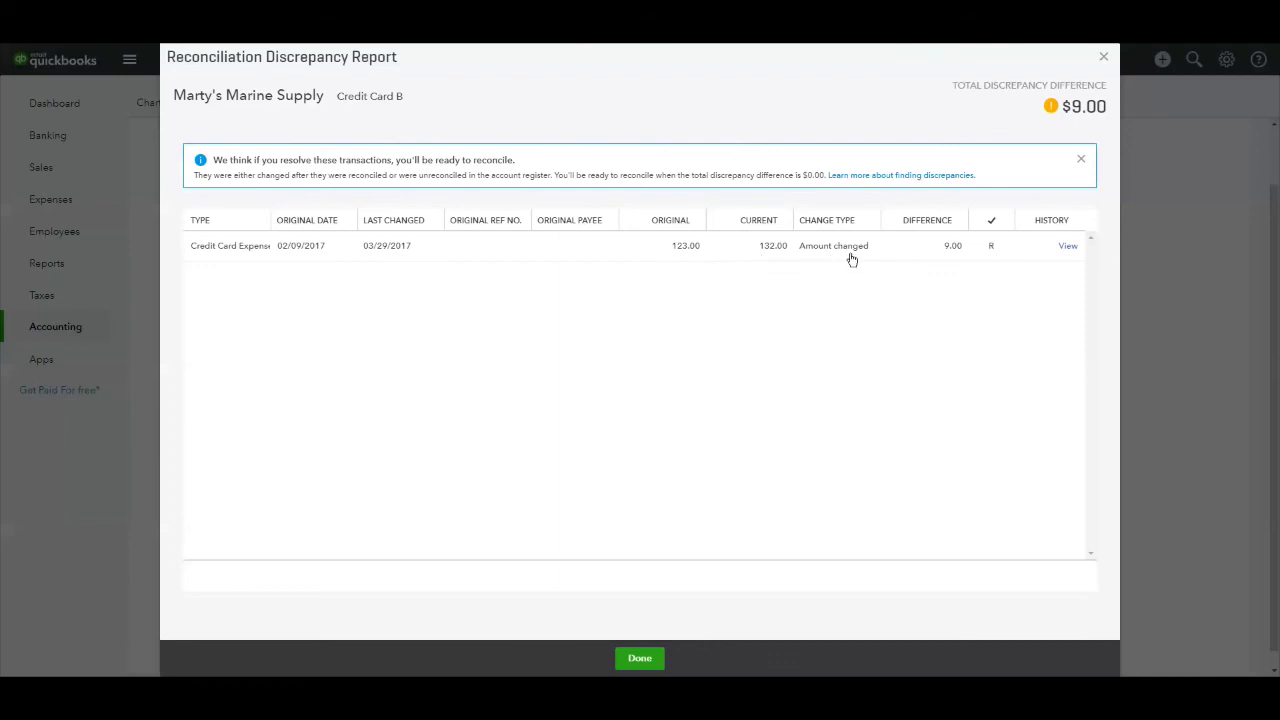
{"action": "mouse_move", "coordinate": [996, 260]}
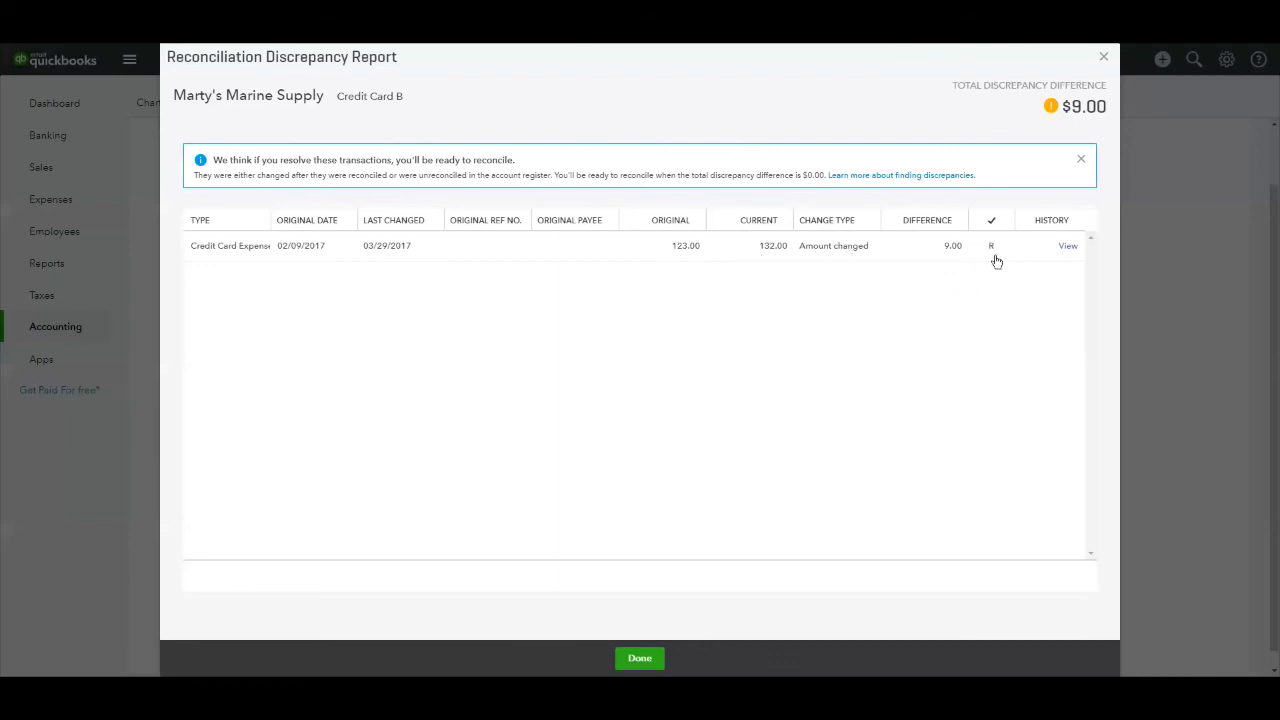
{"action": "mouse_move", "coordinate": [754, 264]}
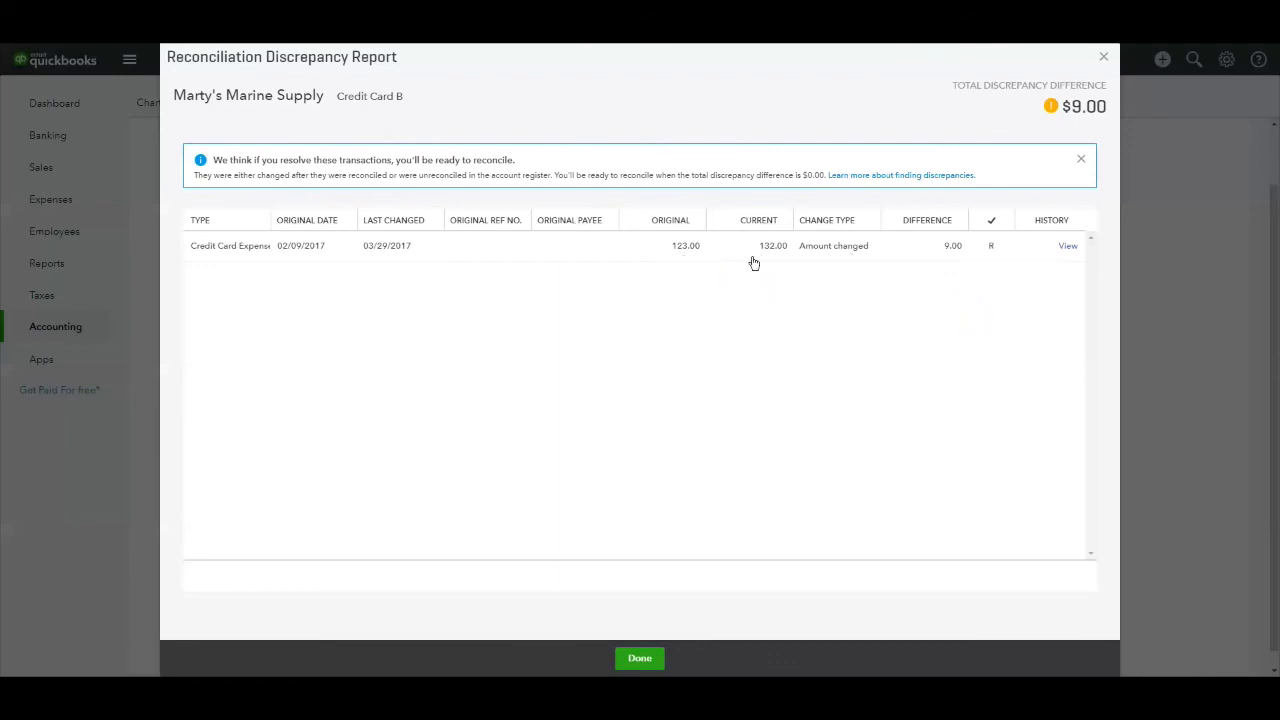
{"action": "mouse_move", "coordinate": [884, 264]}
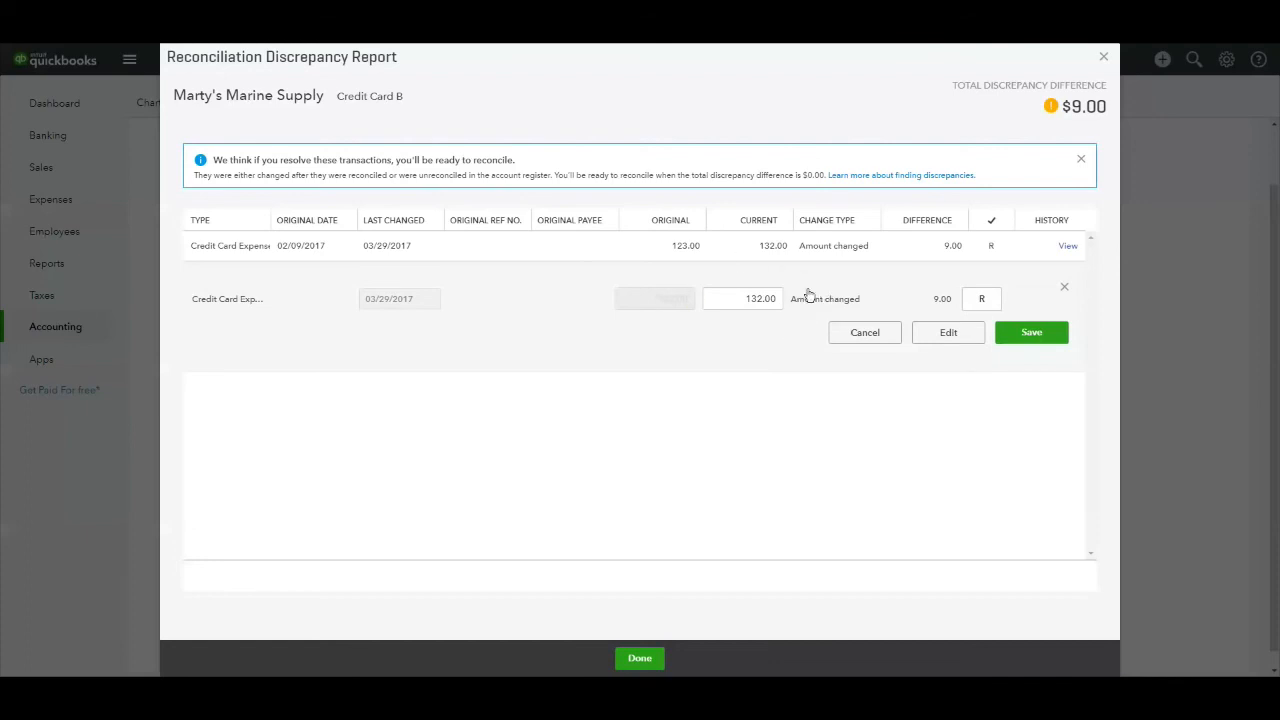
{"action": "mouse_move", "coordinate": [944, 382]}
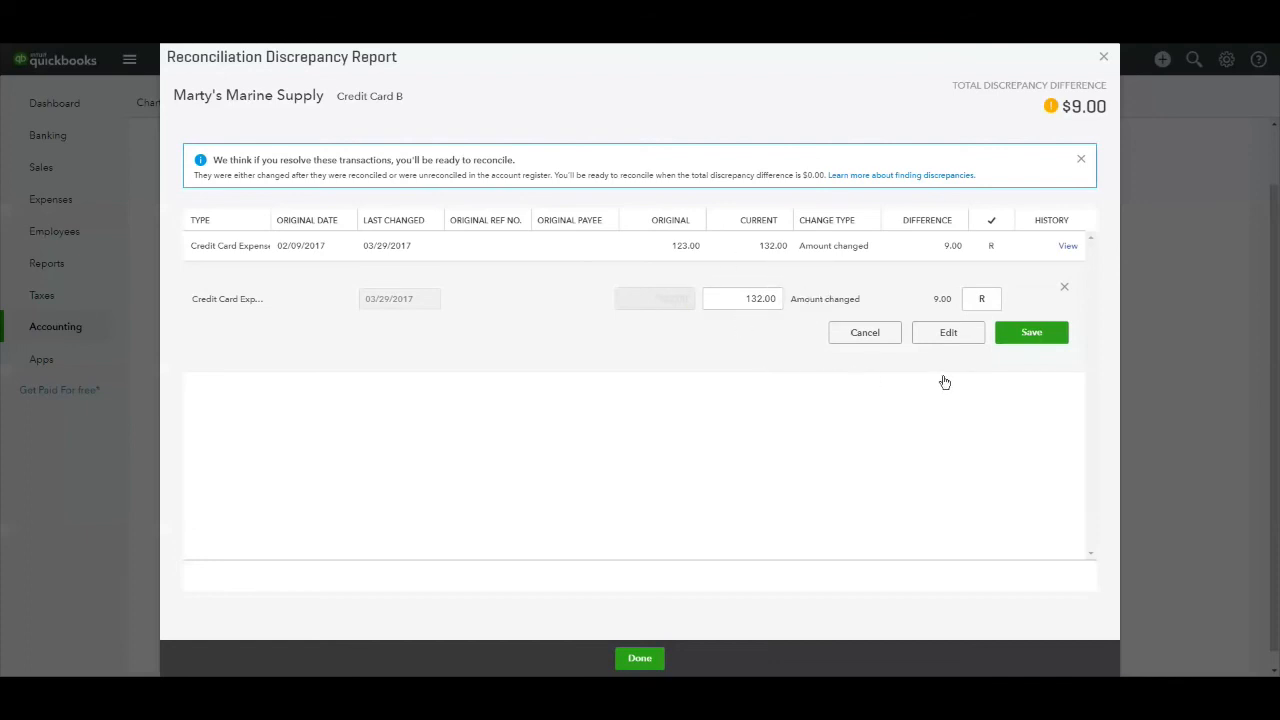
Open the expense whose amount changed from 123.00 to 132.00 for editing
{"action": "left_click", "coordinate": [640, 658]}
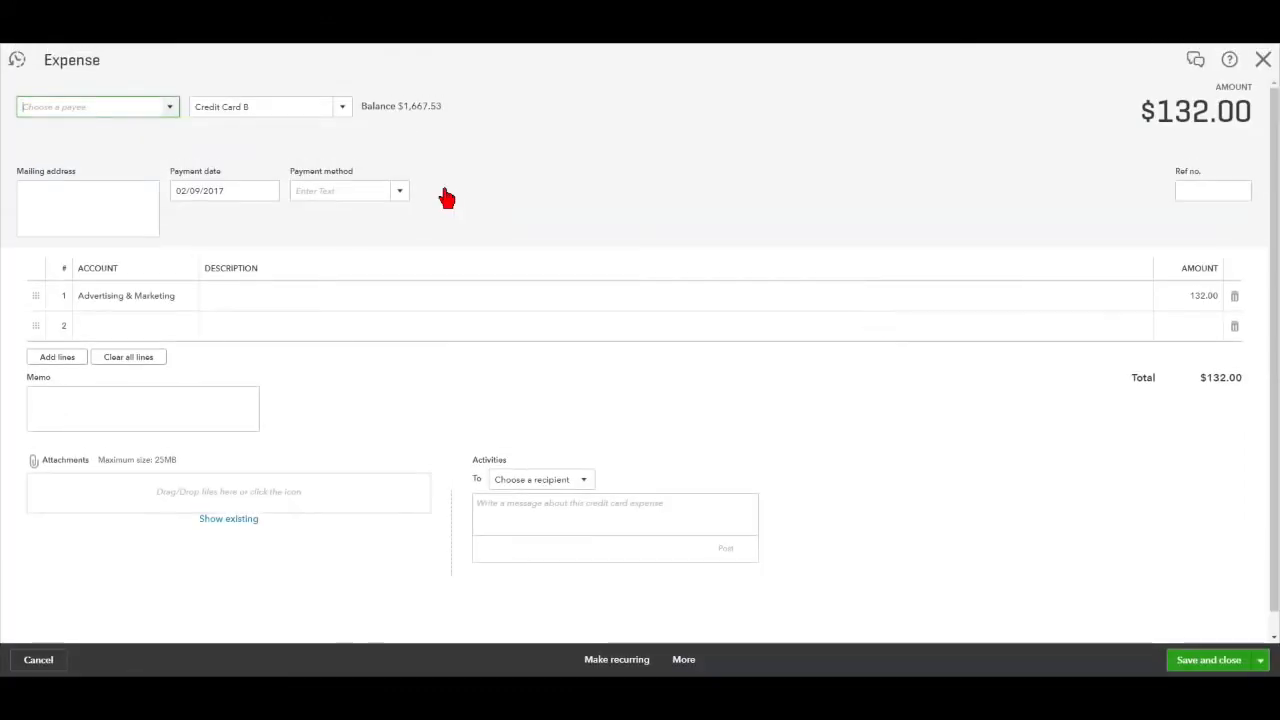
Change the expense line amount back to 123.00 and save the expense
{"action": "left_click", "coordinate": [1200, 296]}
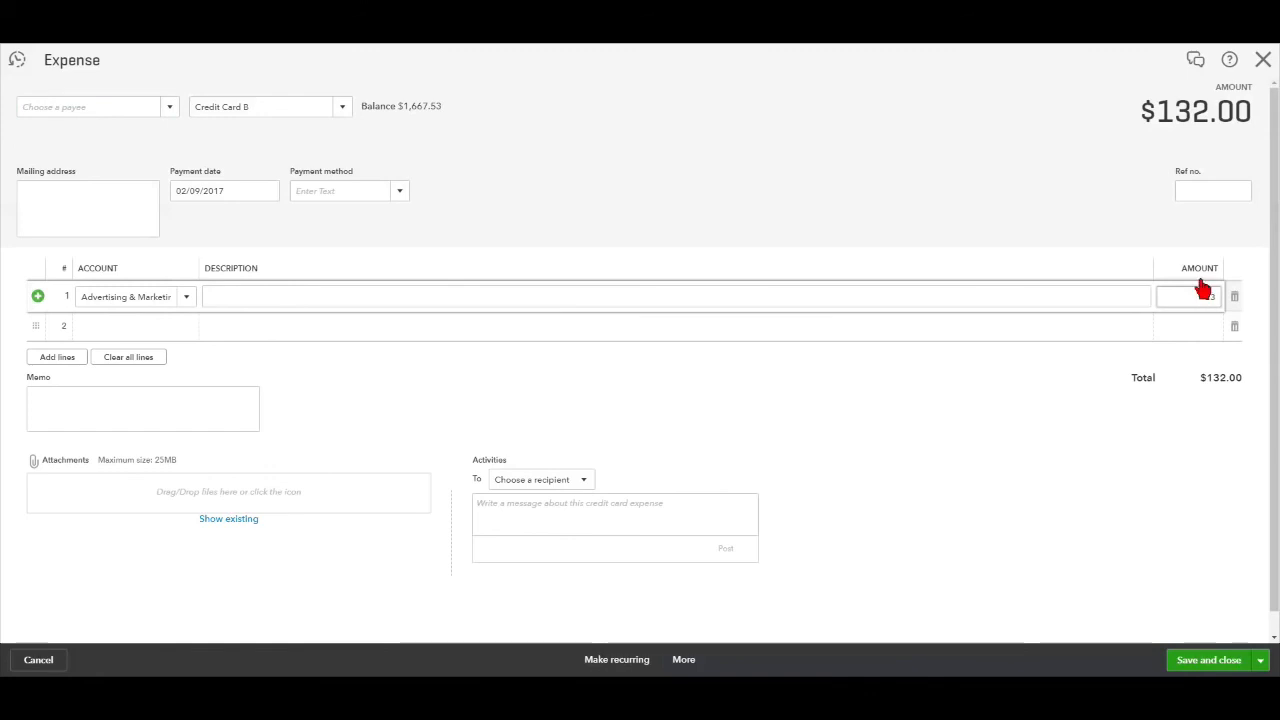
{"action": "type", "text": "123.00"}
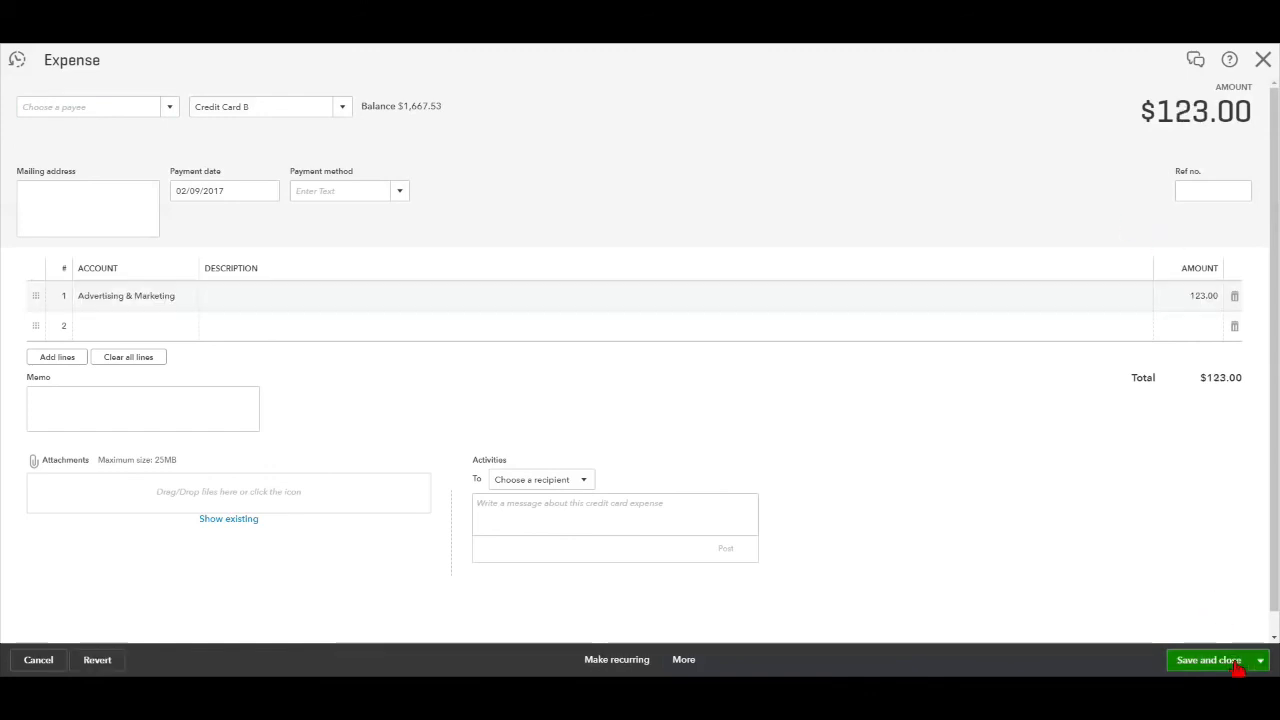
{"action": "left_click", "coordinate": [1208, 660]}
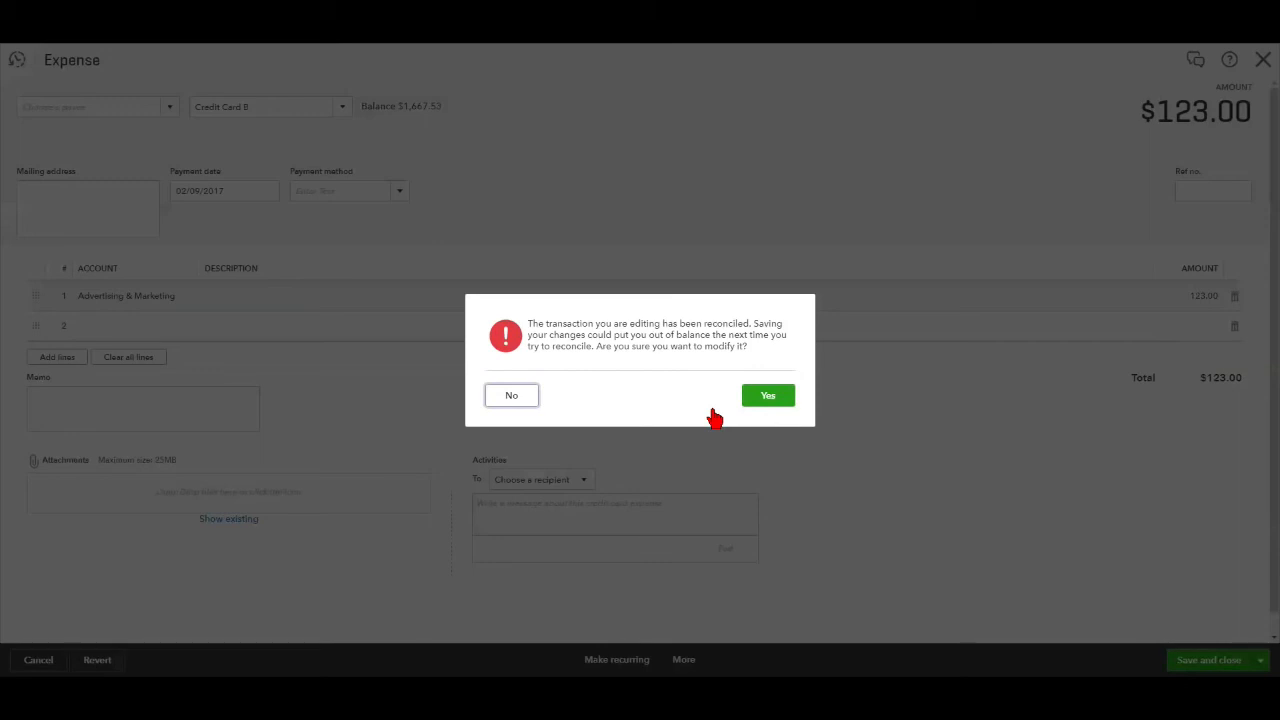
{"action": "mouse_move", "coordinate": [708, 414]}
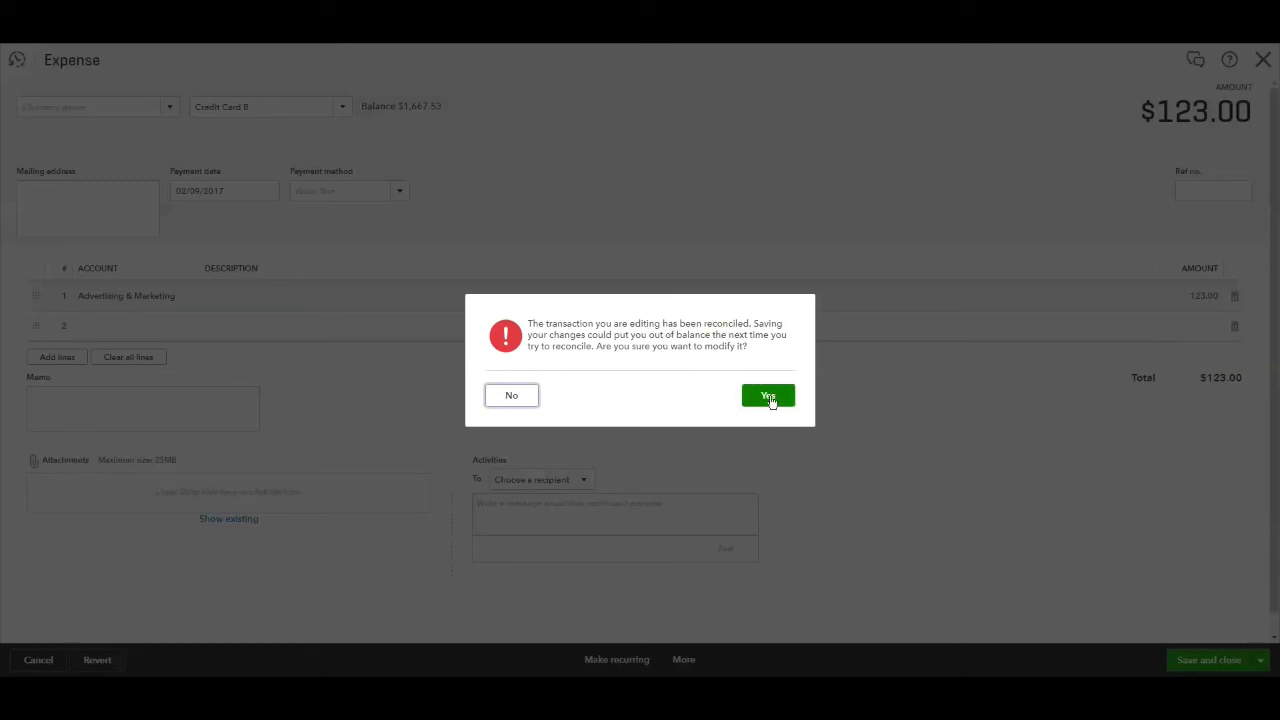
Confirm modifying the reconciled transaction and return to the Credit Card B reconcile page
{"action": "left_click", "coordinate": [768, 396]}
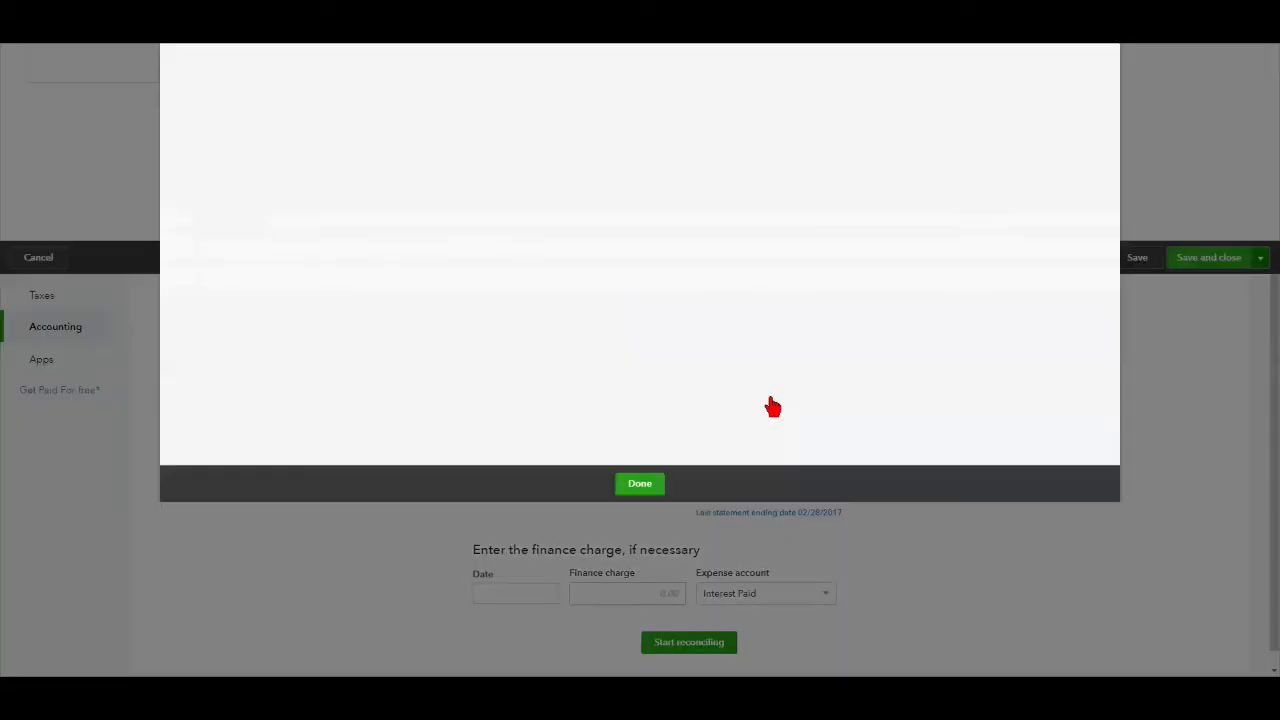
{"action": "left_click", "coordinate": [640, 482]}
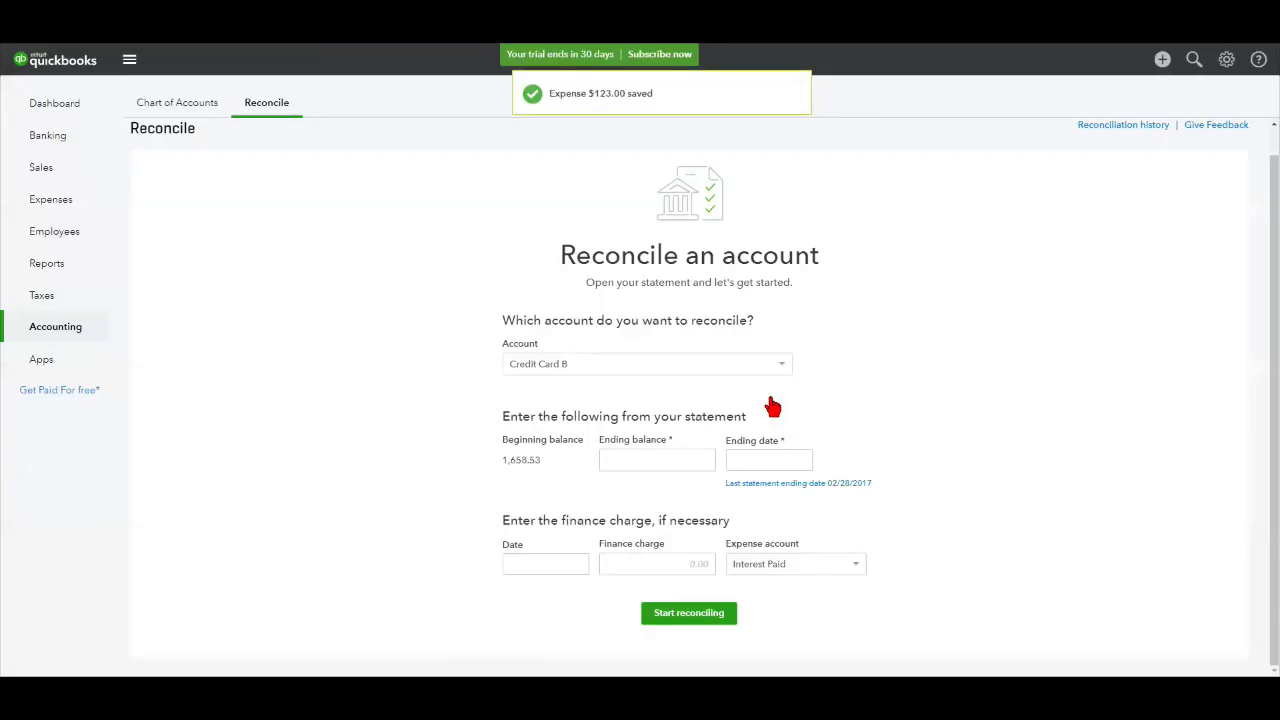
{"action": "mouse_move", "coordinate": [528, 464]}
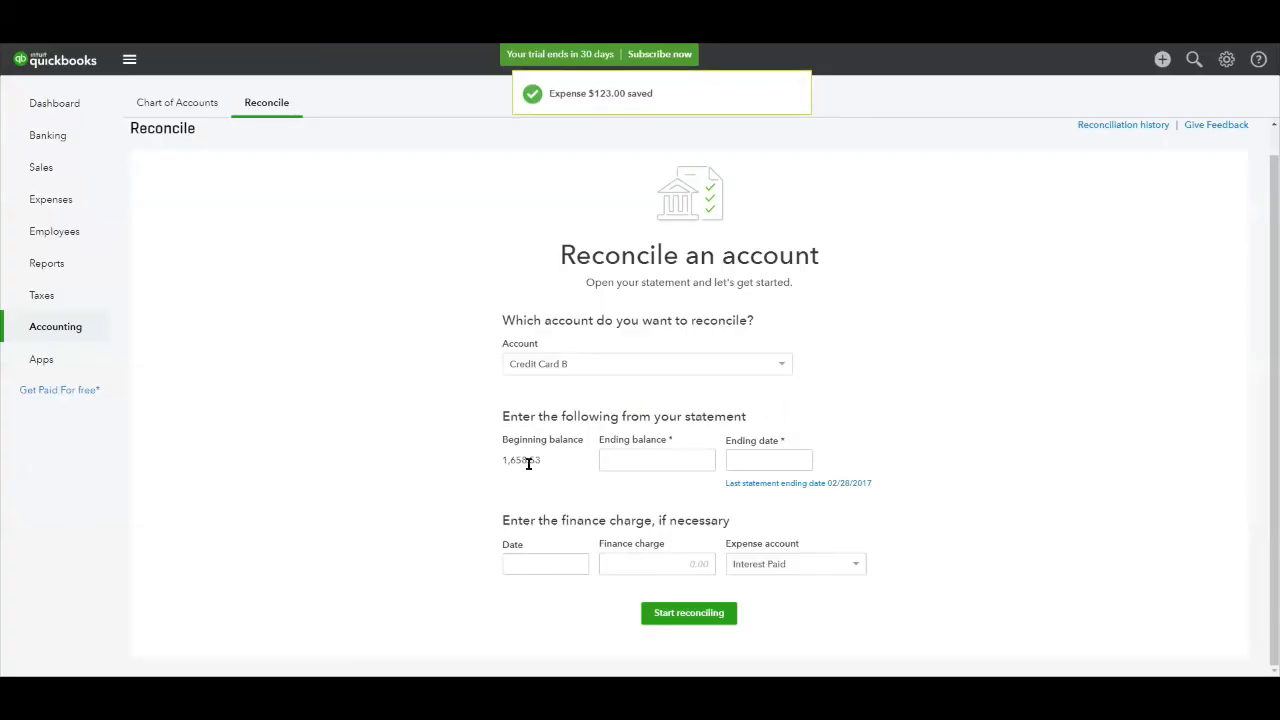